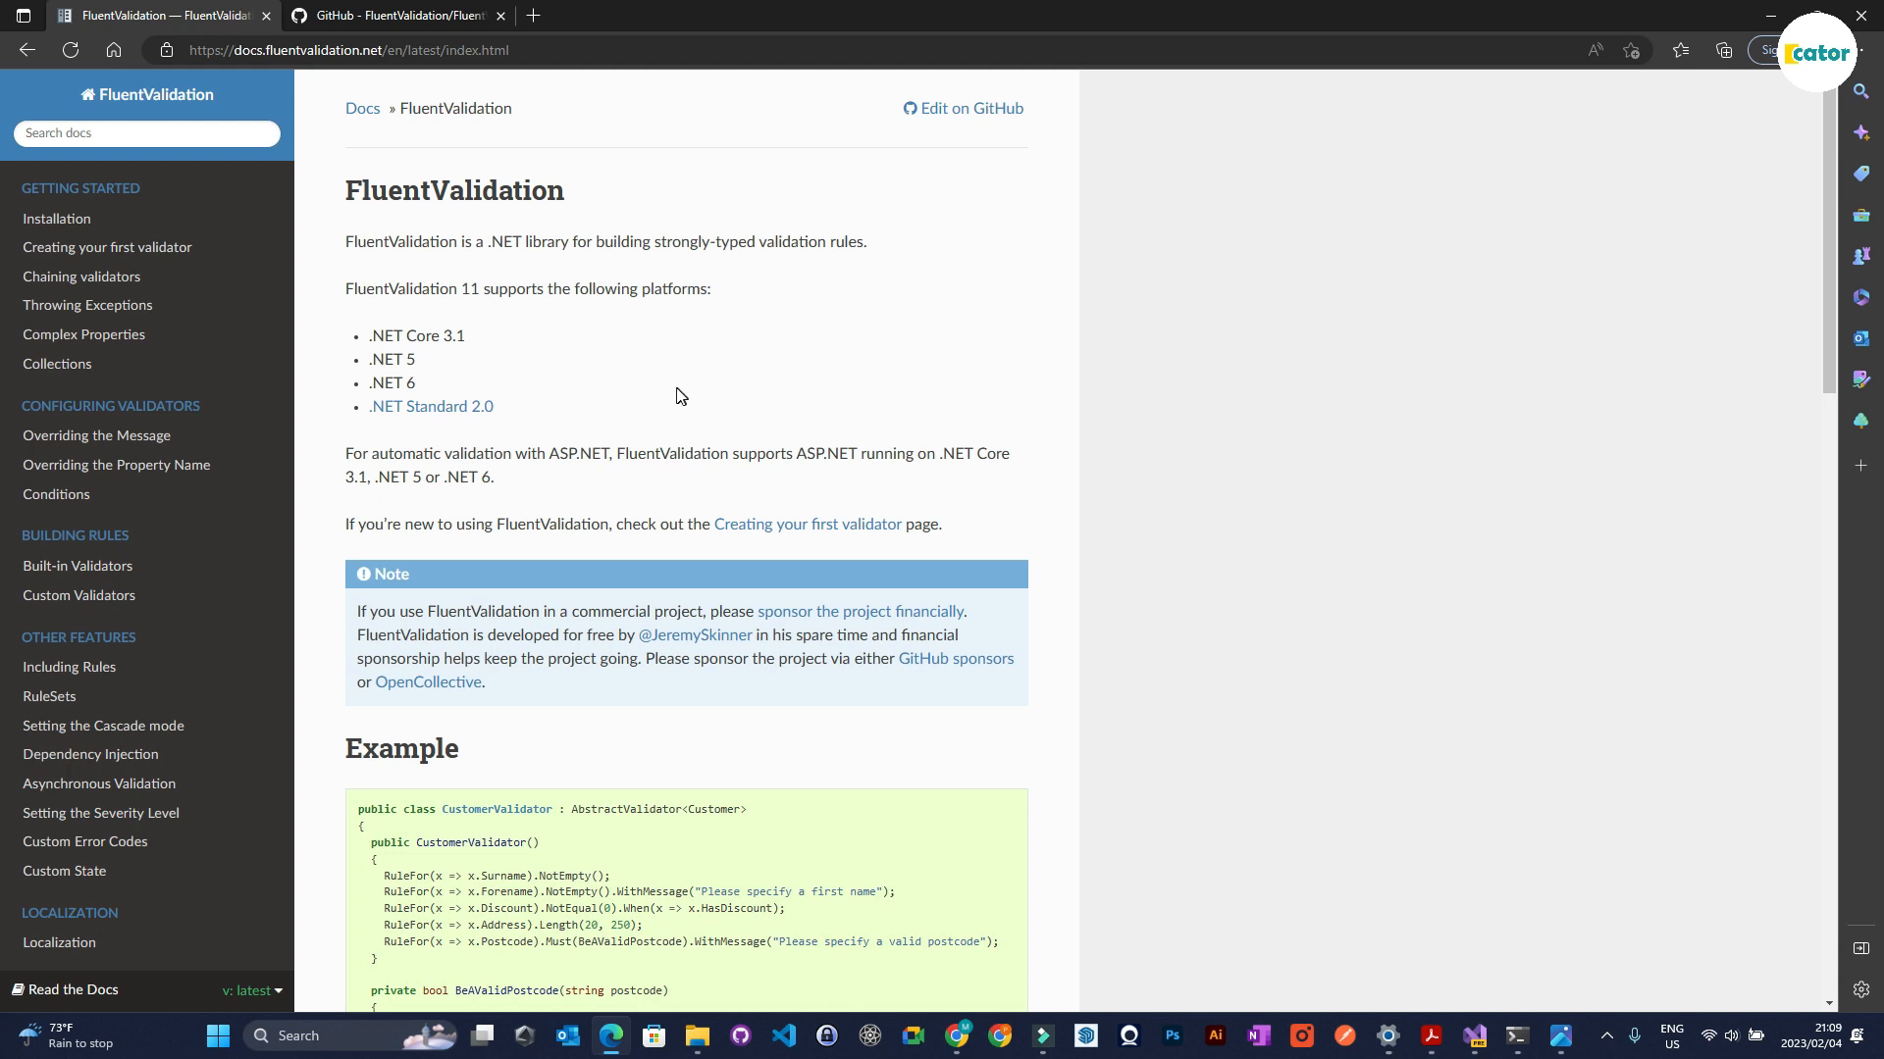
{"action": "mouse_move", "coordinate": [657, 335]}
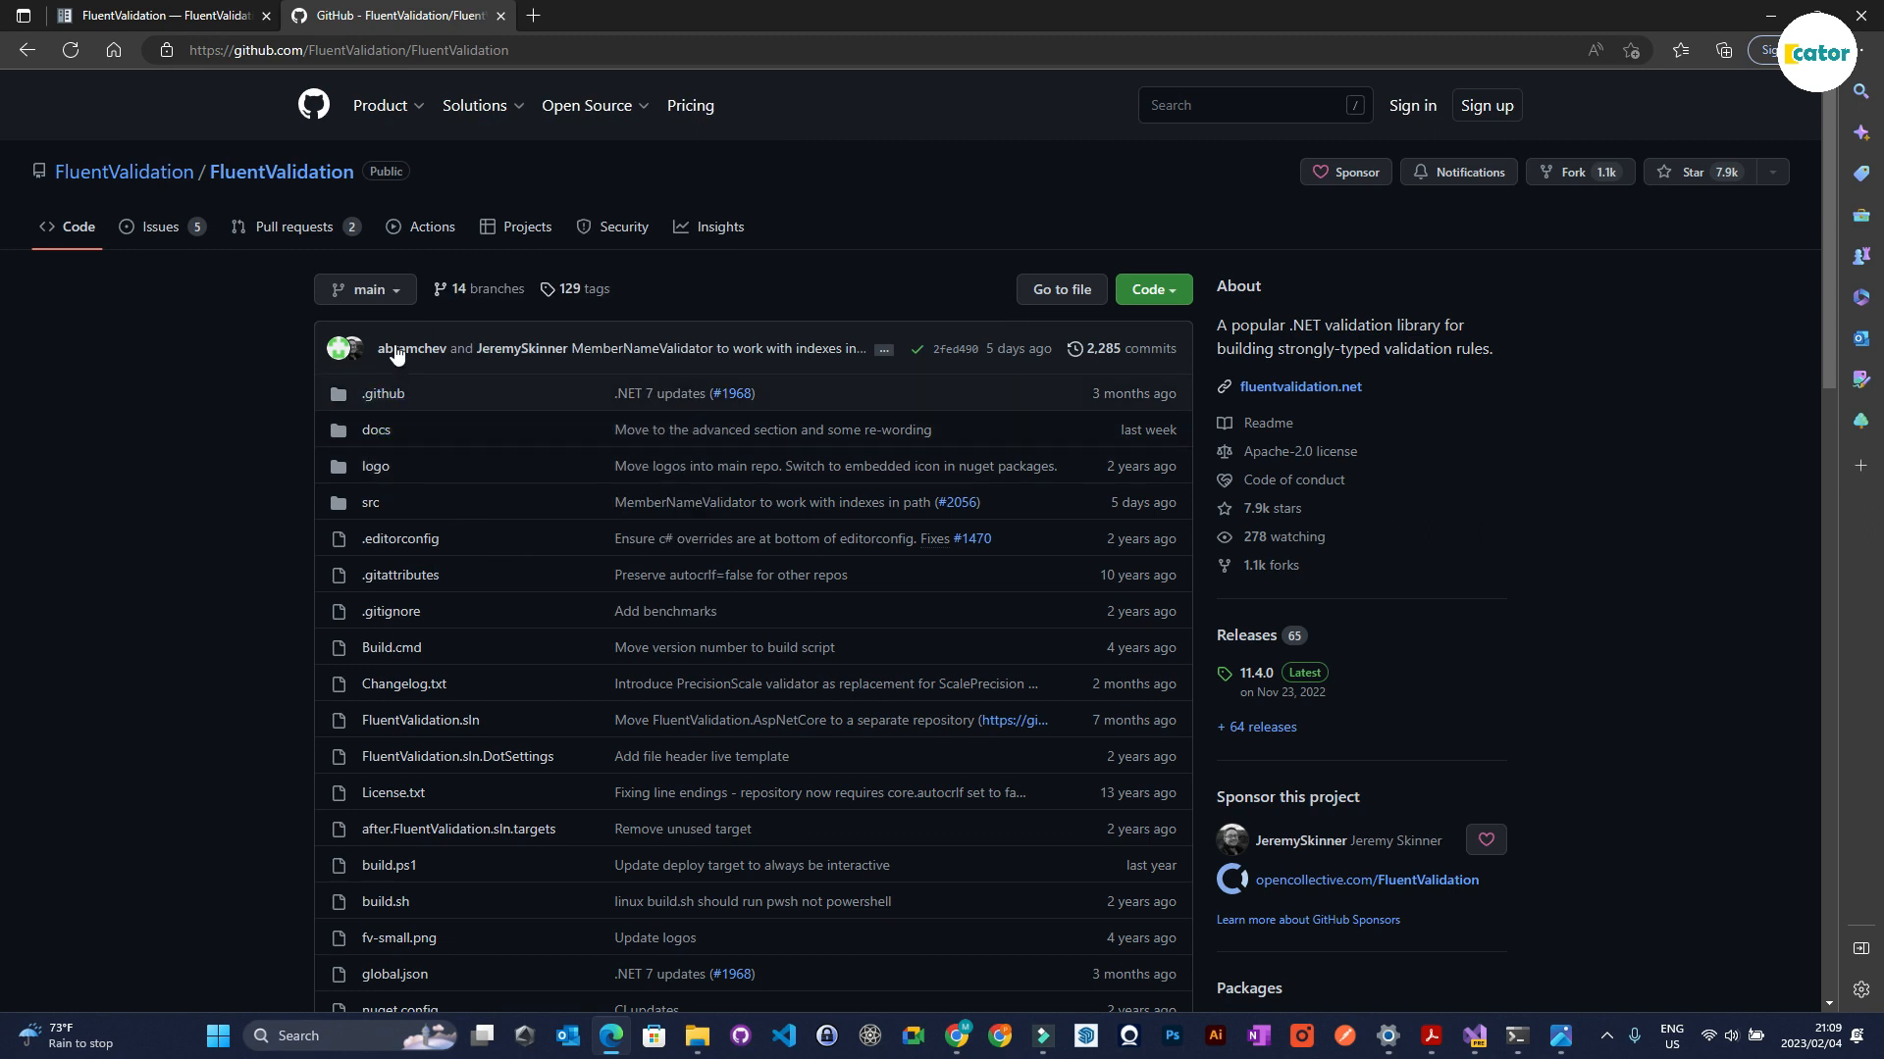
{"action": "mouse_move", "coordinate": [433, 226]}
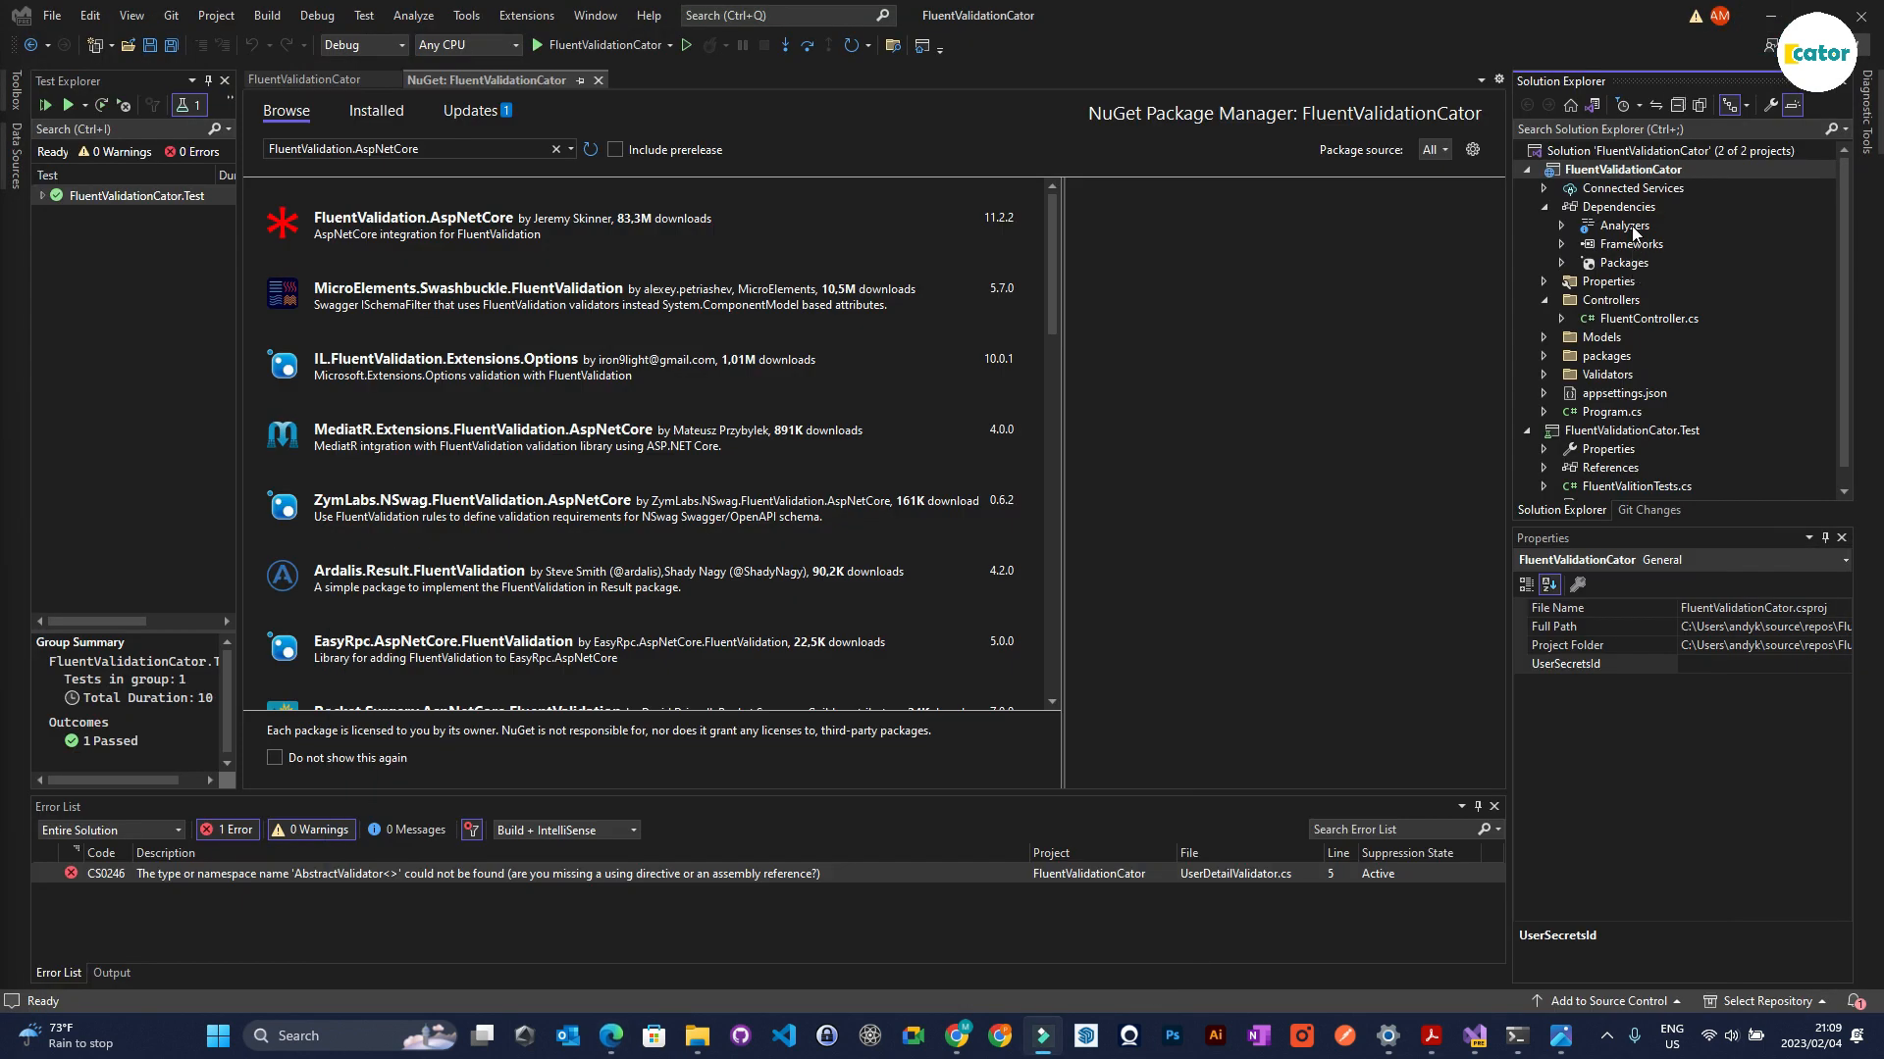
Step: Open the FluentValidationCator project's context menu to manage its NuGet packages
{"action": "right_click", "coordinate": [1598, 168]}
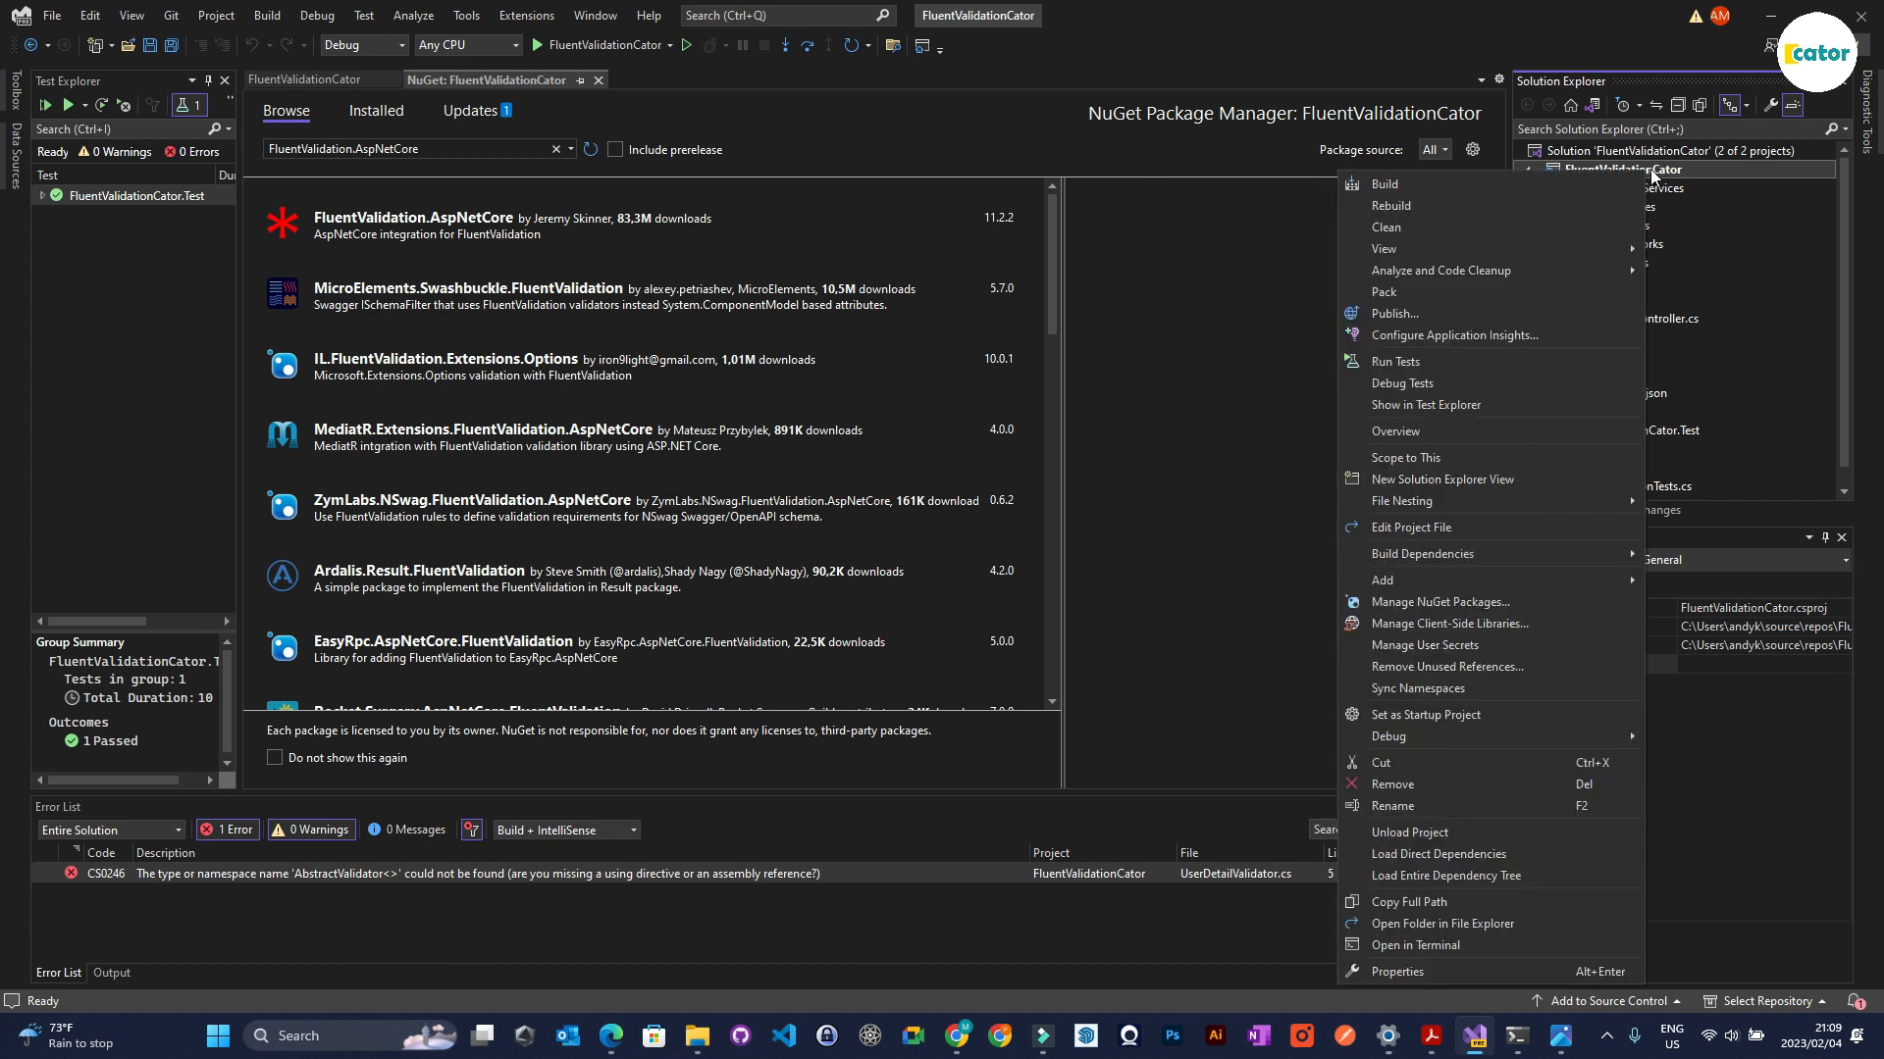
{"action": "mouse_move", "coordinate": [1440, 602]}
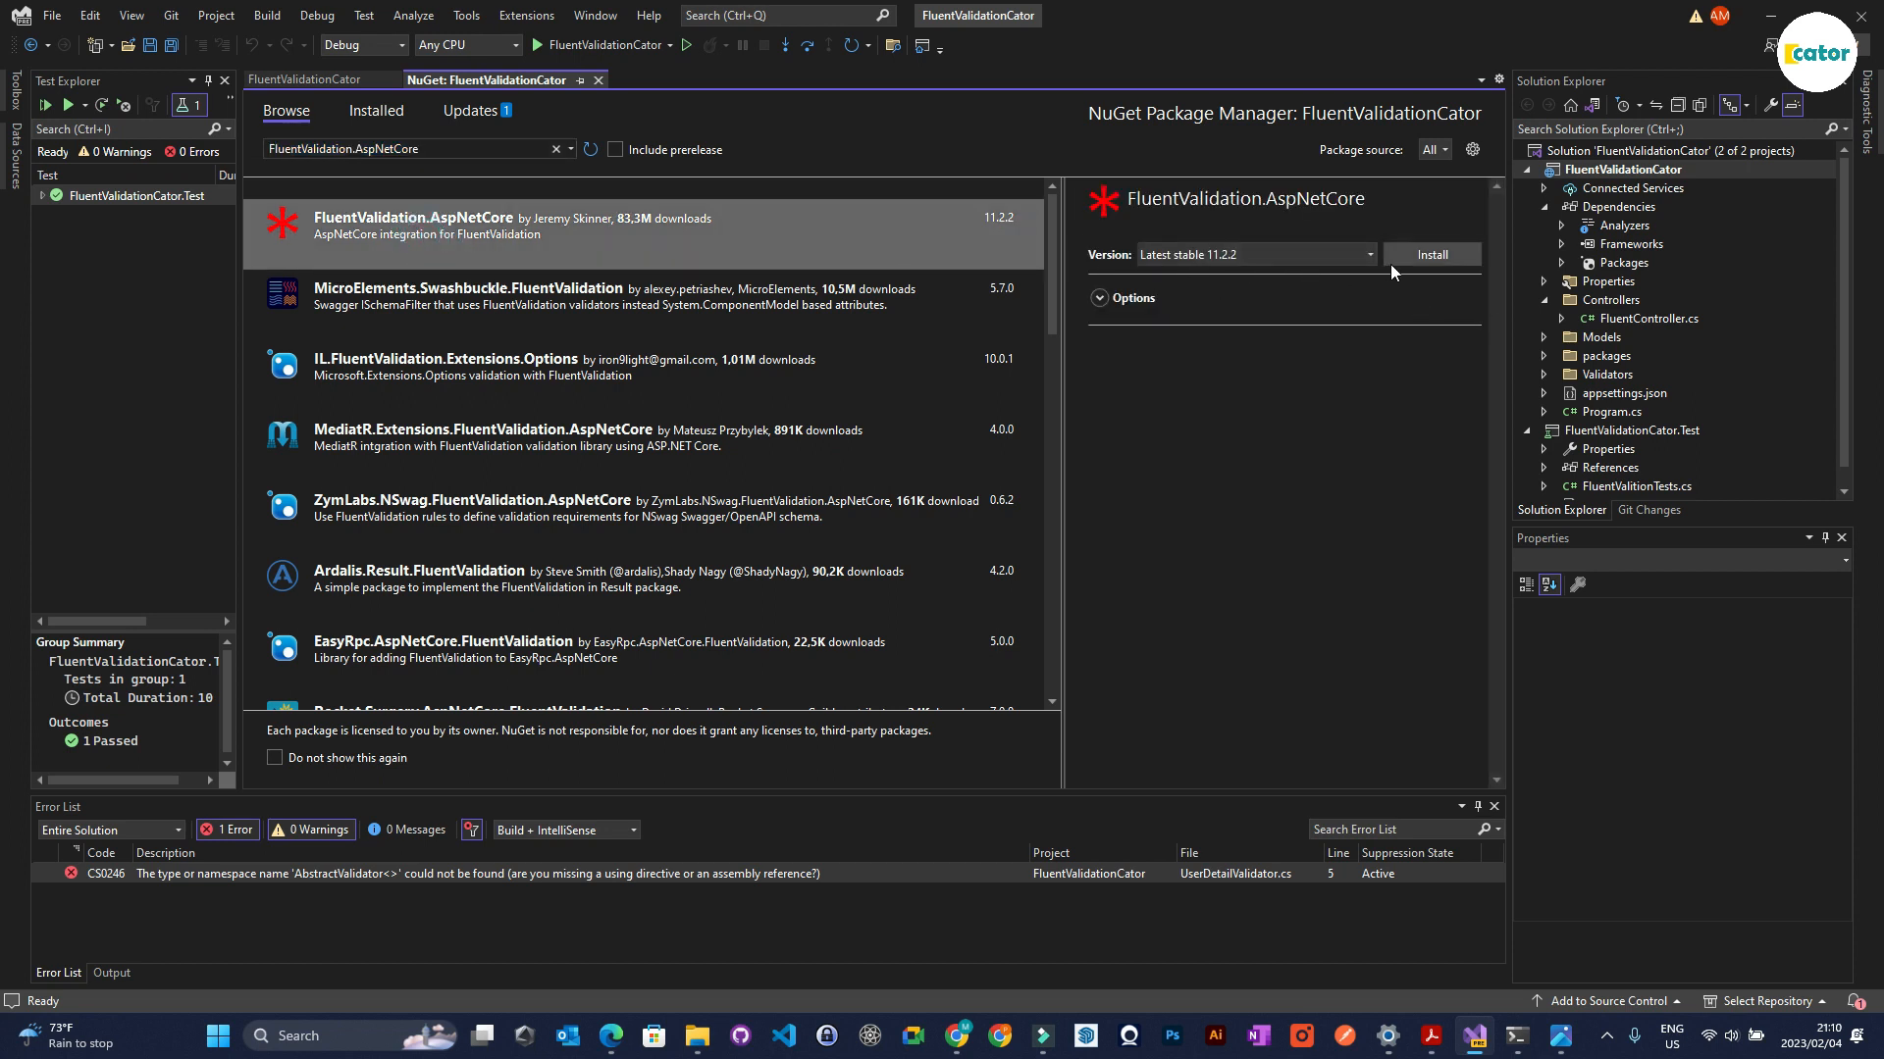
{"action": "mouse_move", "coordinate": [1411, 267]}
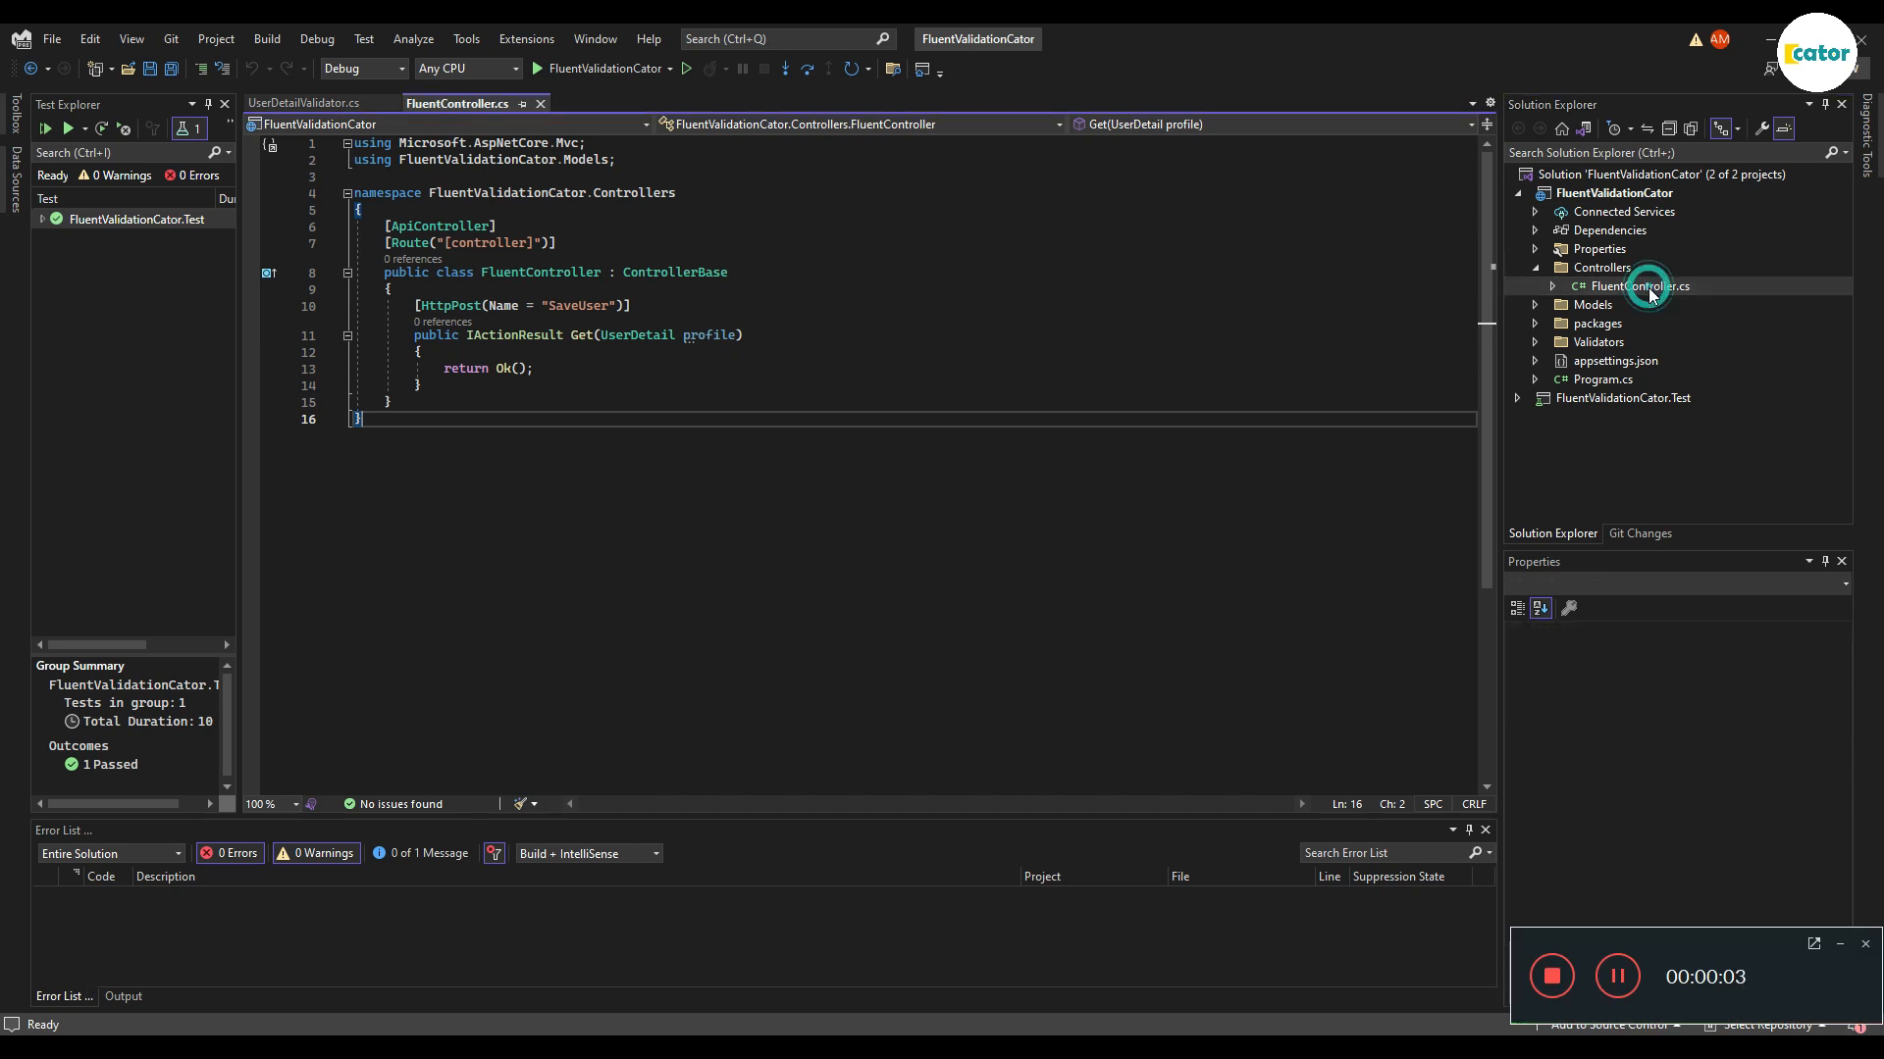
Step: Show the Models folder classes and expand the Validators folder in Solution Explorer
{"action": "left_click", "coordinate": [1594, 304]}
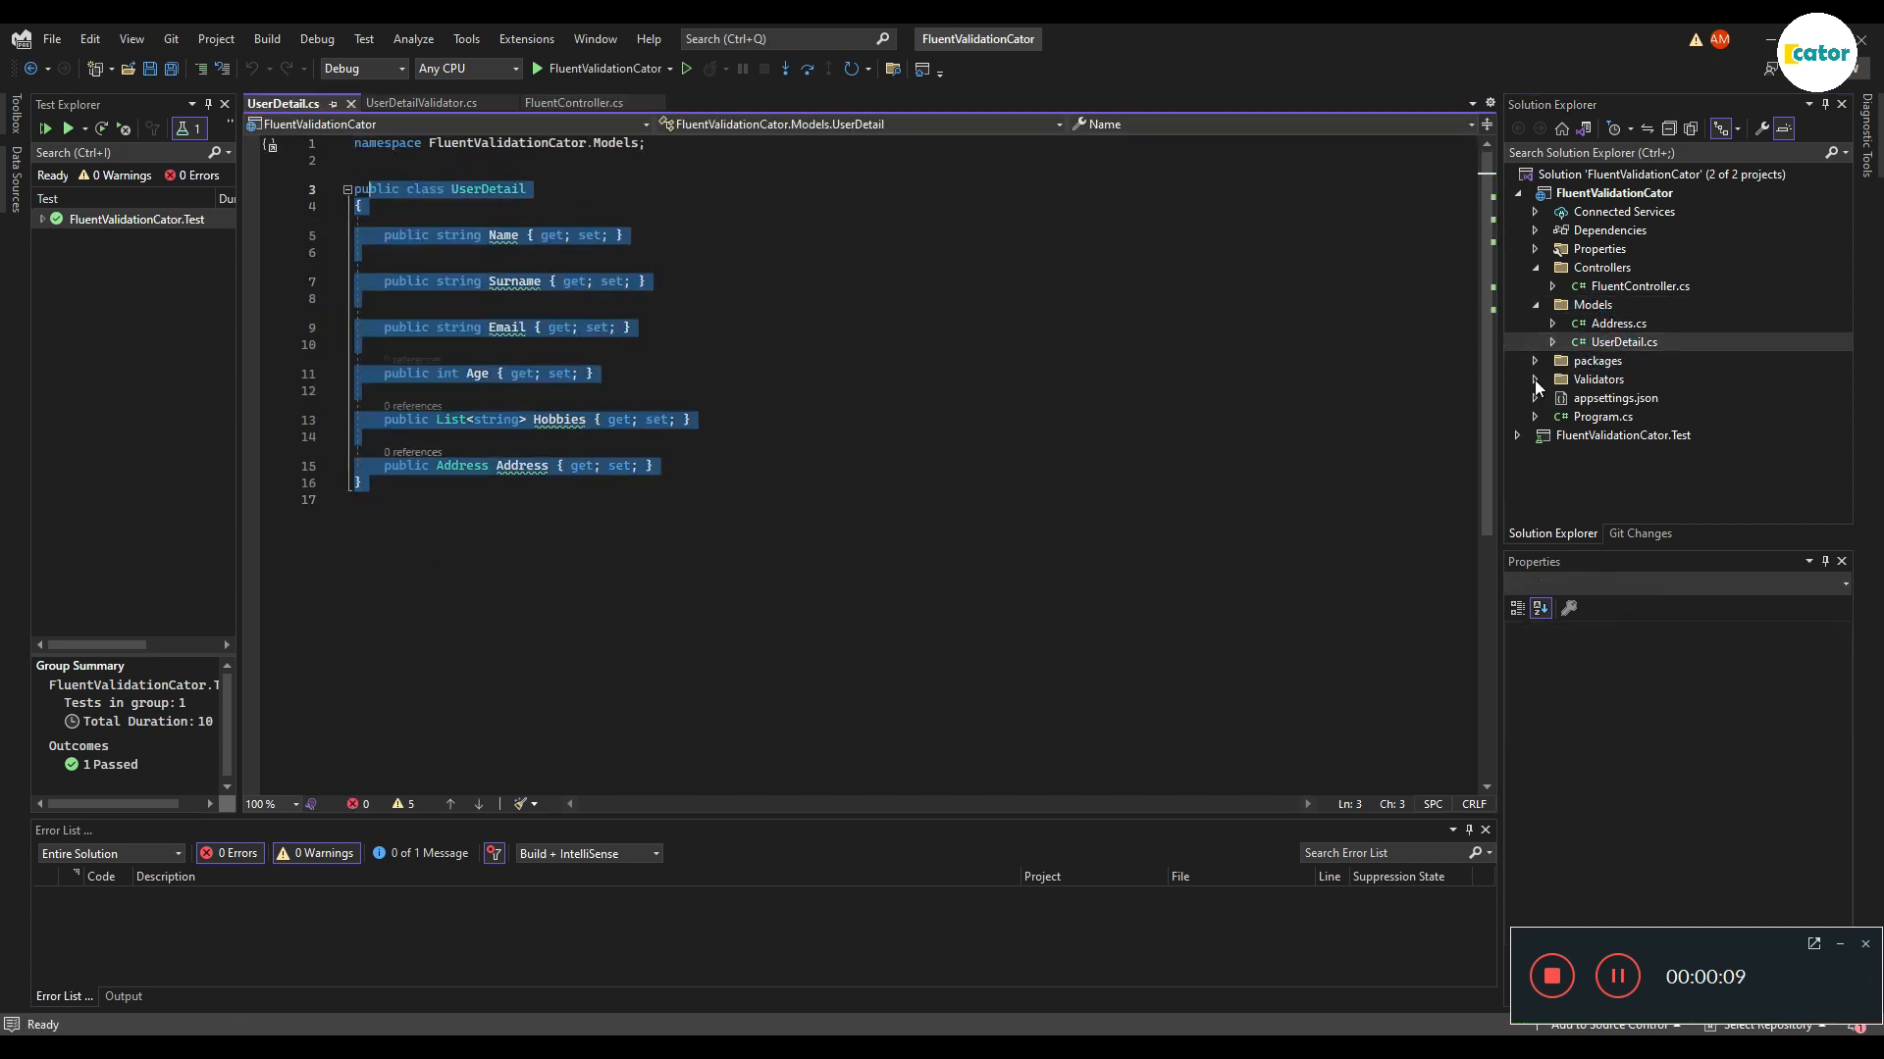
{"action": "left_click", "coordinate": [422, 102]}
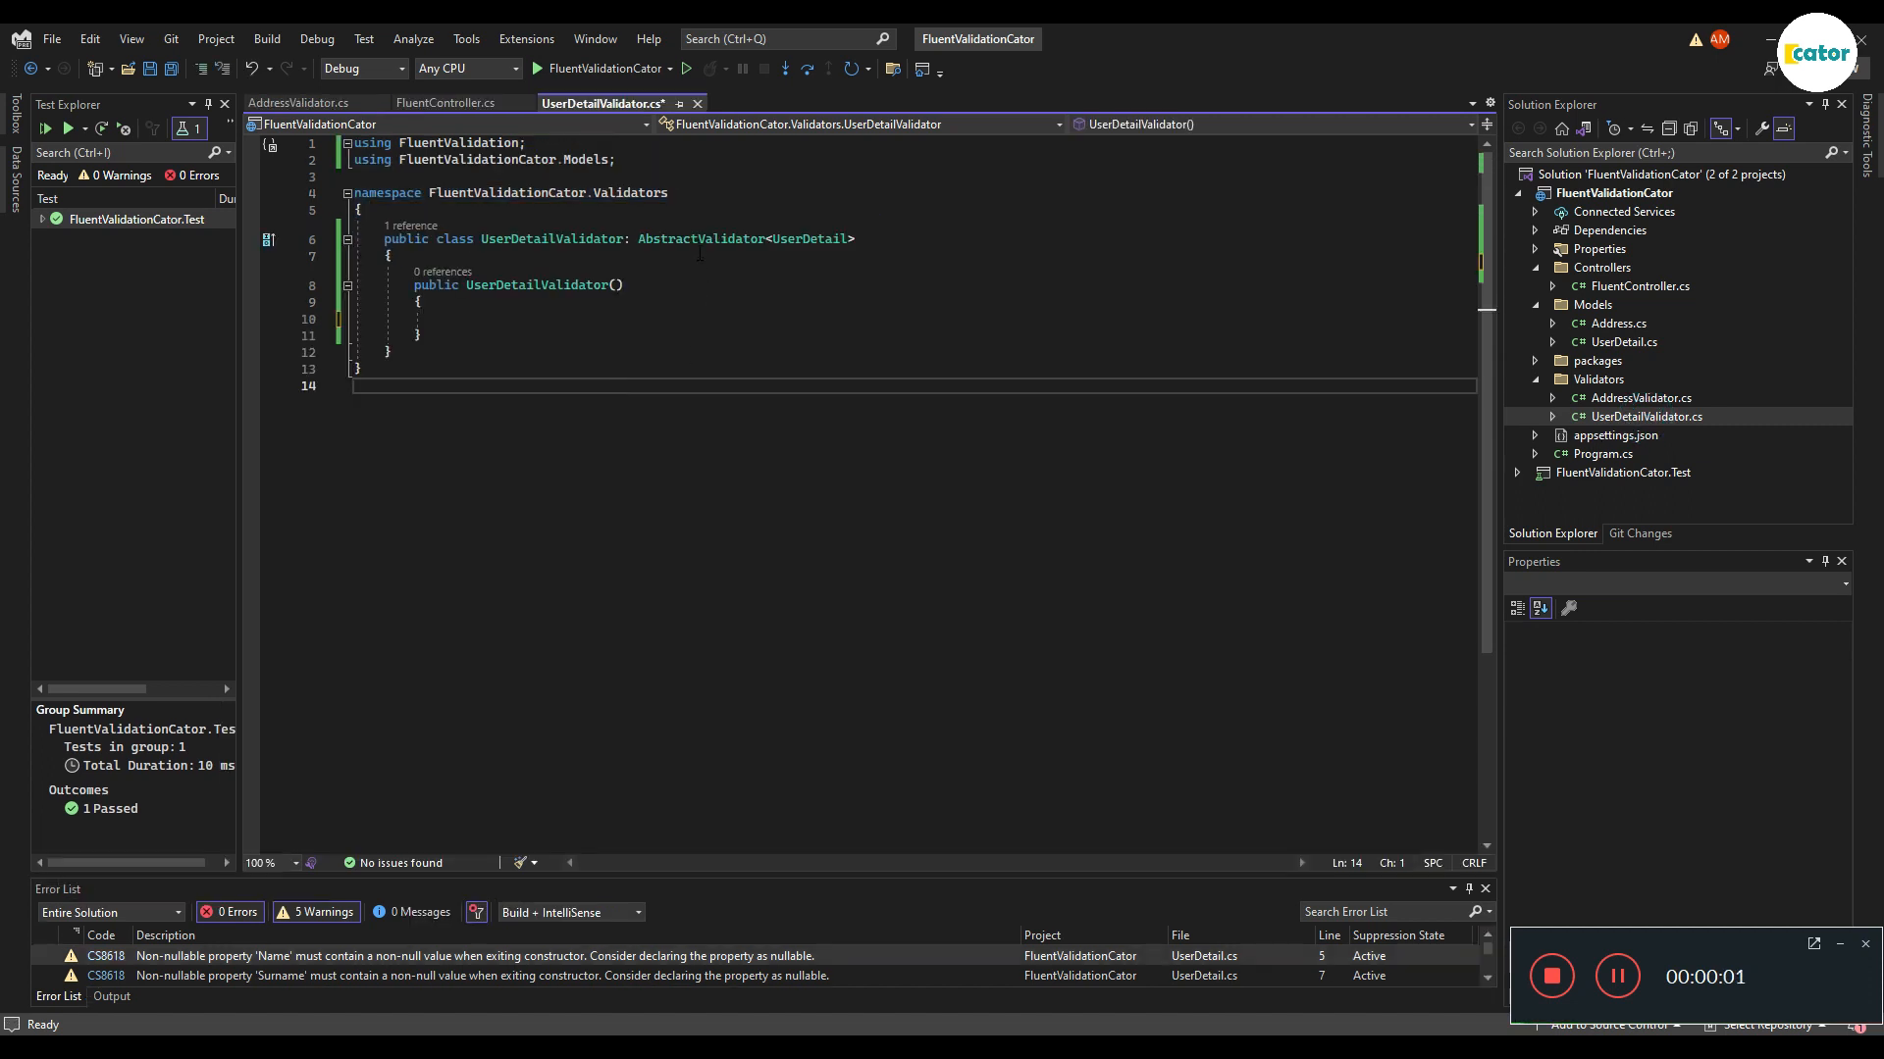
{"action": "mouse_move", "coordinate": [700, 237]}
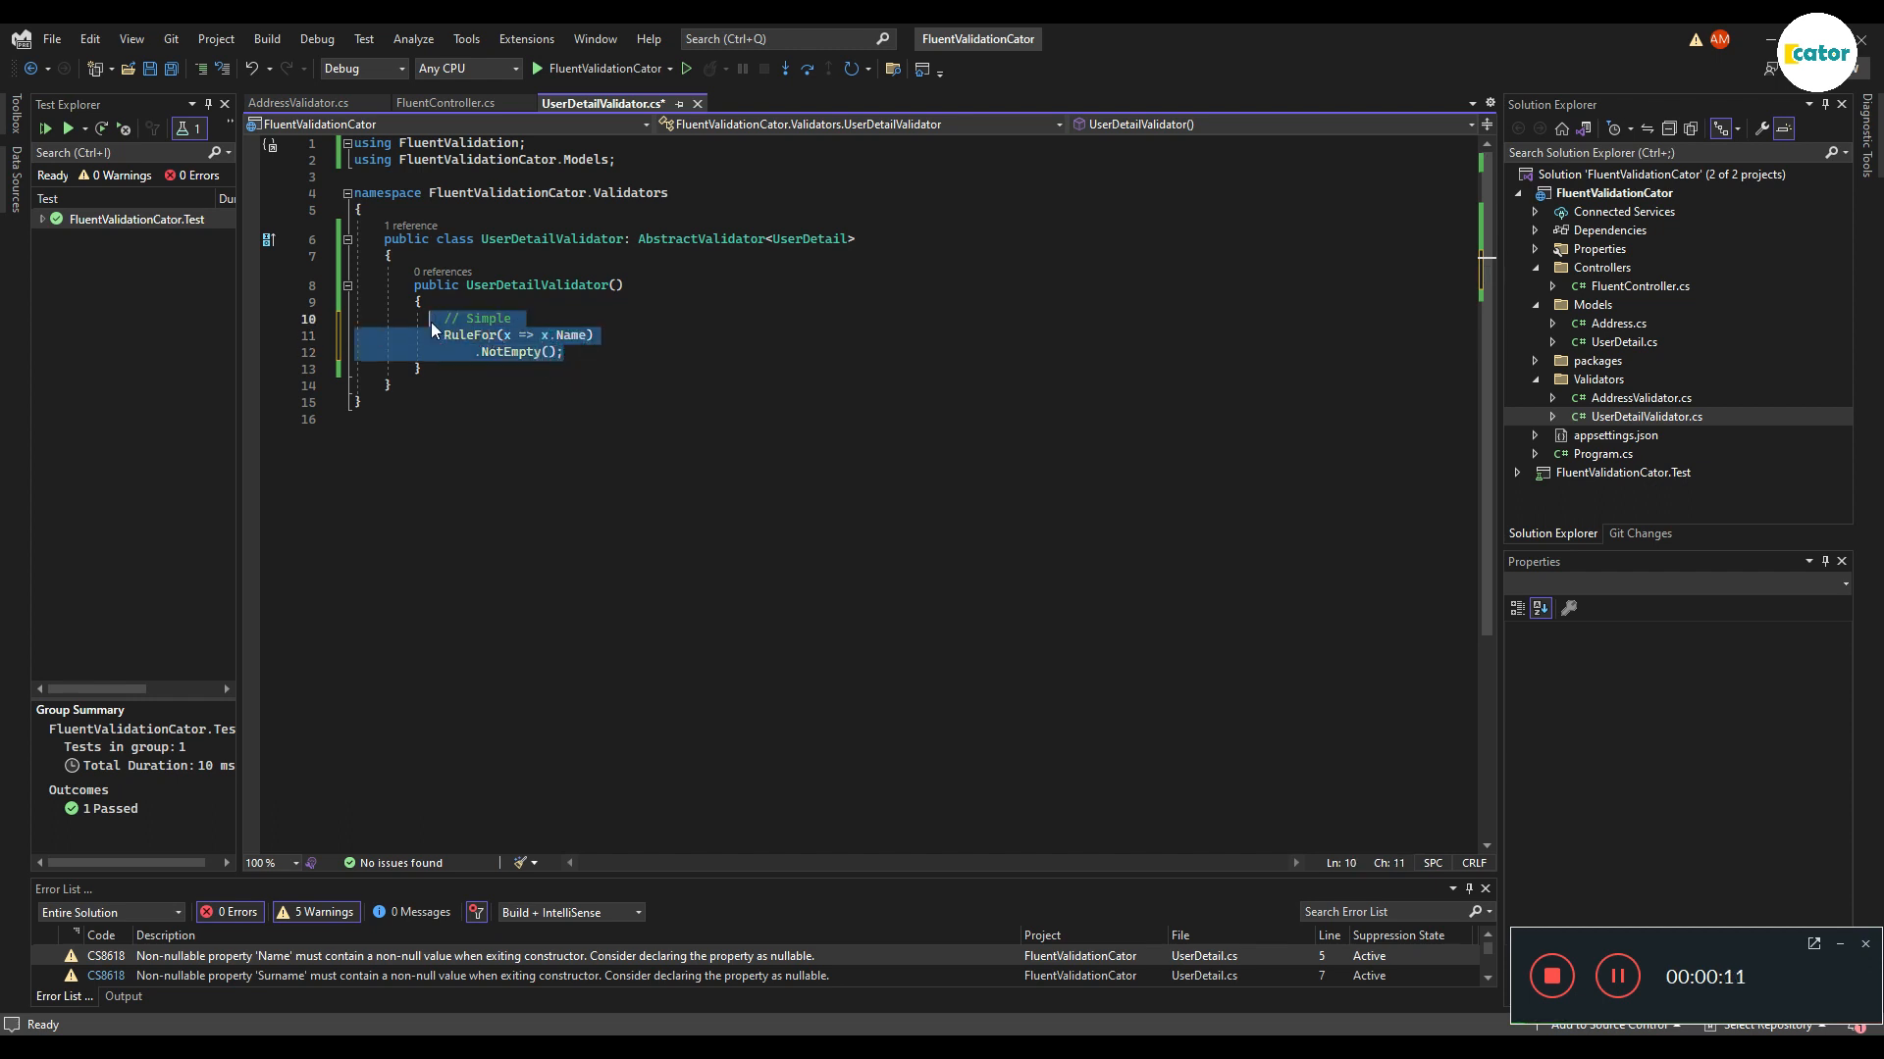
{"action": "left_click", "coordinate": [577, 333]}
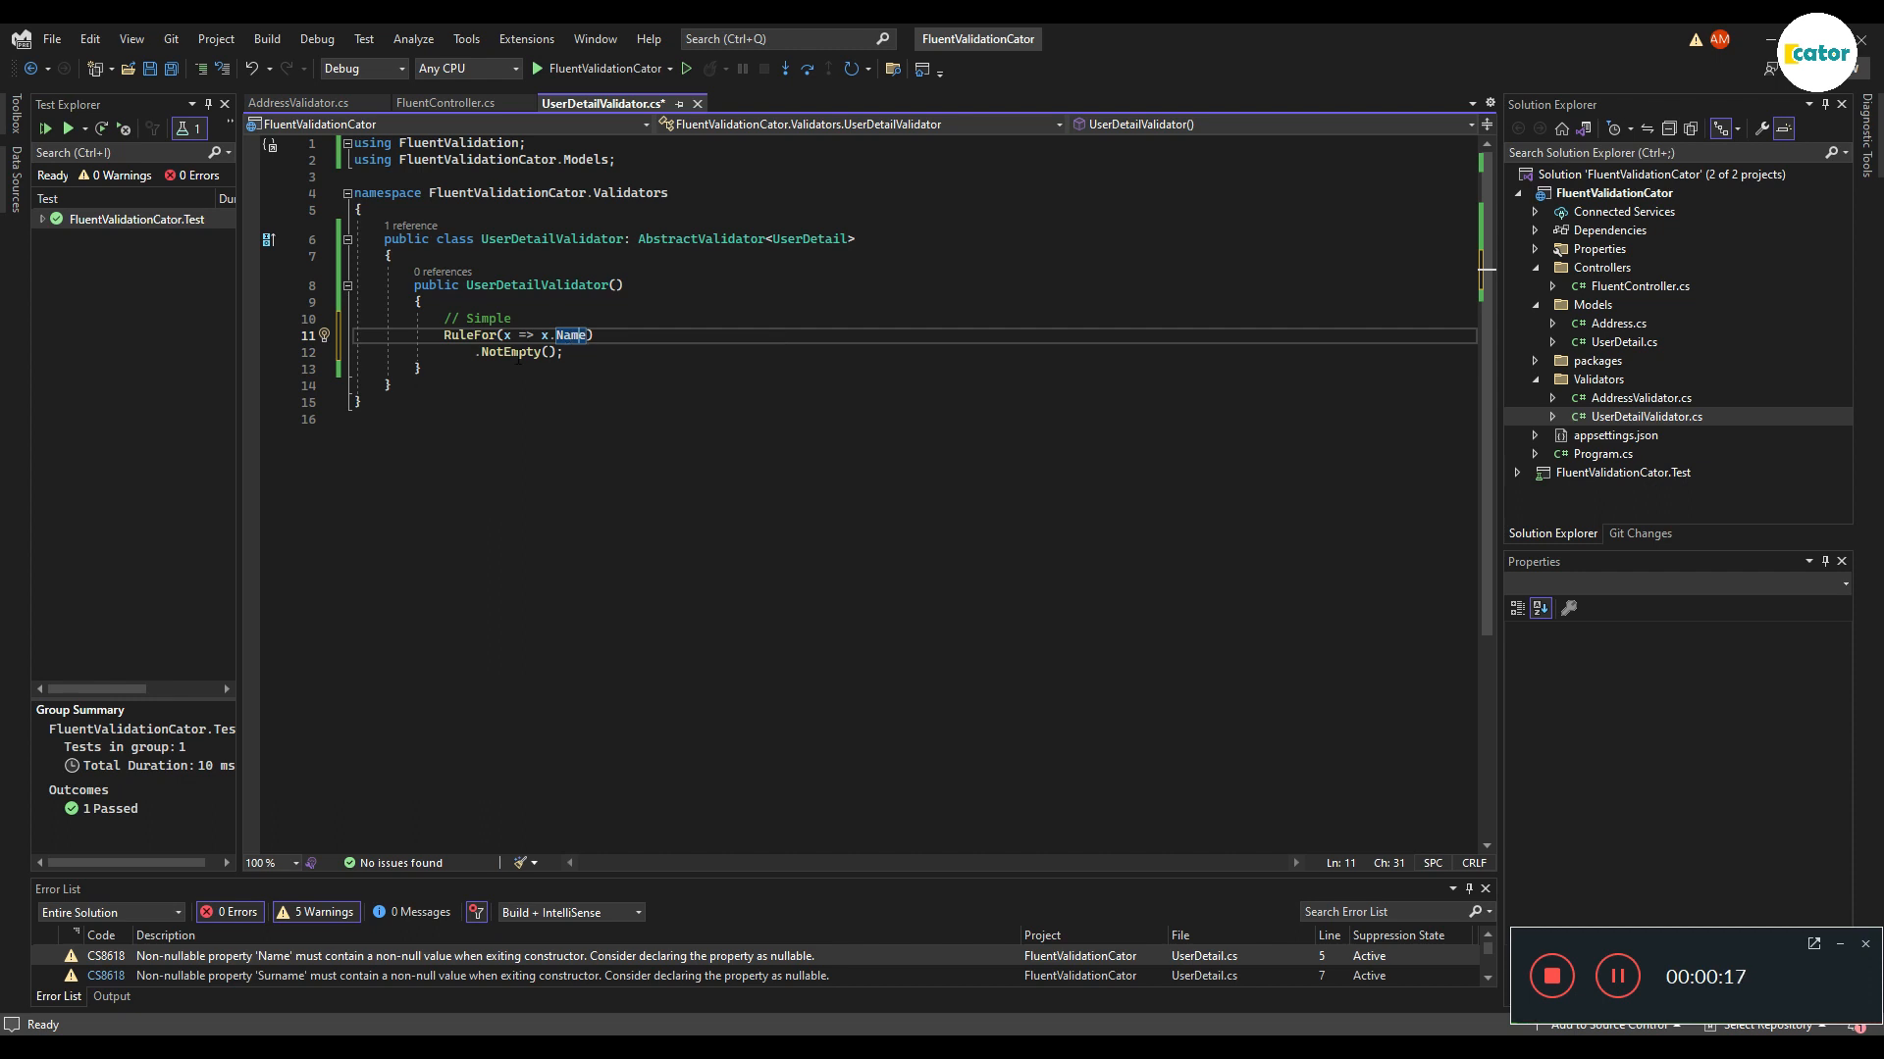
{"action": "mouse_move", "coordinate": [510, 353]}
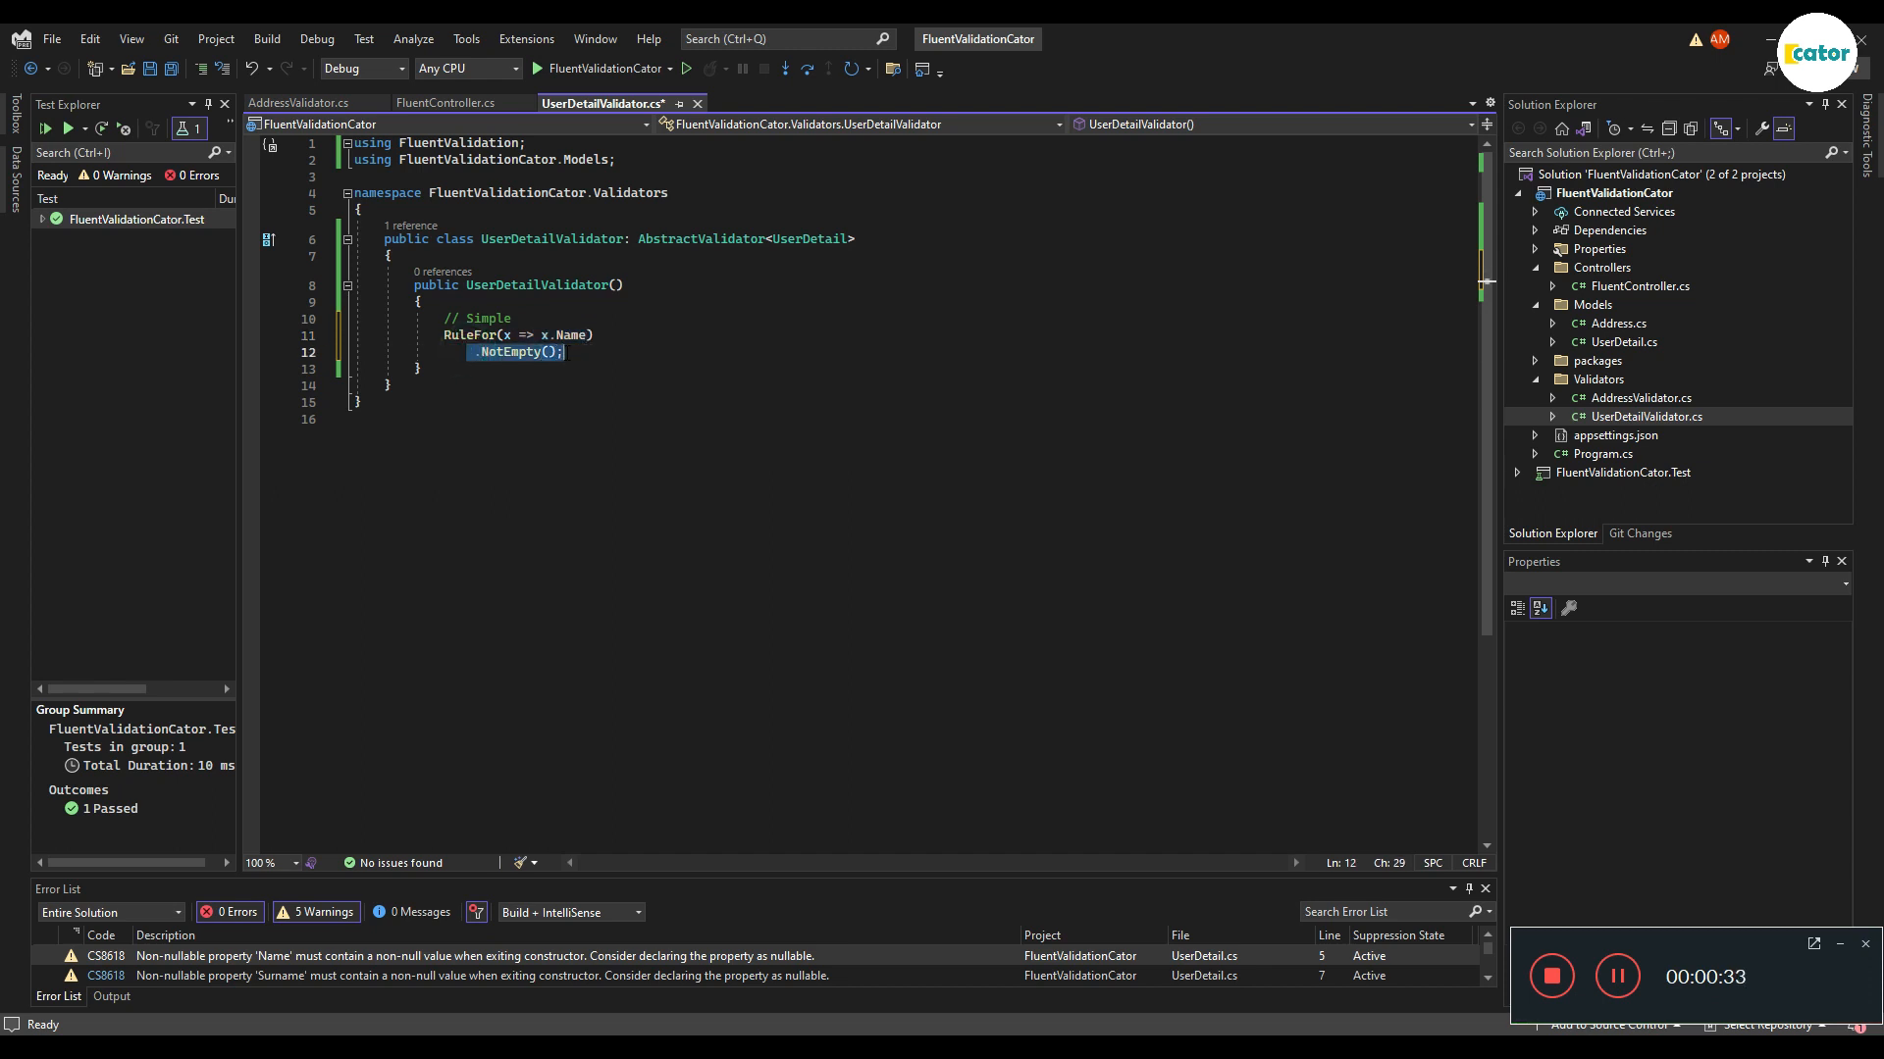
{"action": "left_click", "coordinate": [563, 353]}
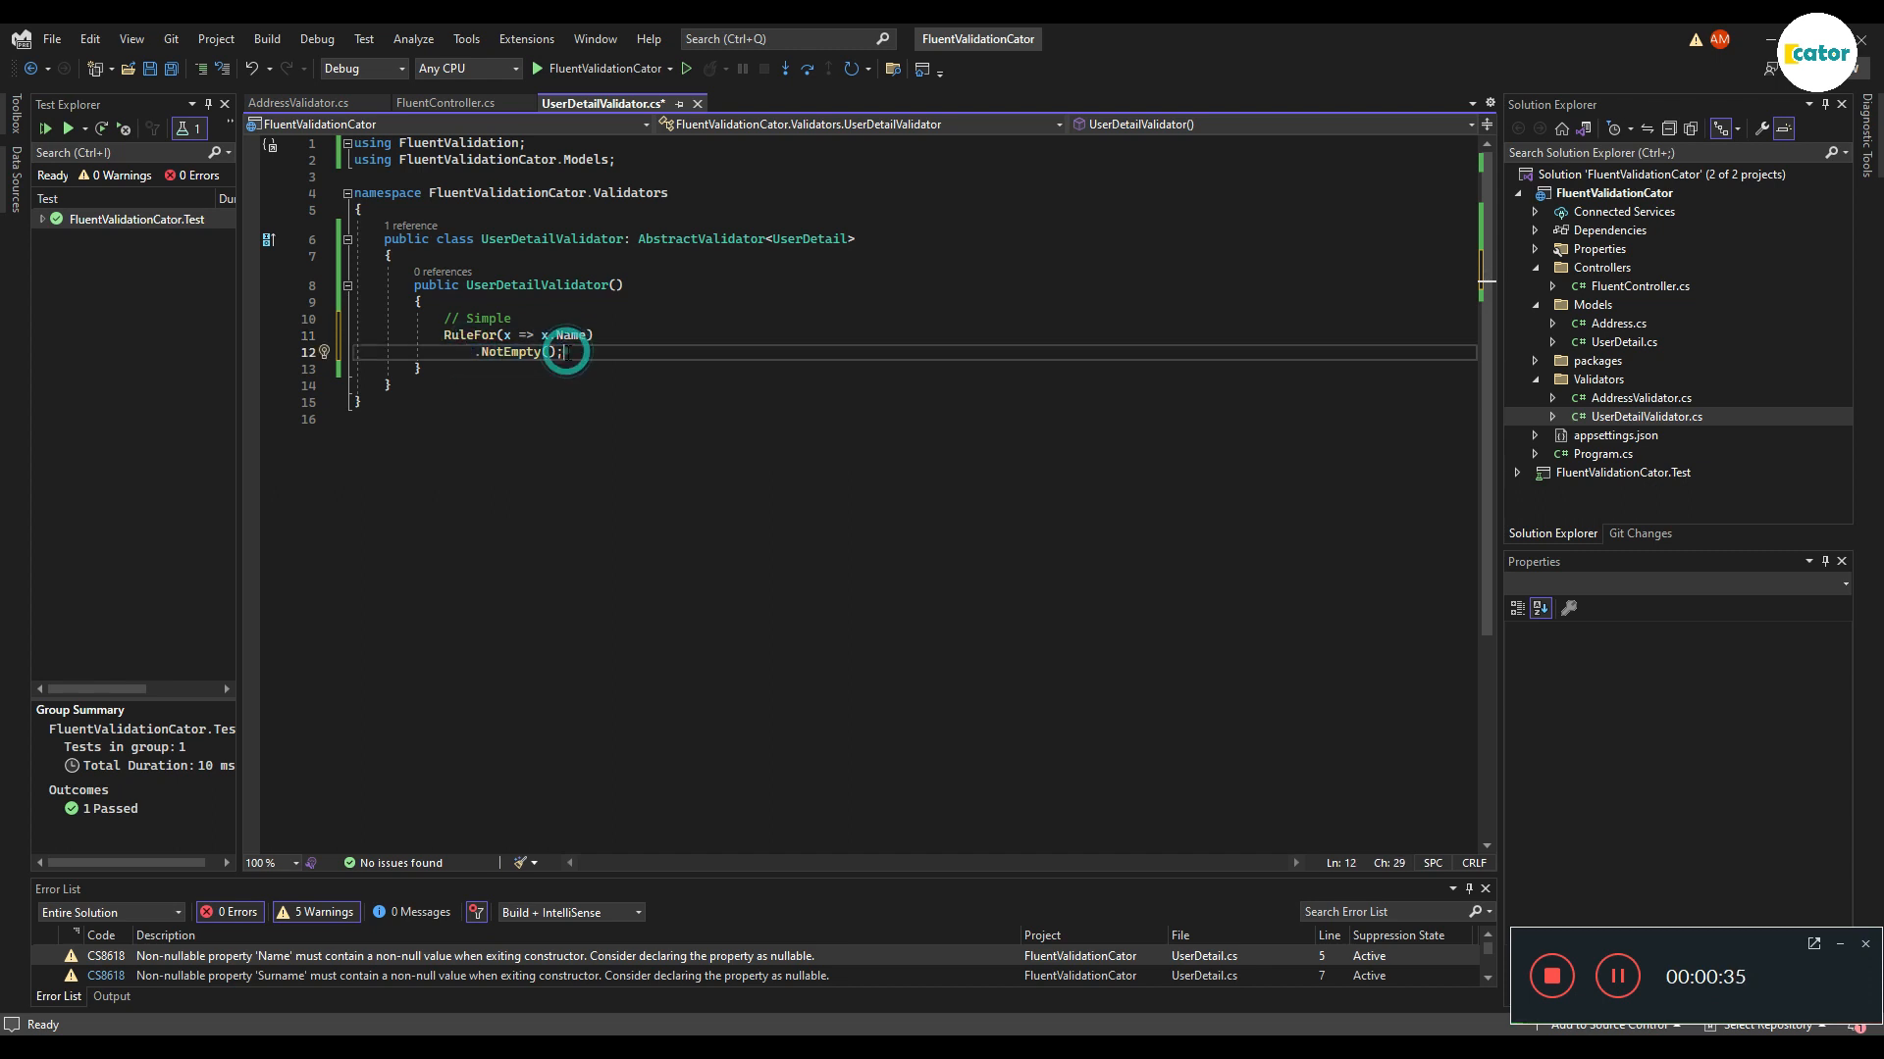
{"action": "double_click", "coordinate": [508, 352]}
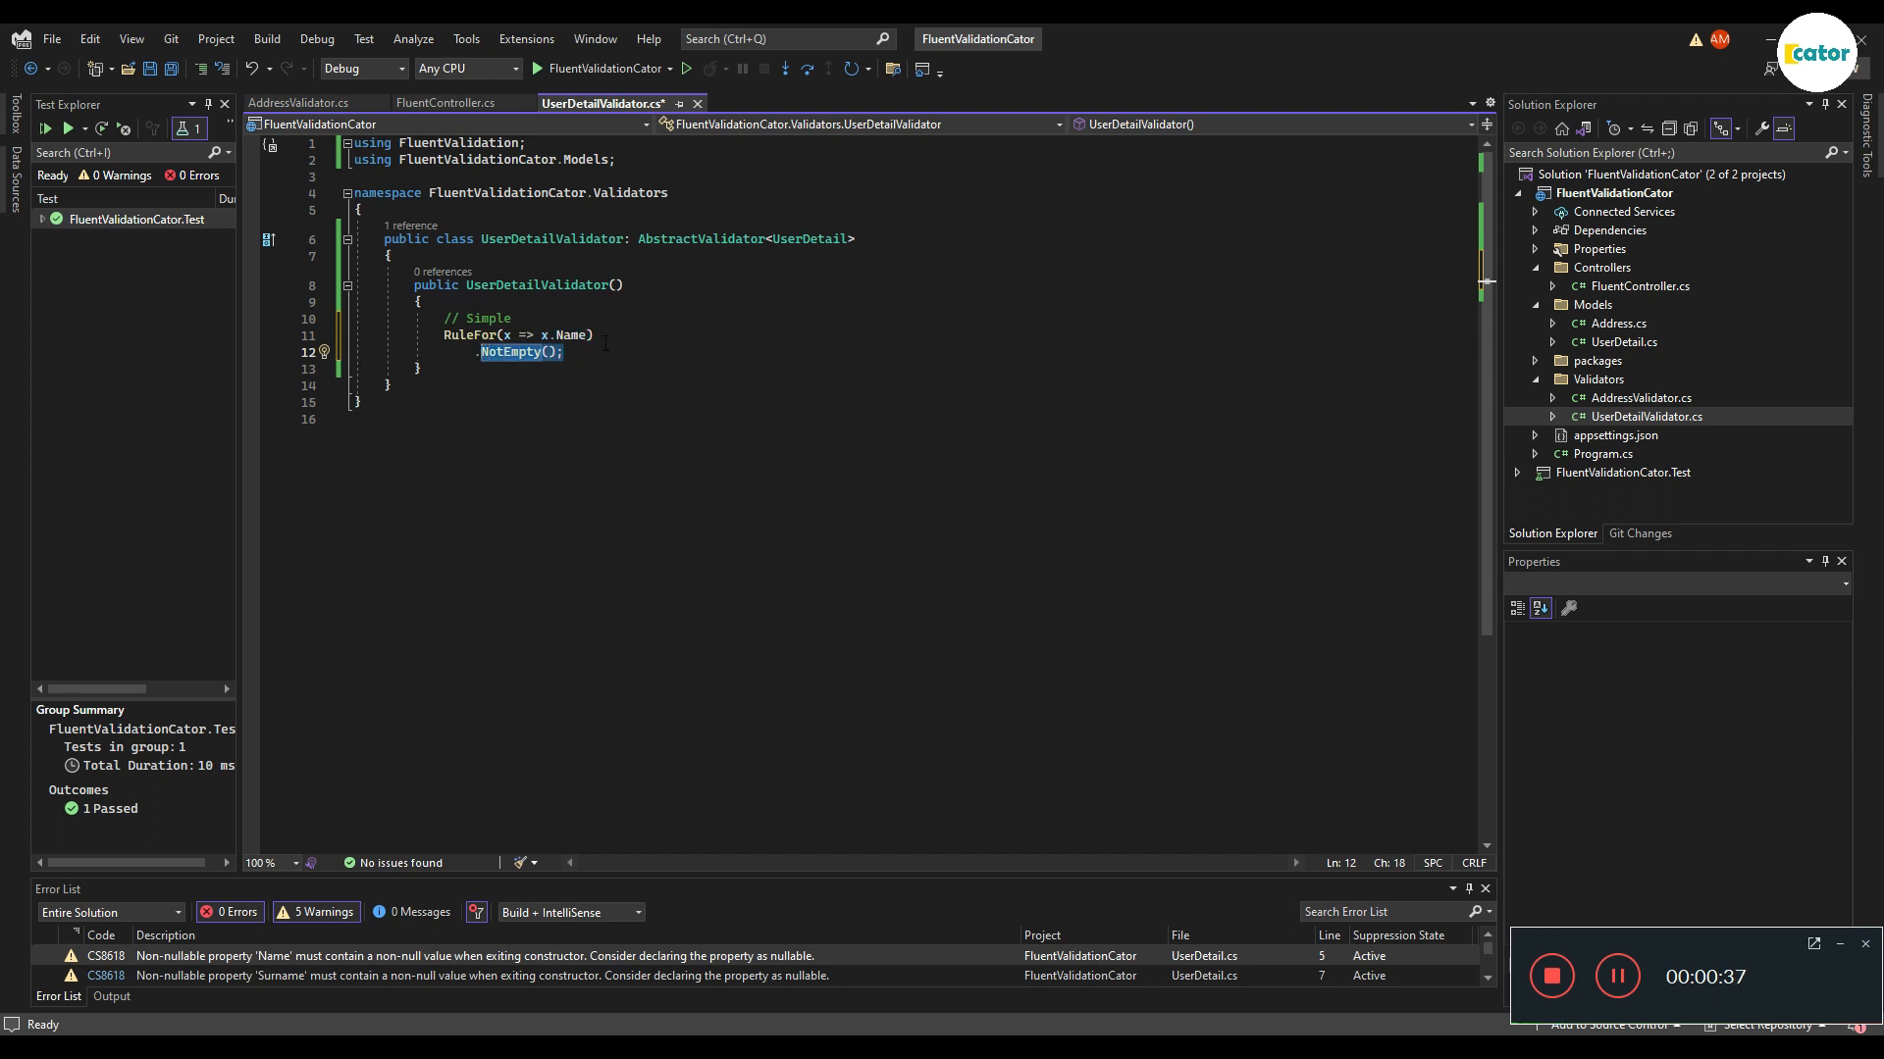
{"action": "key", "text": "Delete"}
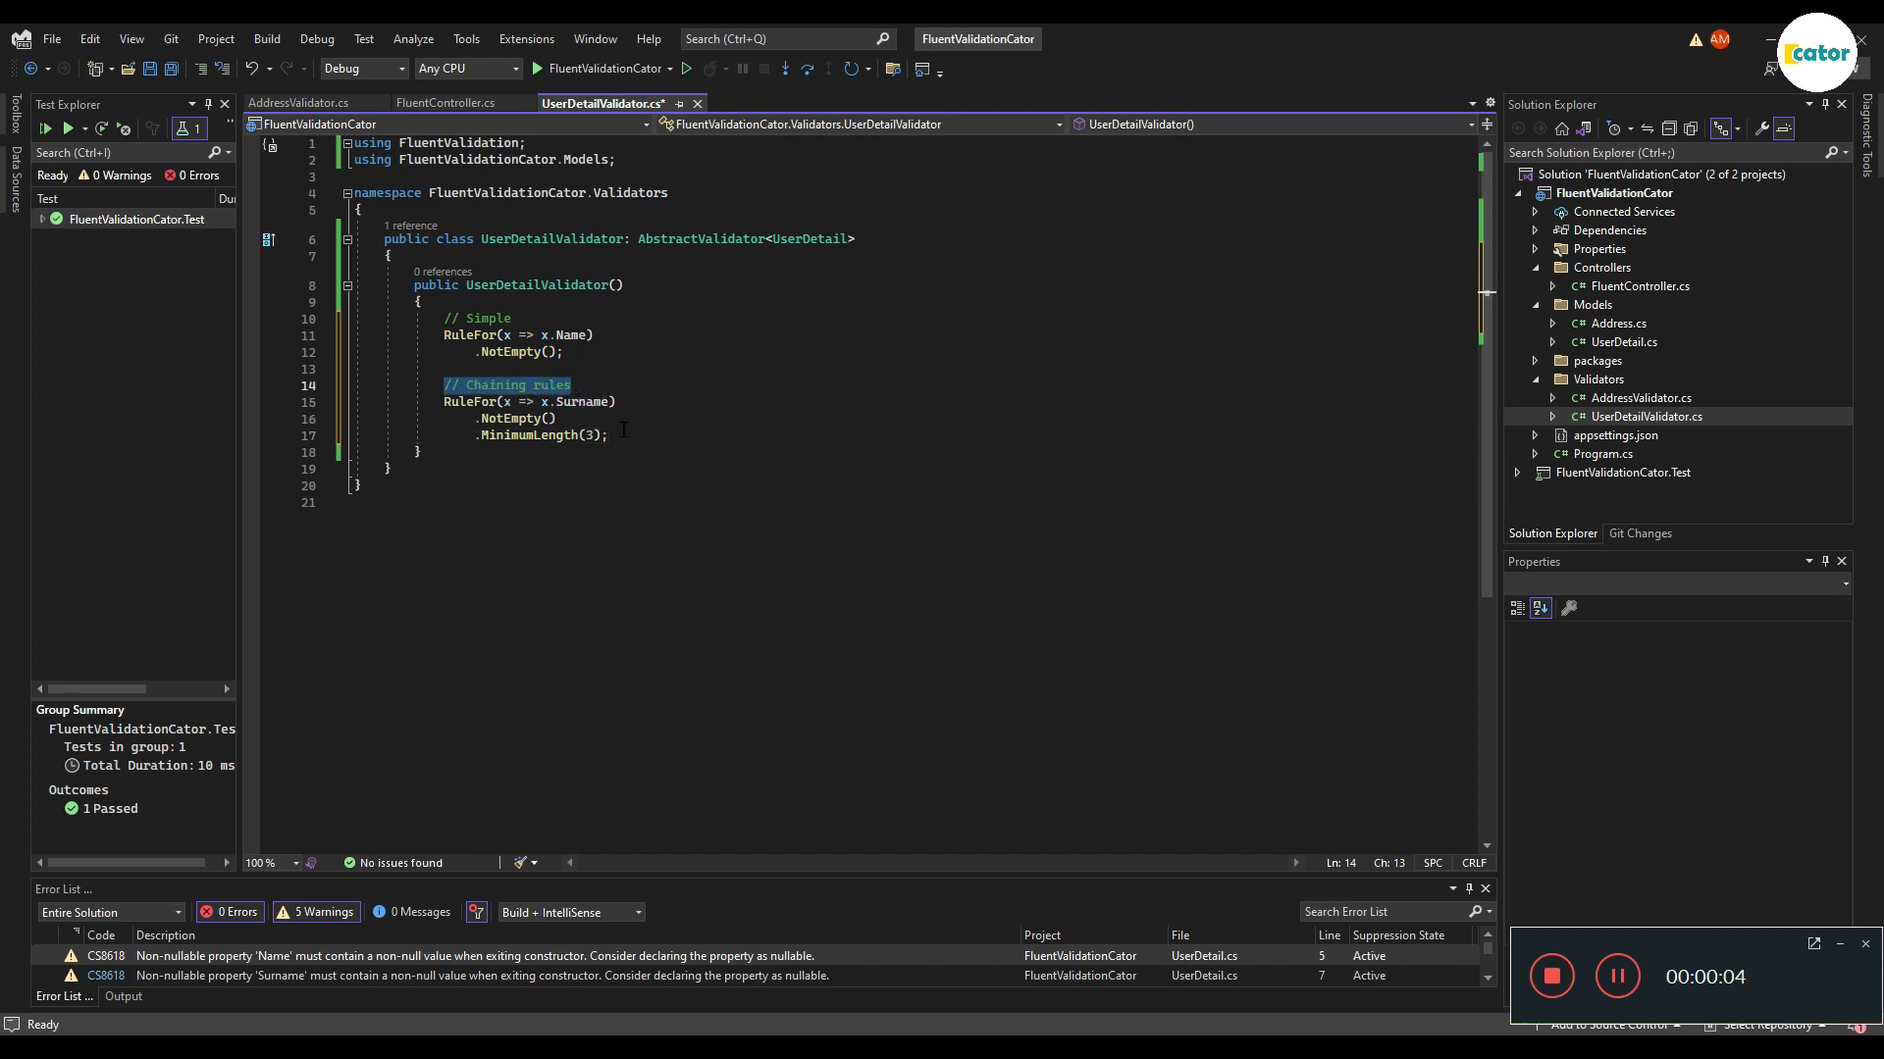
Step: Chain MinimumLength(3) onto Surname, then add the built-in Email and custom-message Age>12 rules
{"action": "double_click", "coordinate": [509, 418]}
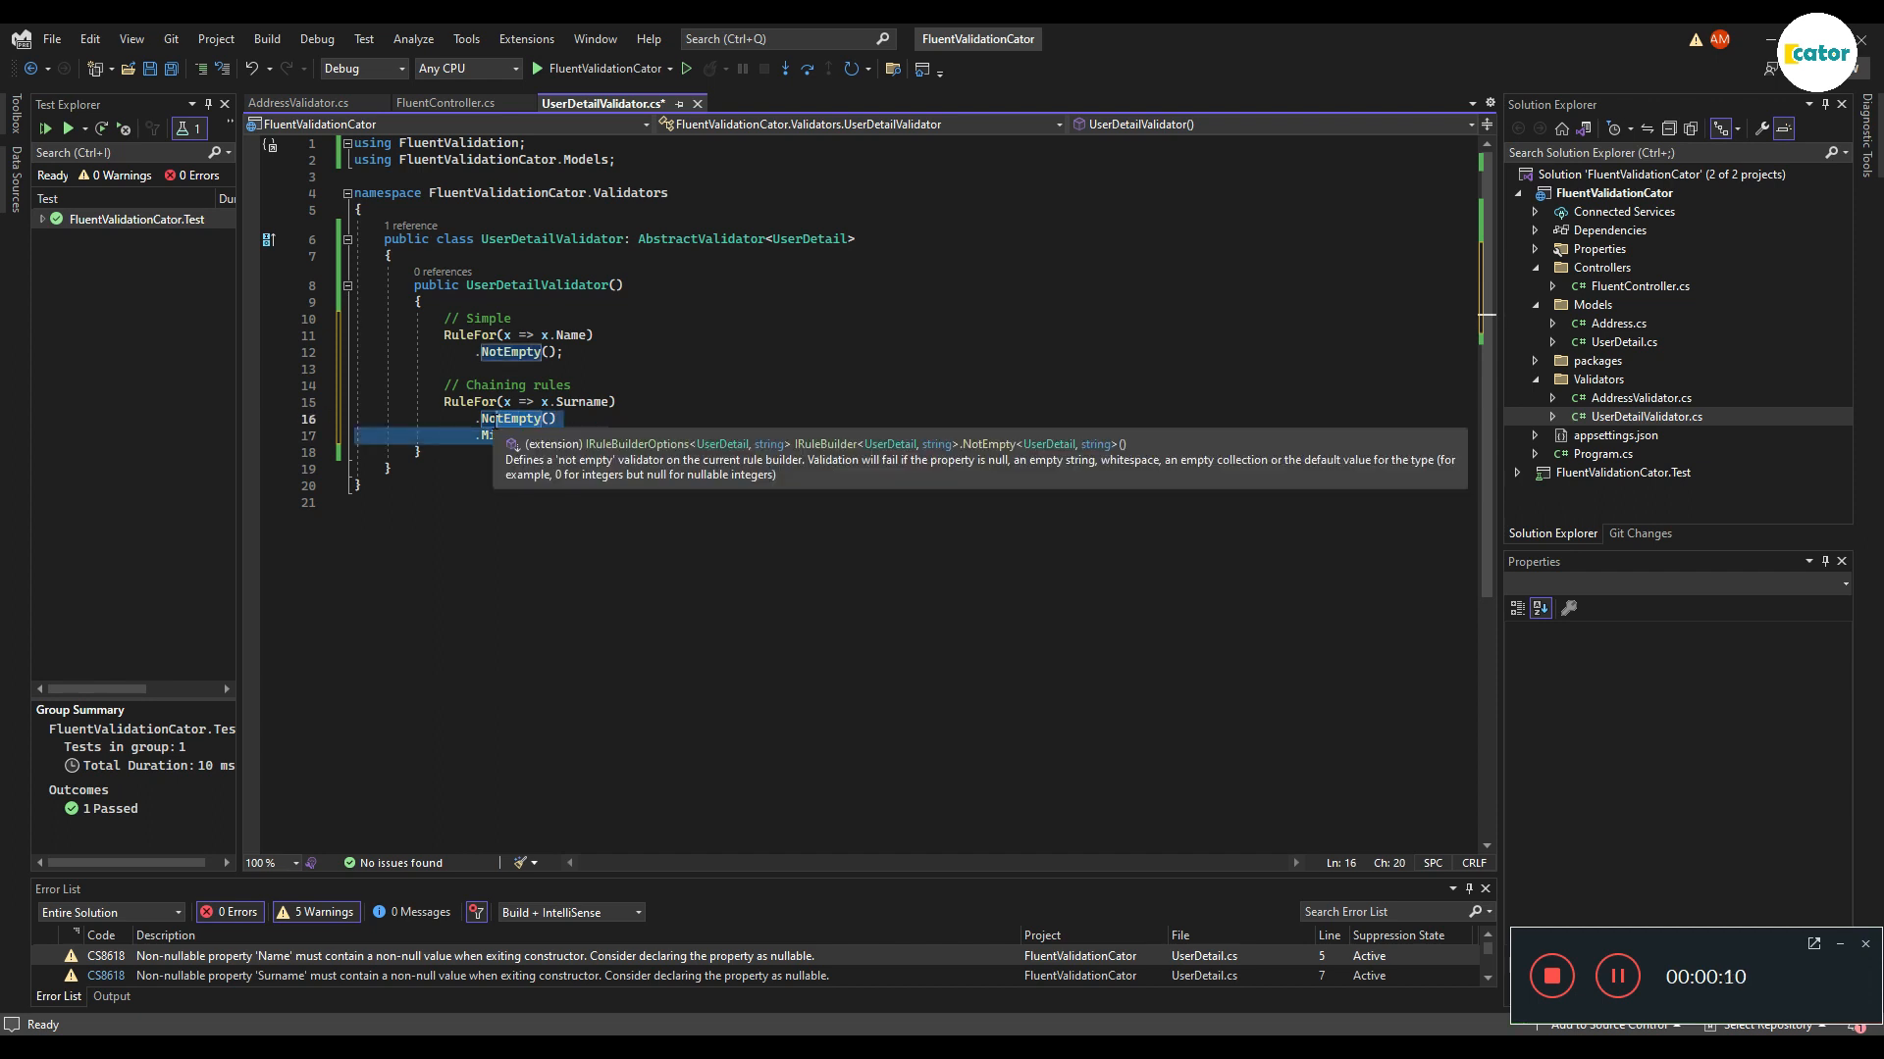
{"action": "type", "text": ".MinimumLength(3);"}
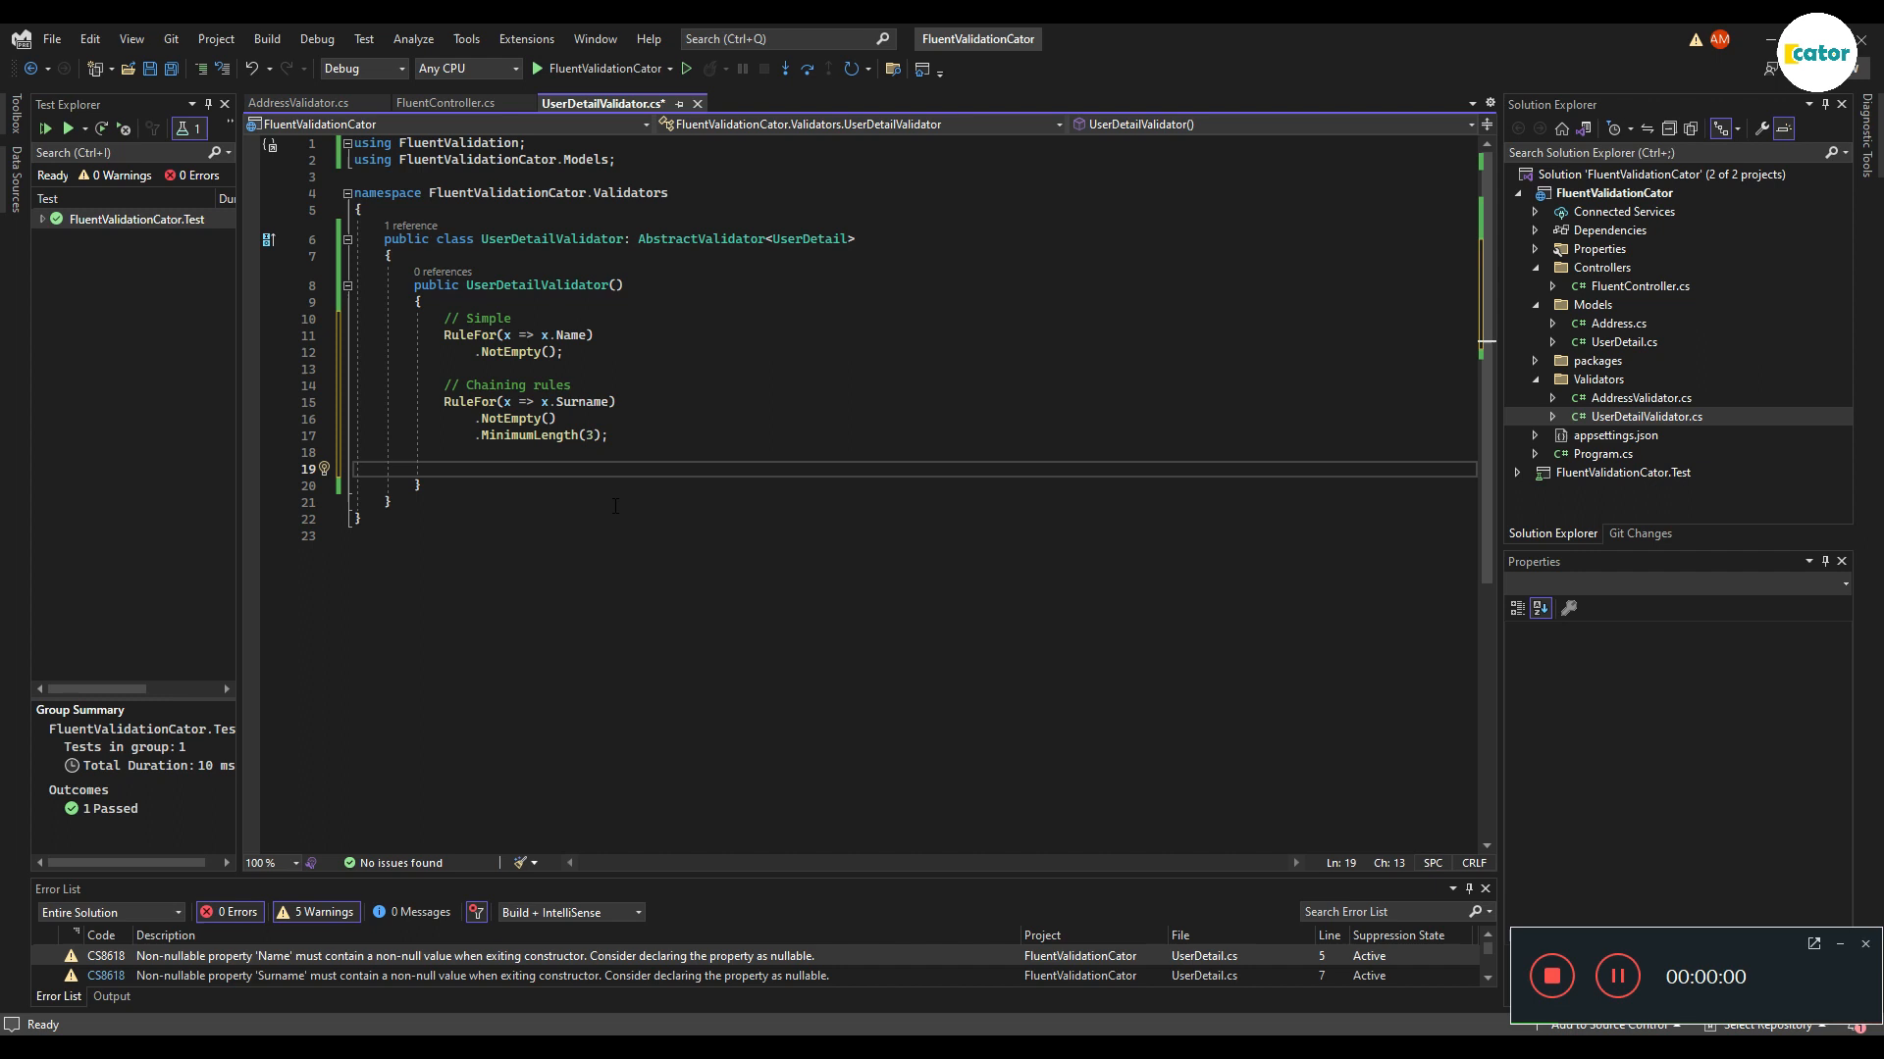
{"action": "type", "text": "// Build-in"}
{"action": "type", "text": "RuleFor(x => x.Email"}
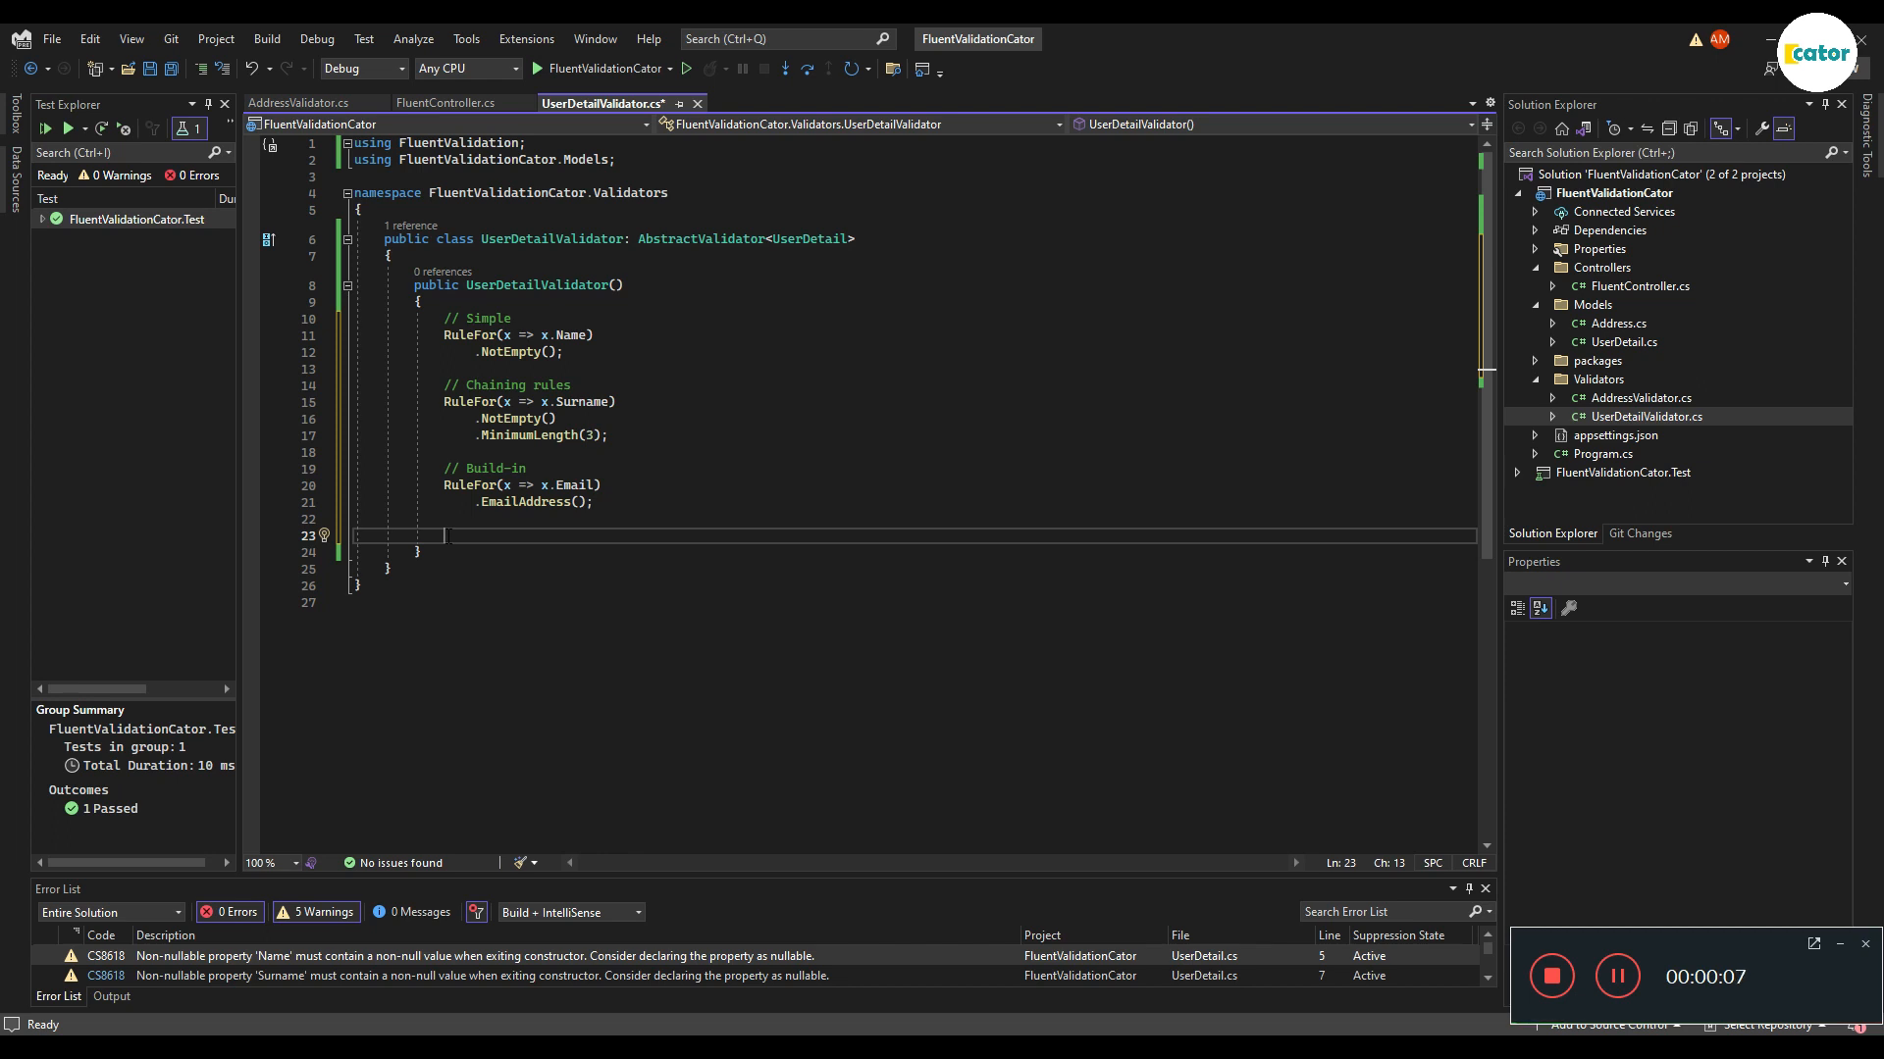
{"action": "type", "text": "// Custom messages"}
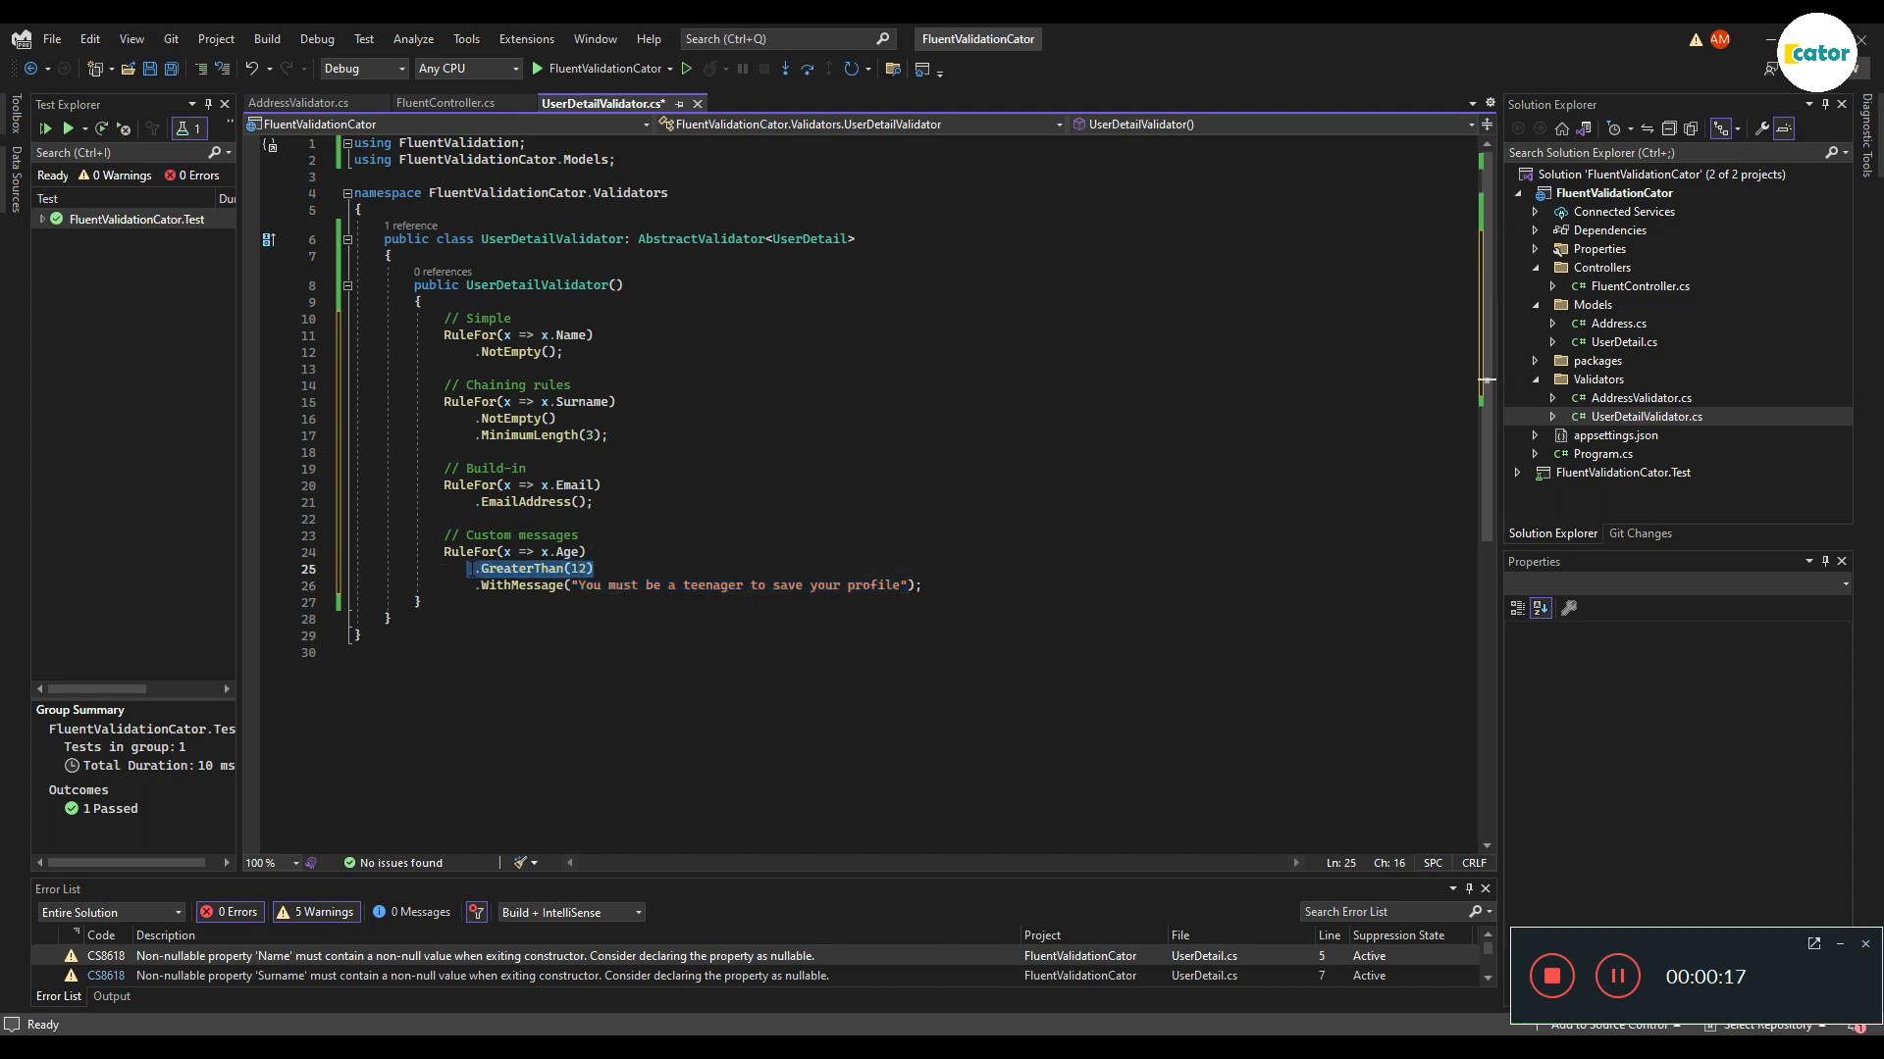
{"action": "double_click", "coordinate": [566, 552]}
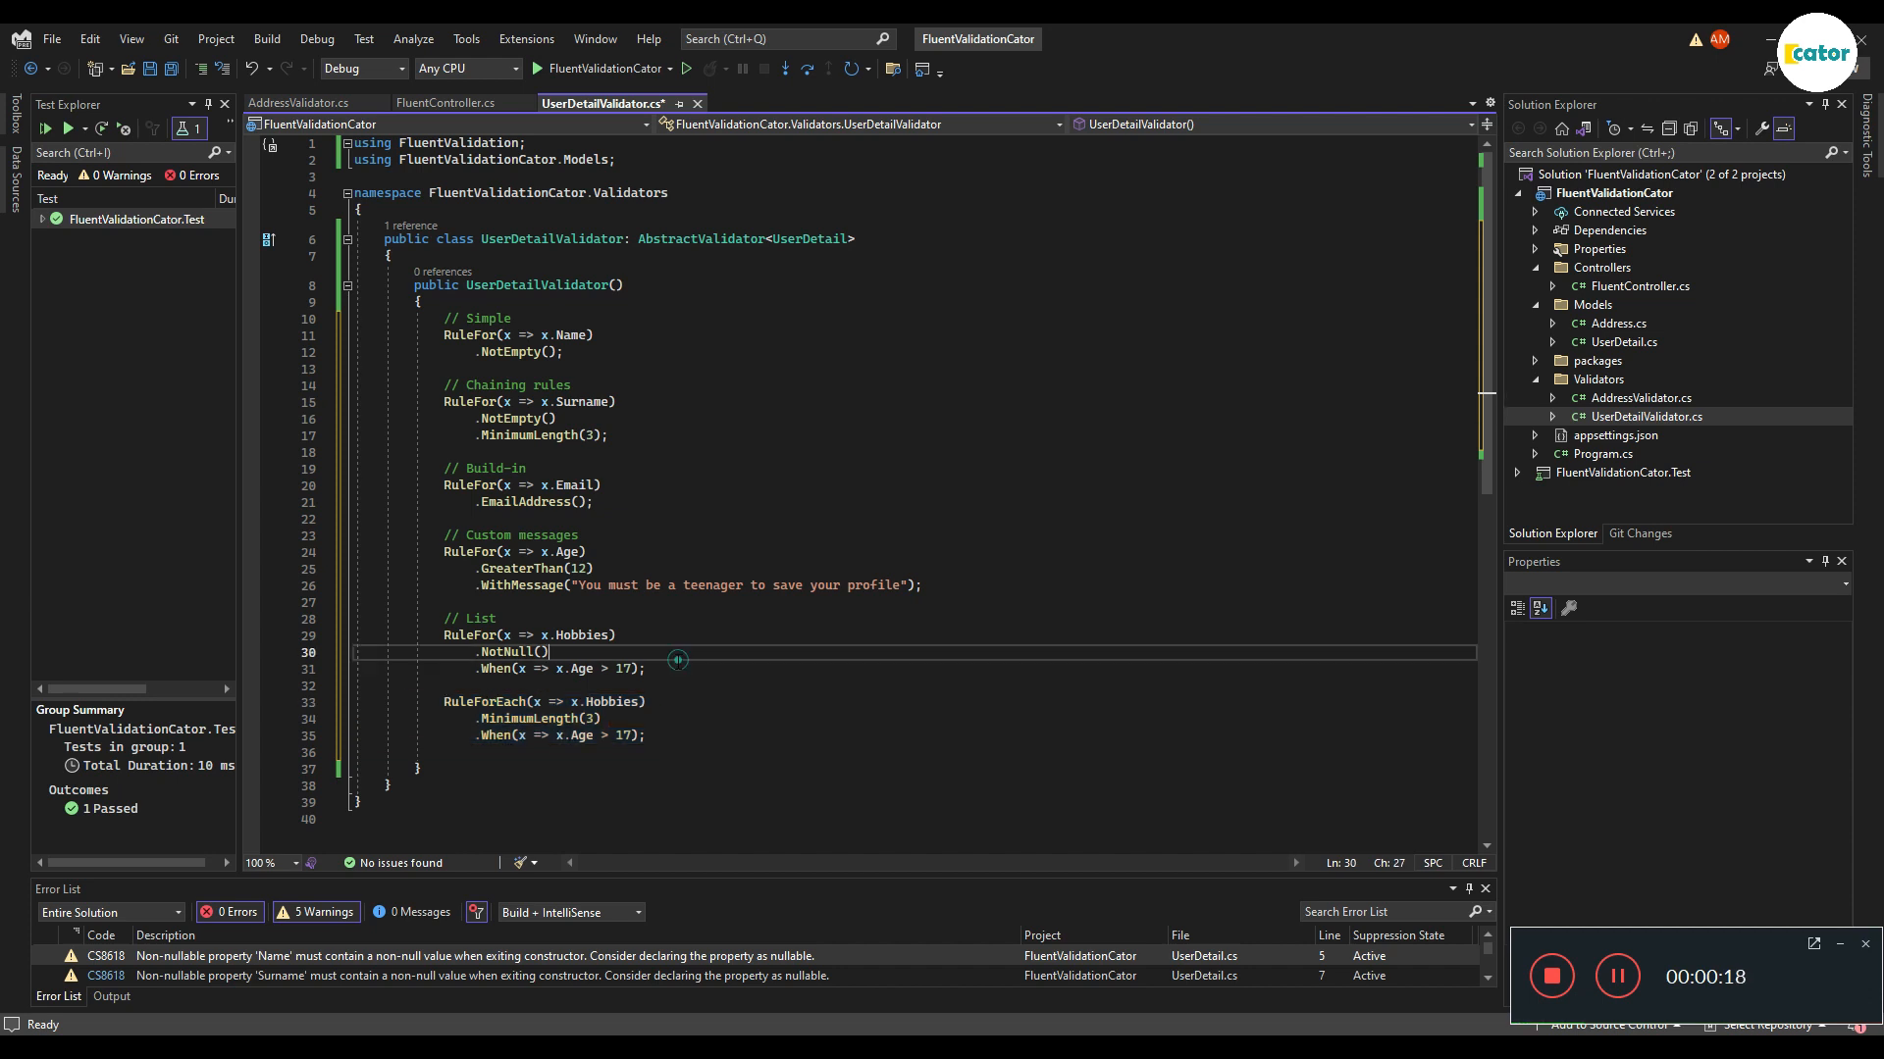
Step: Highlight the Hobbies When Age > 17 condition and the per-item MinimumLength(3) rule
{"action": "left_click_drag", "start_coordinate": [545, 668], "coordinate": [646, 668]}
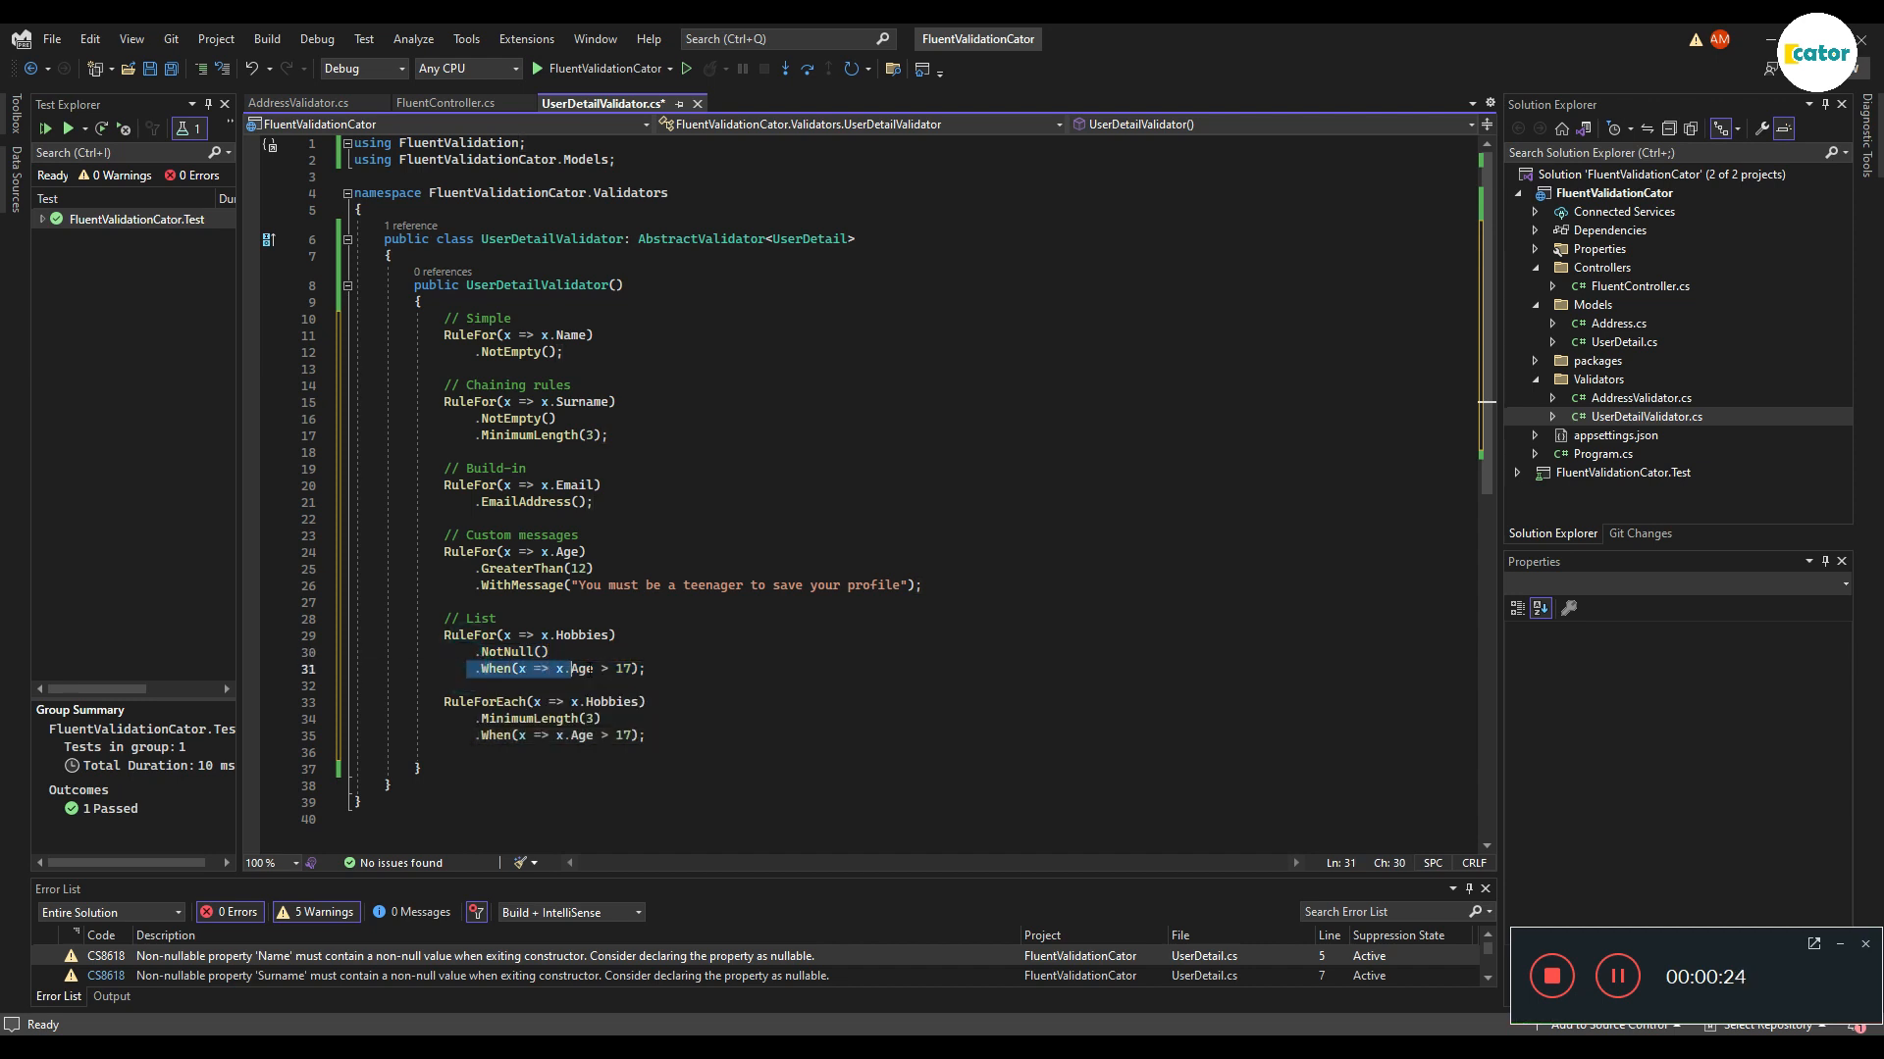
{"action": "double_click", "coordinate": [579, 668]}
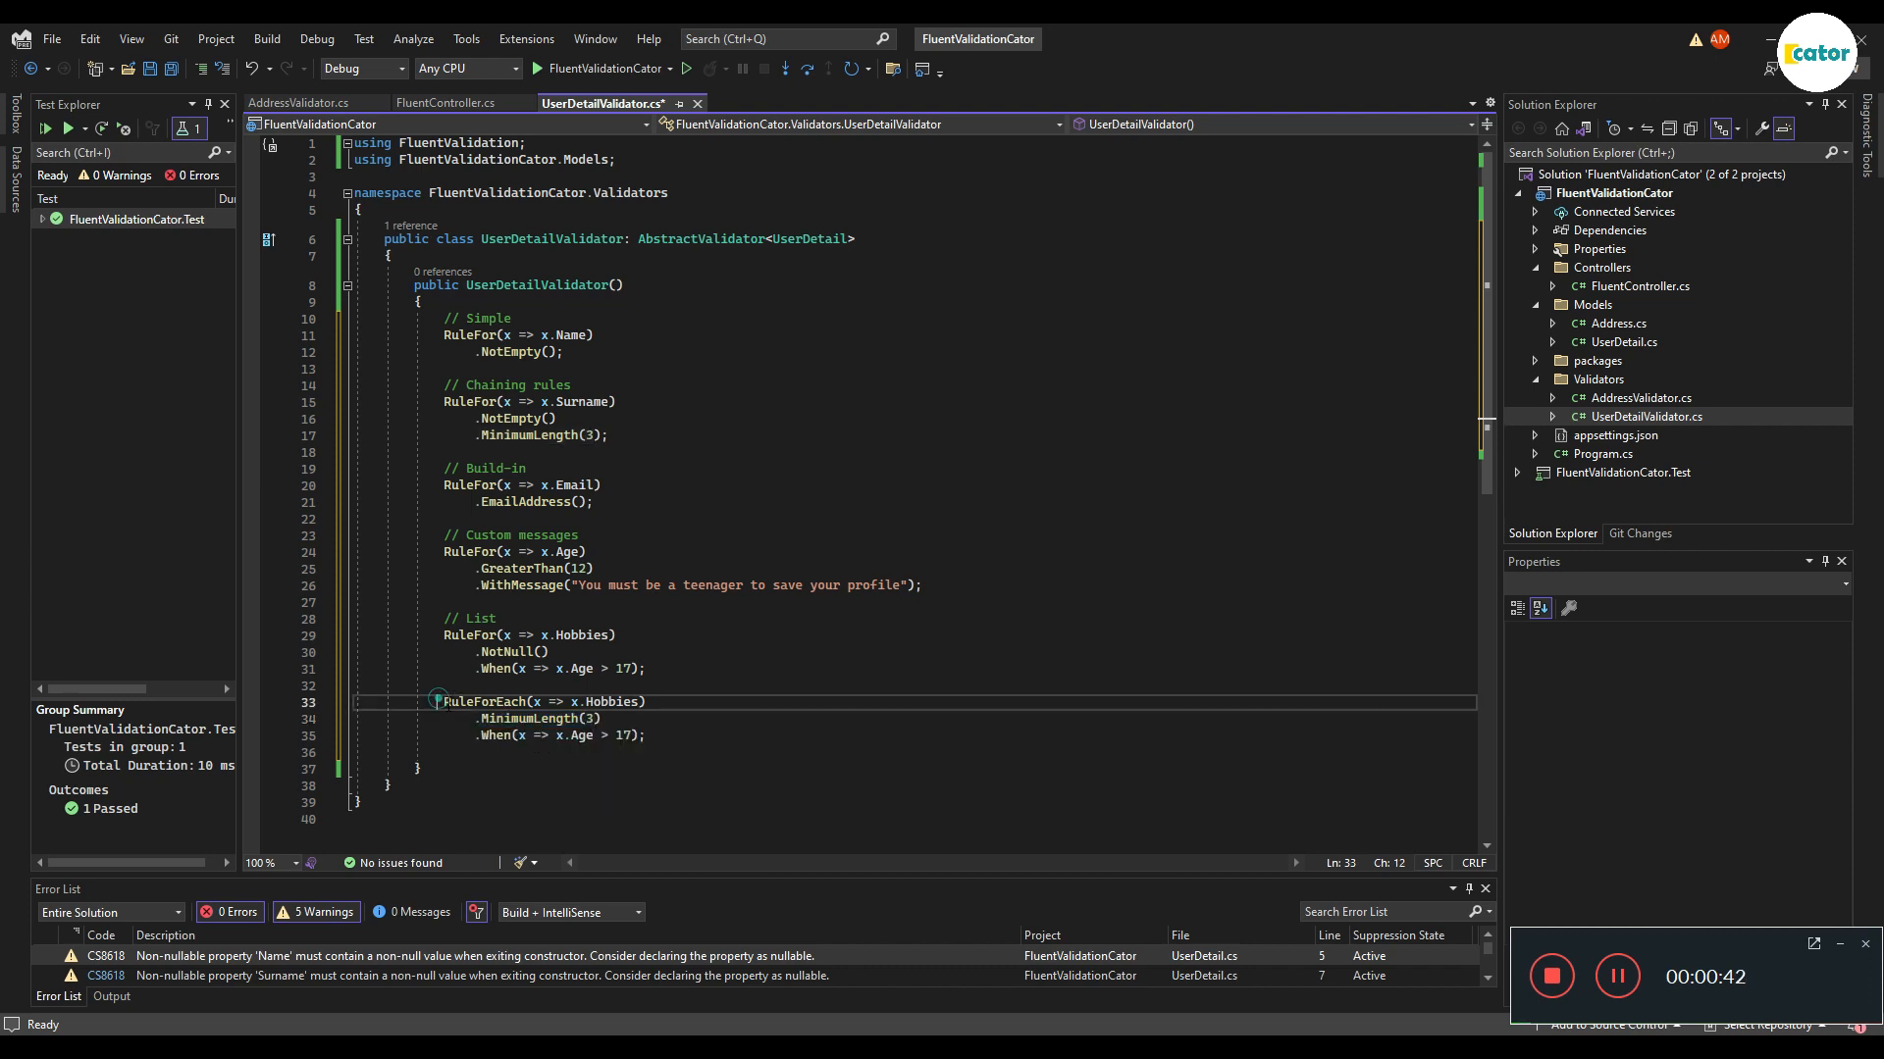
{"action": "left_click_drag", "start_coordinate": [441, 701], "coordinate": [644, 702]}
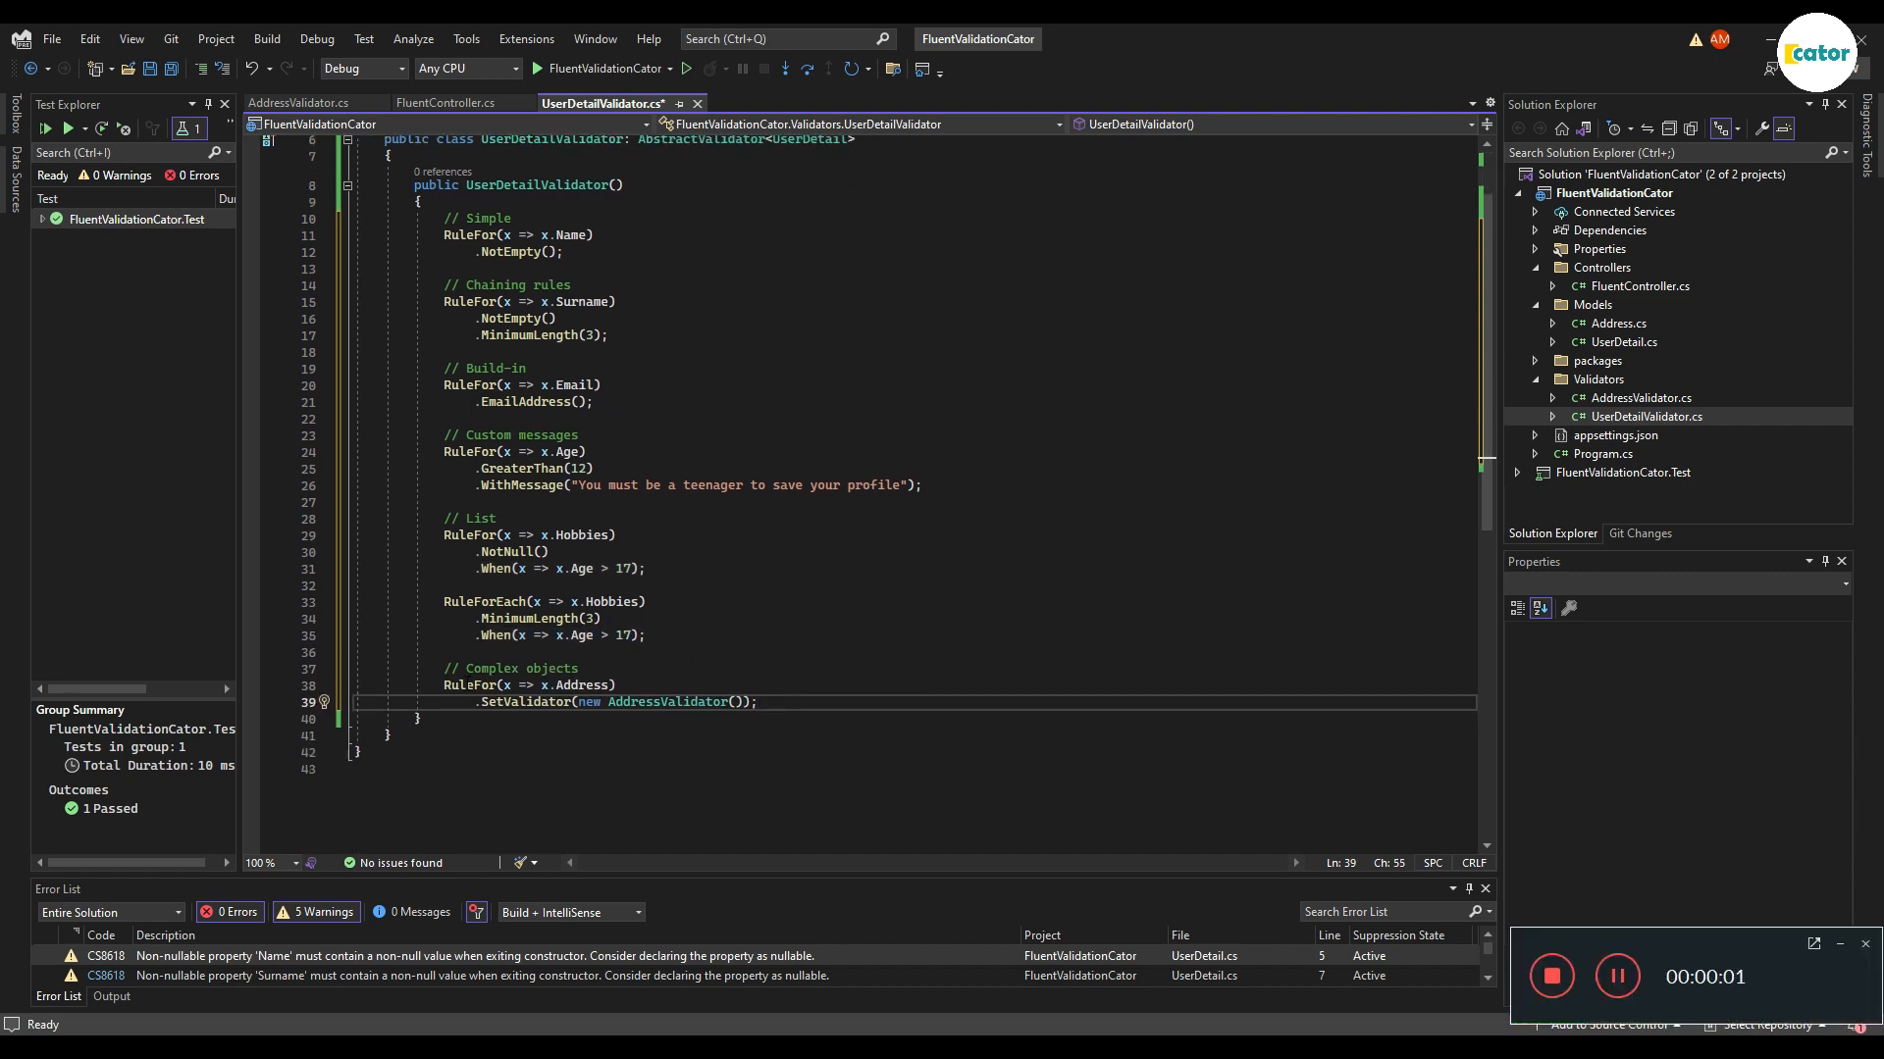
Step: Select Address in the SetValidator rule and go to the AddressValidator definition
{"action": "double_click", "coordinate": [509, 668]}
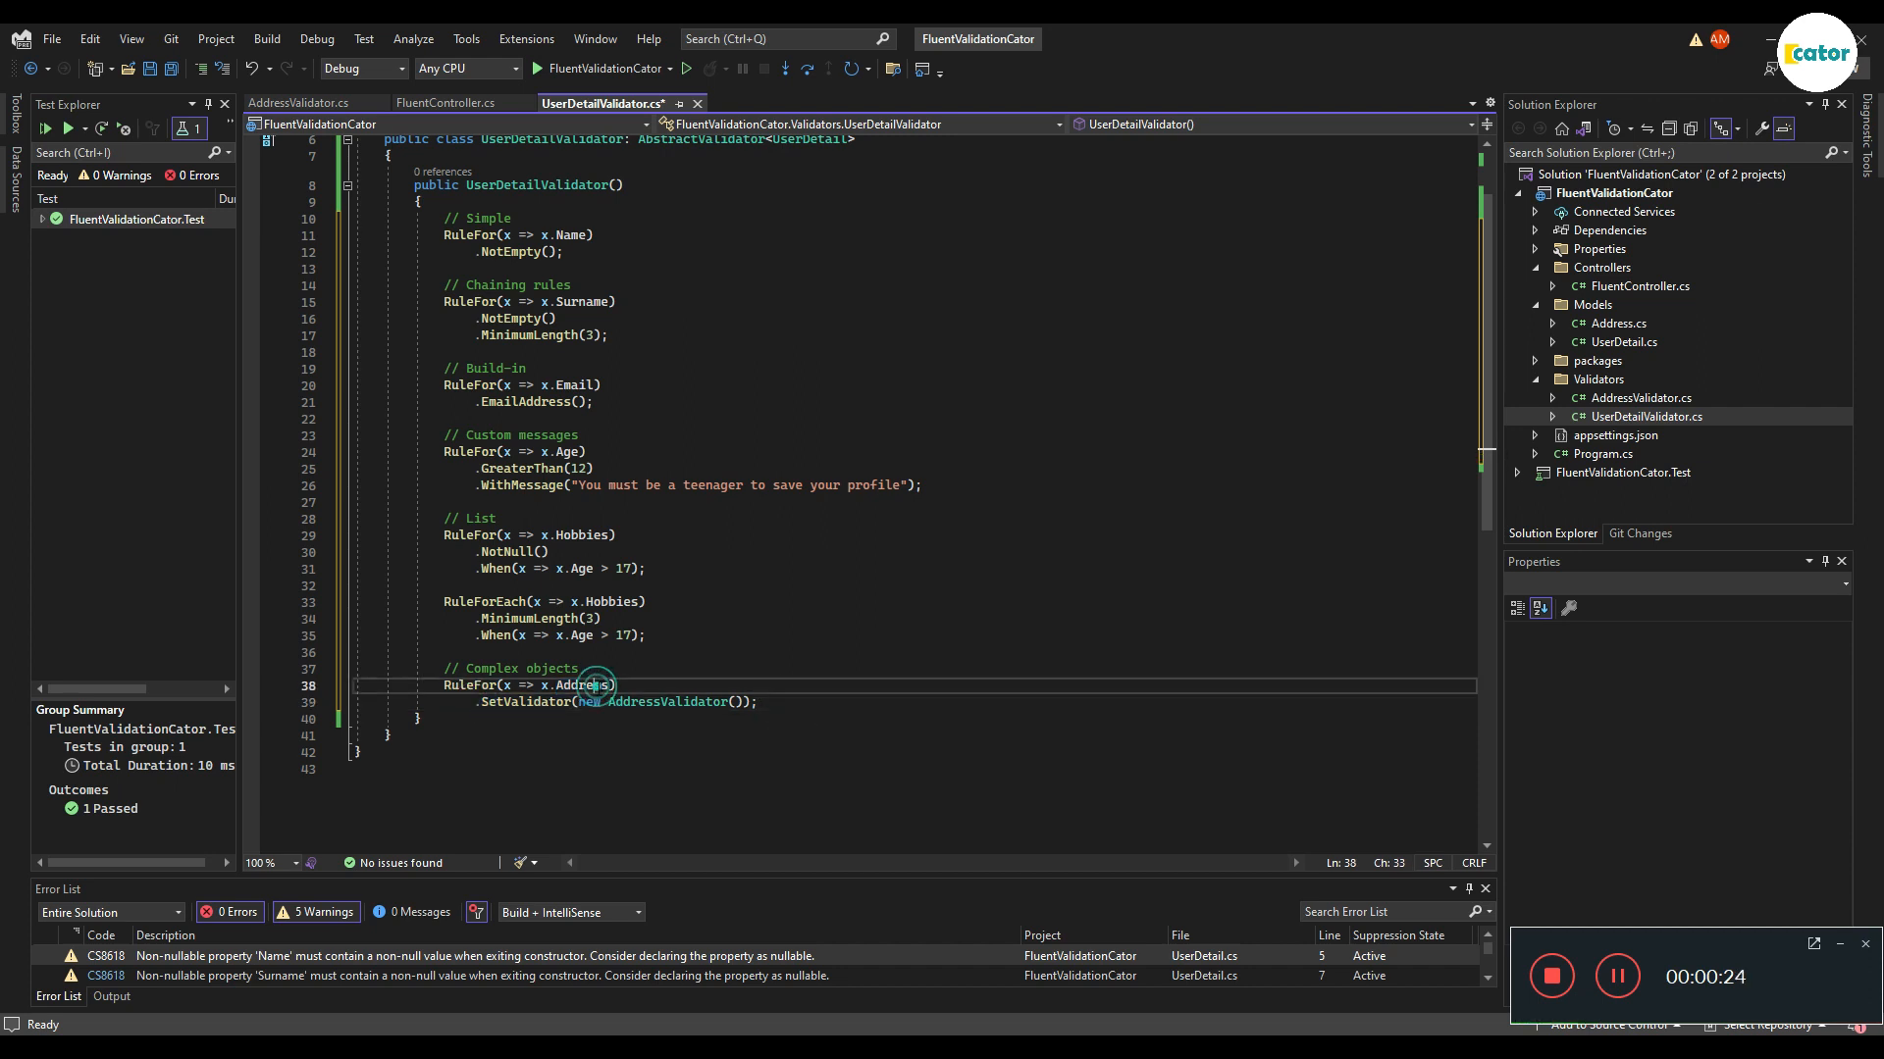
{"action": "double_click", "coordinate": [582, 685]}
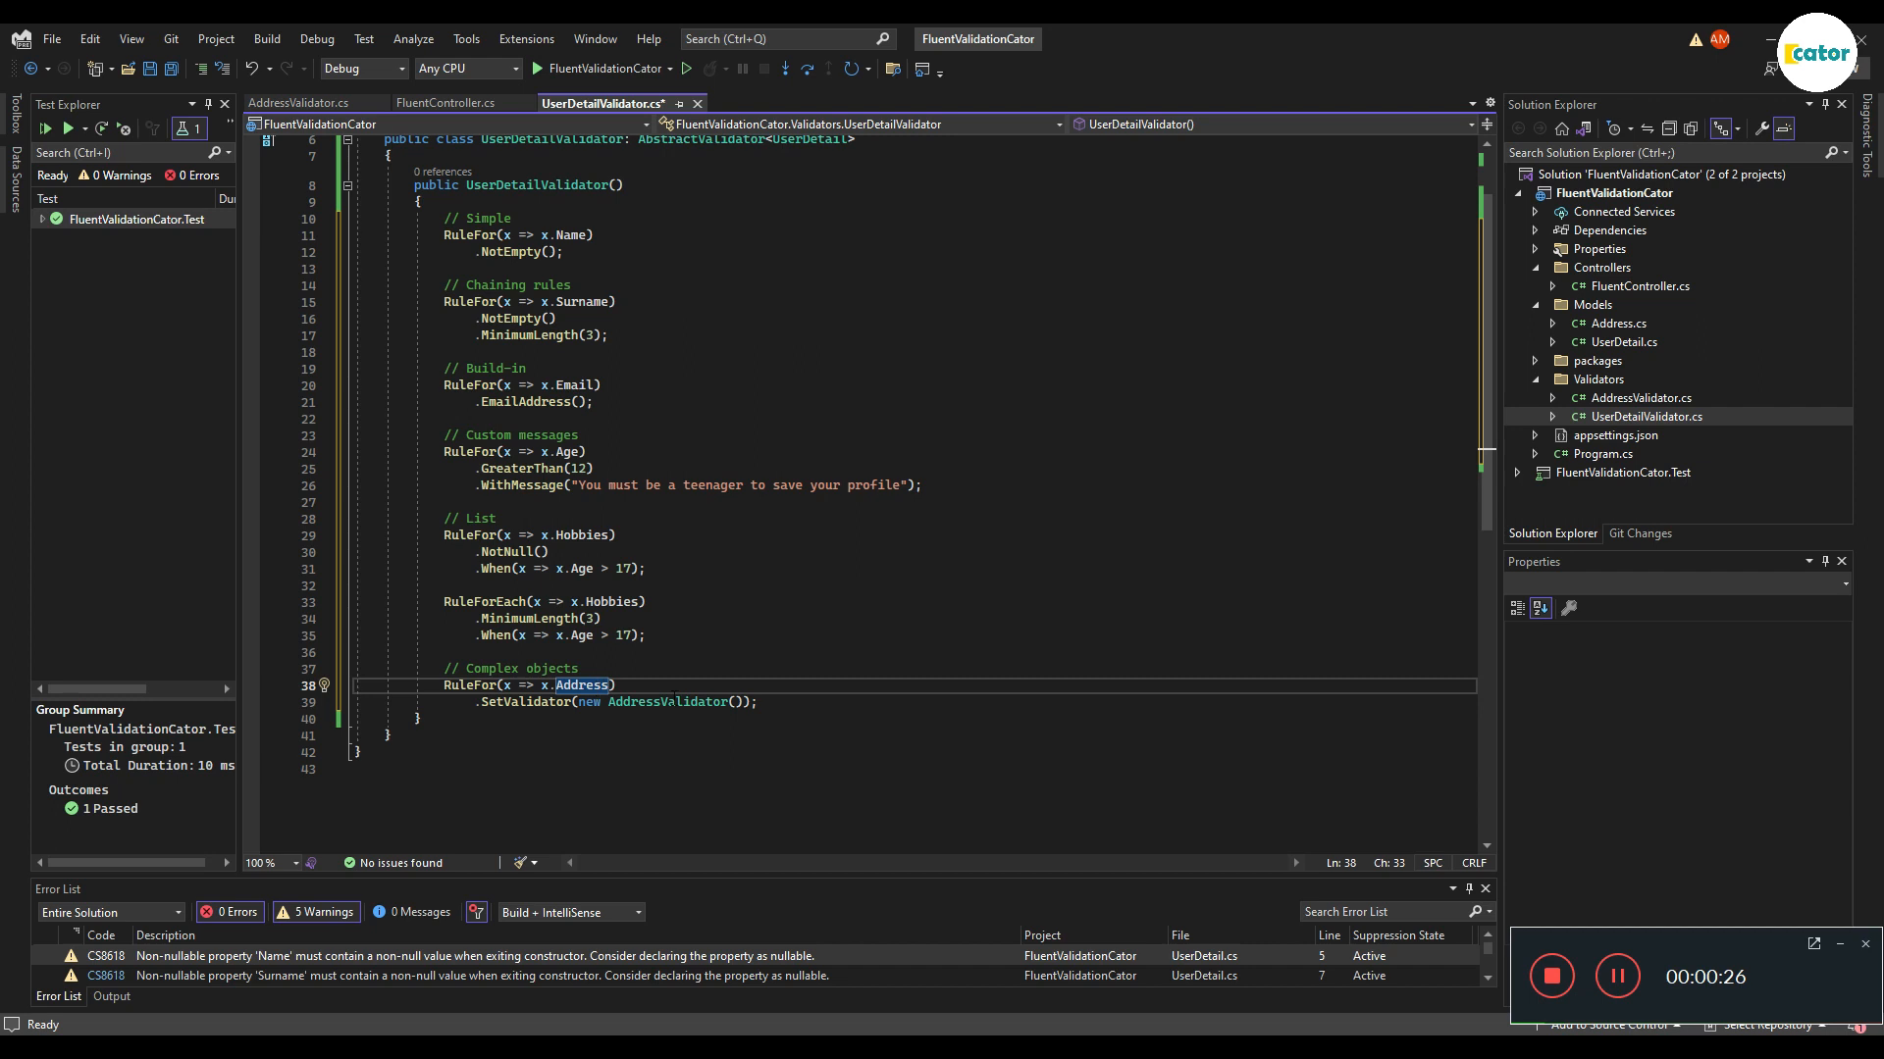
{"action": "left_click", "coordinate": [299, 102]}
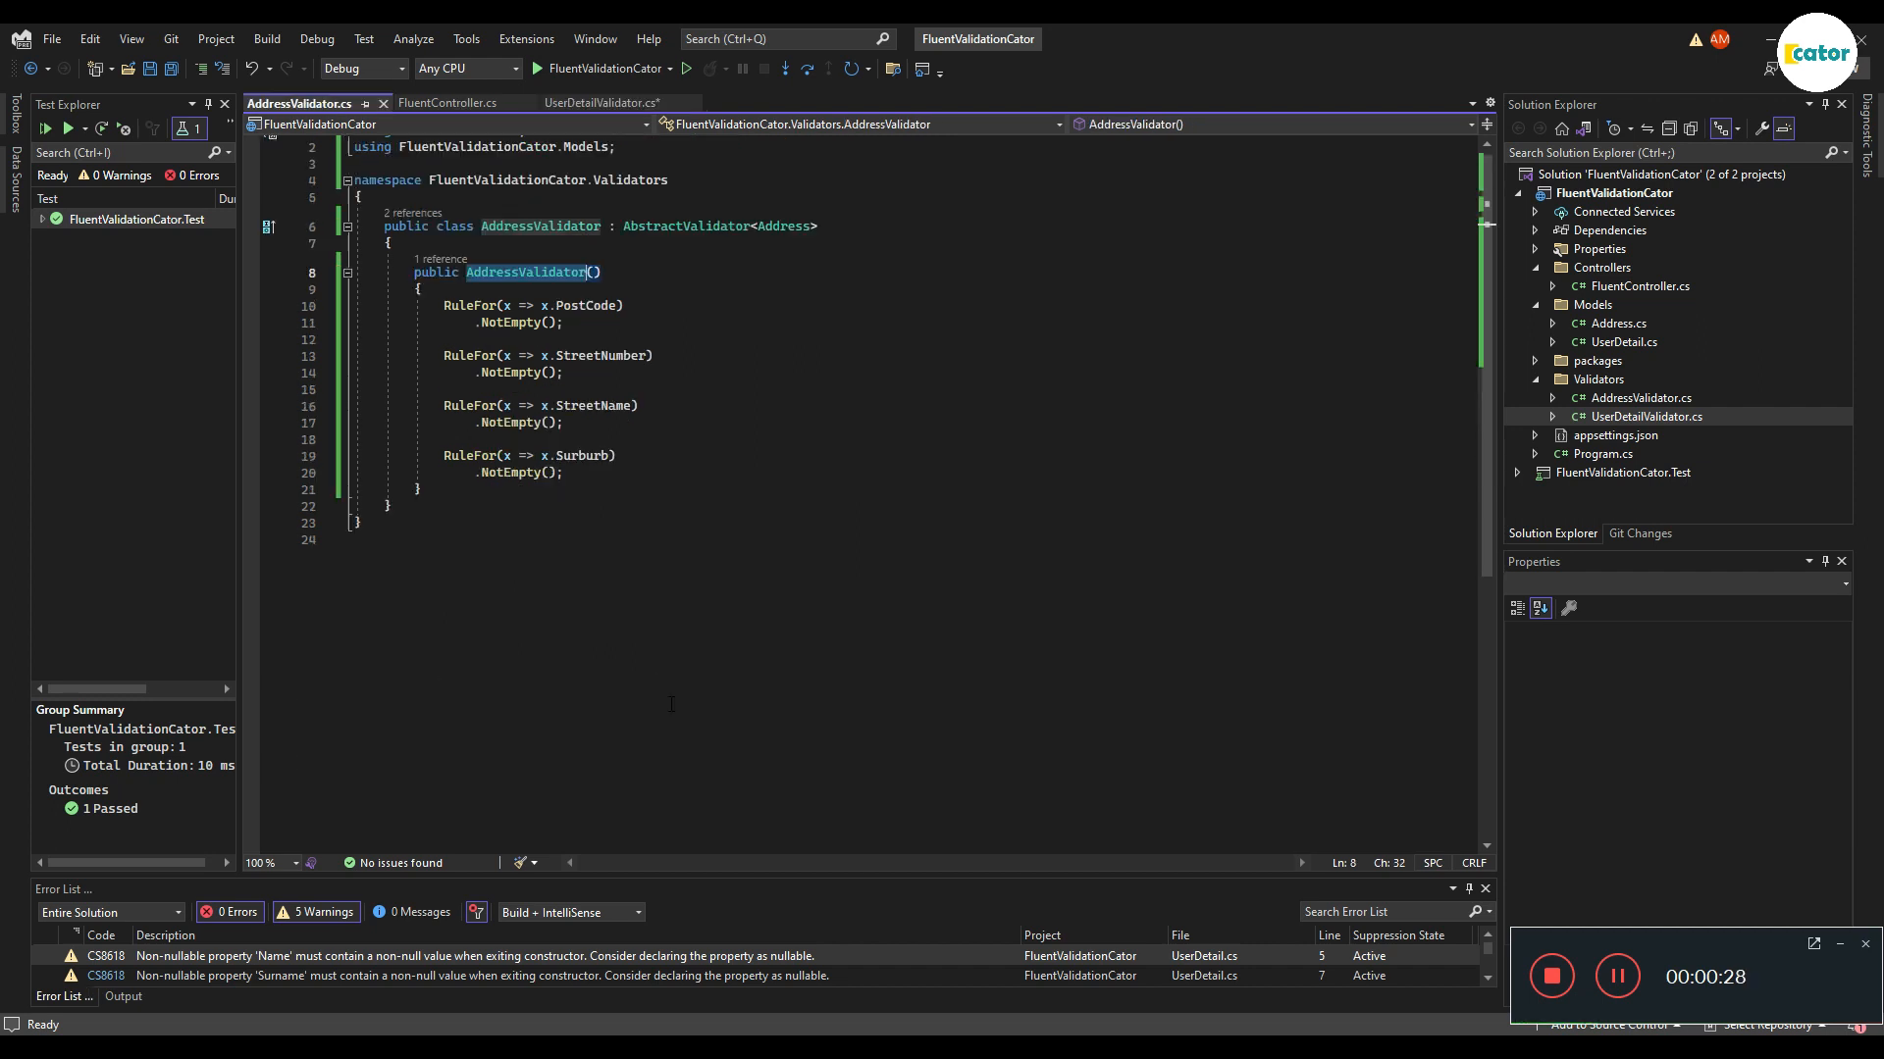
{"action": "mouse_move", "coordinate": [525, 272]}
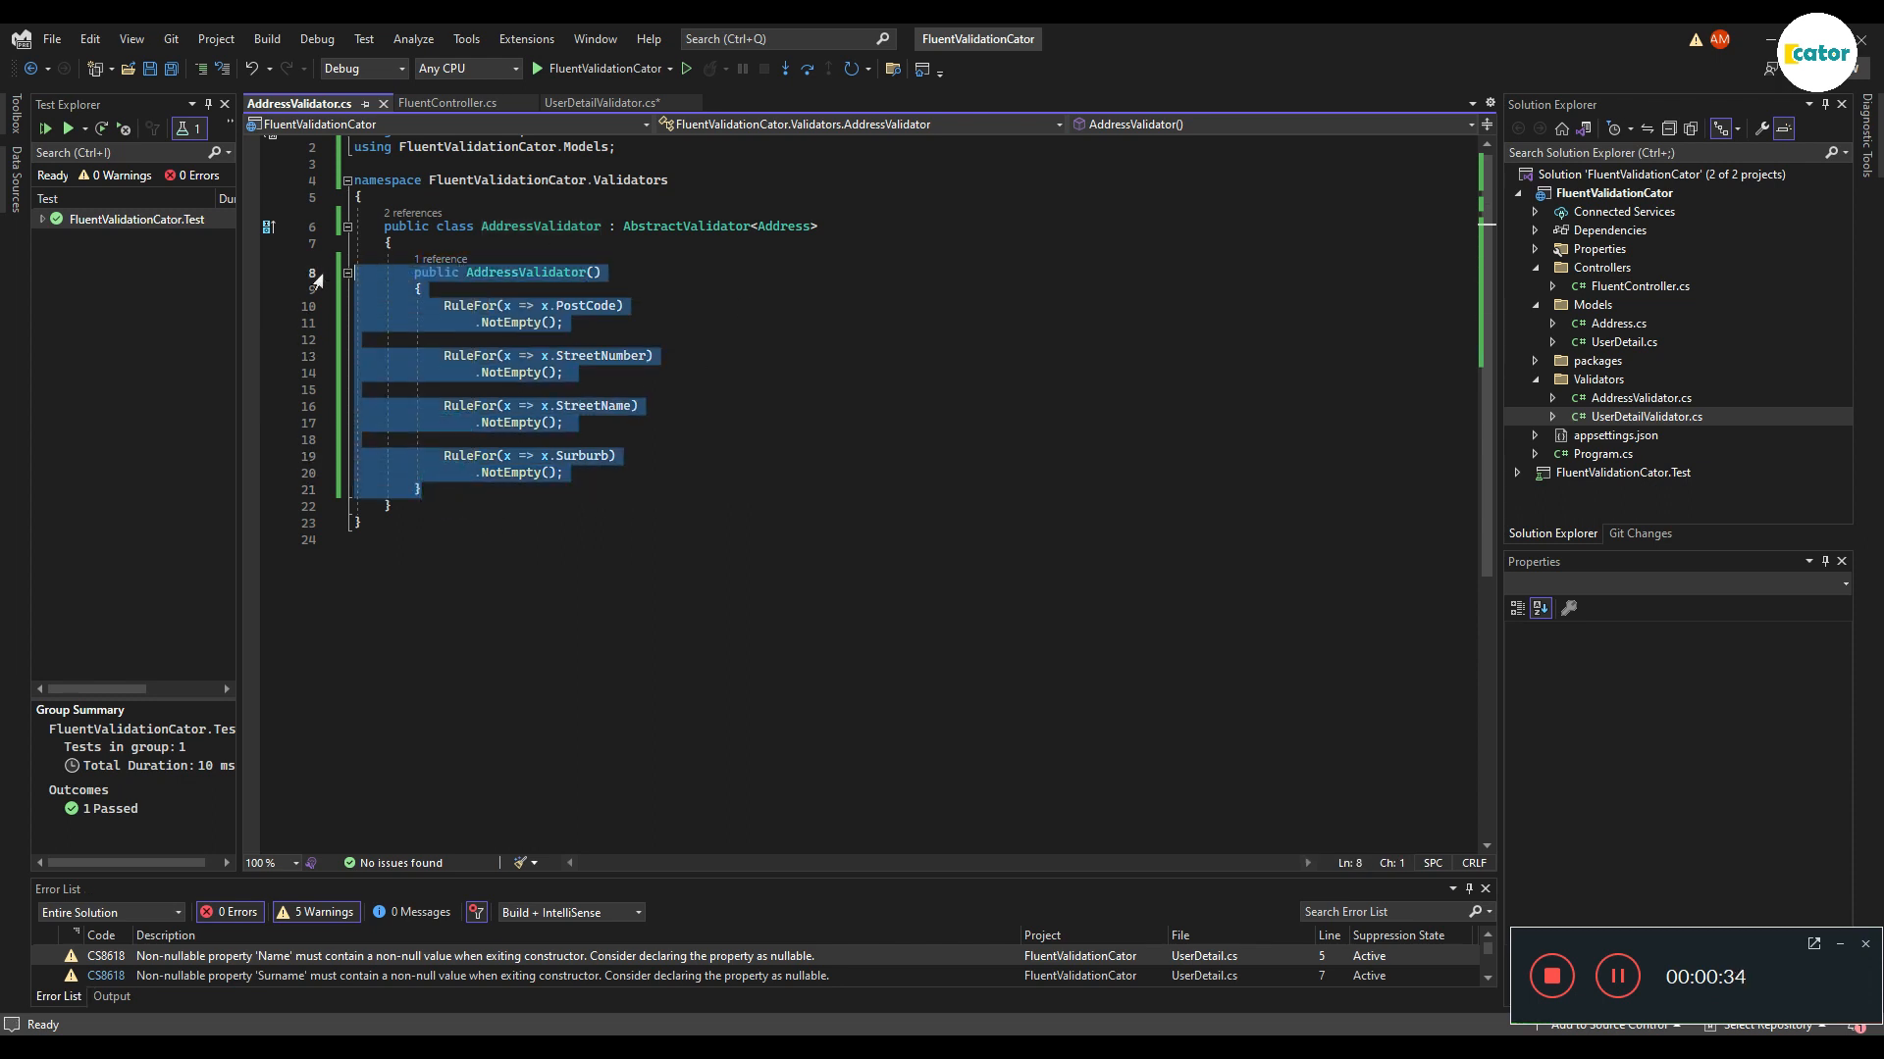
{"action": "mouse_move", "coordinate": [742, 493]}
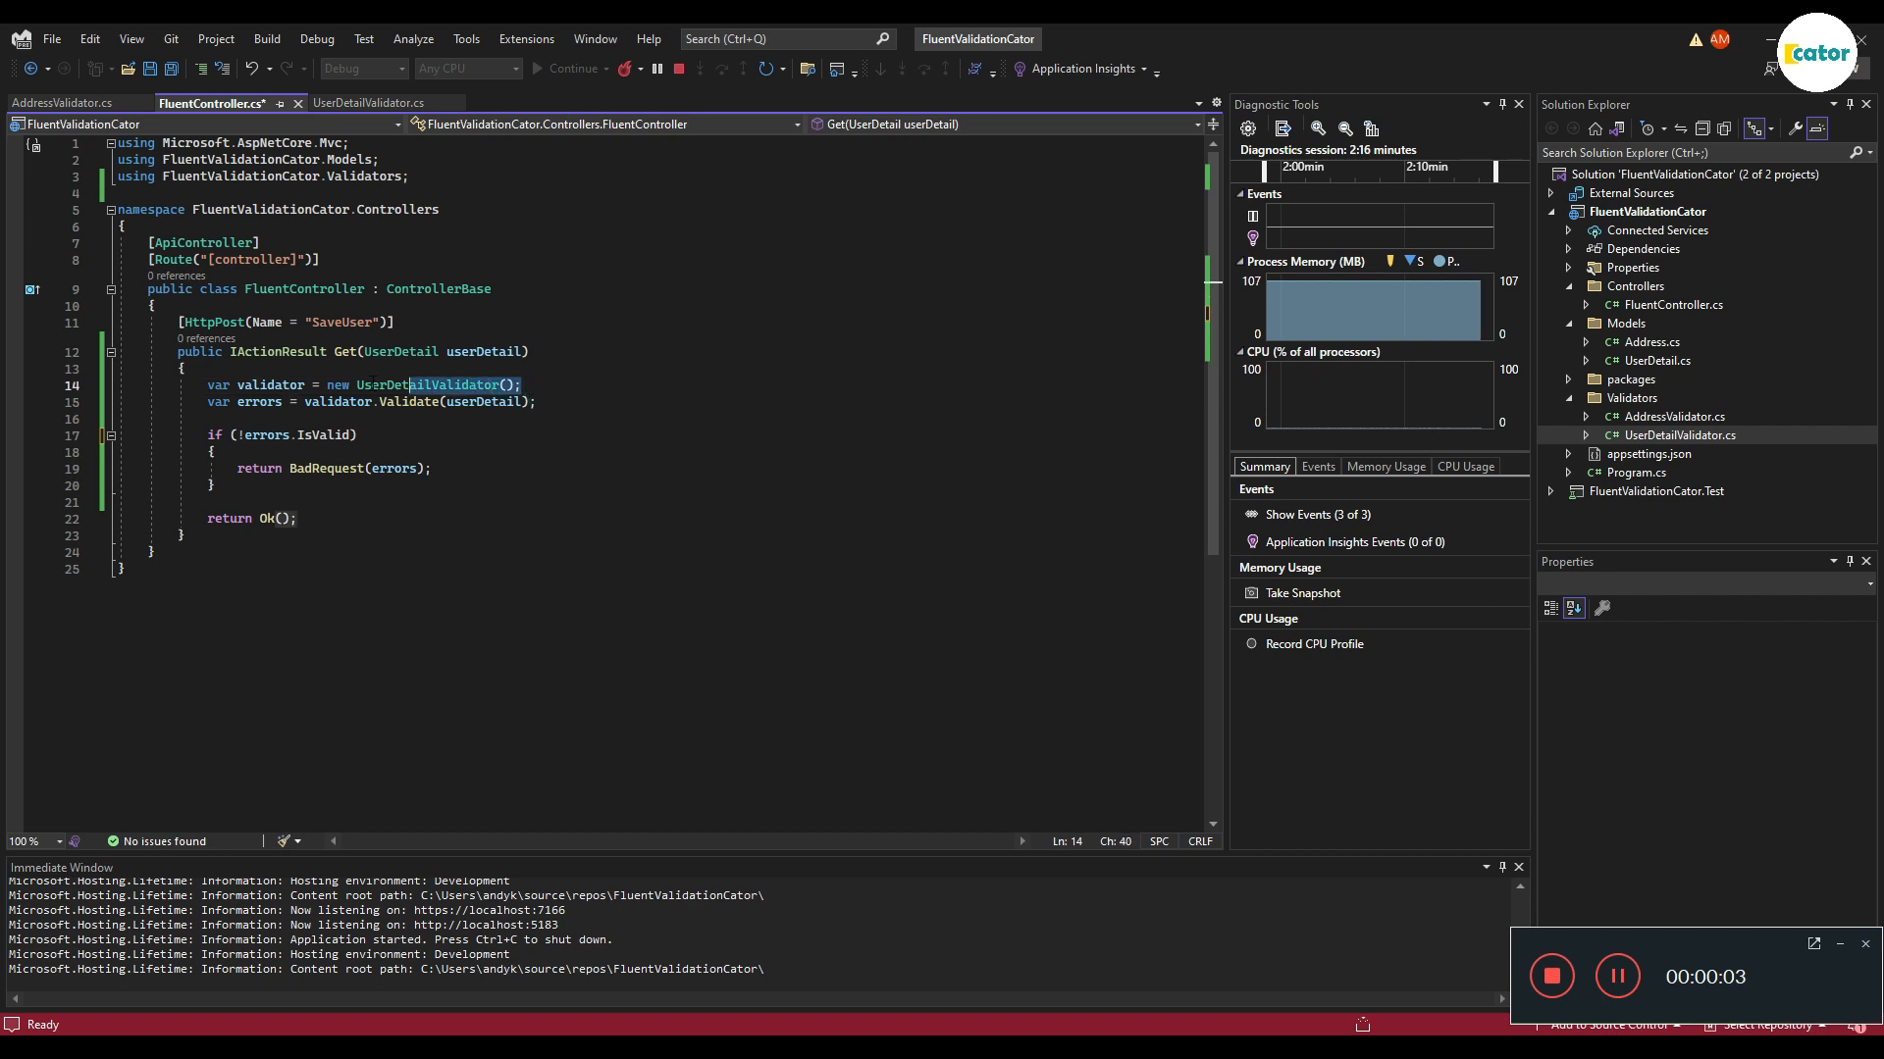
Step: Review the UserDetailValidator creation and Validate(userDetail) call, then retype IsValid with IntelliSense
{"action": "double_click", "coordinate": [429, 385]}
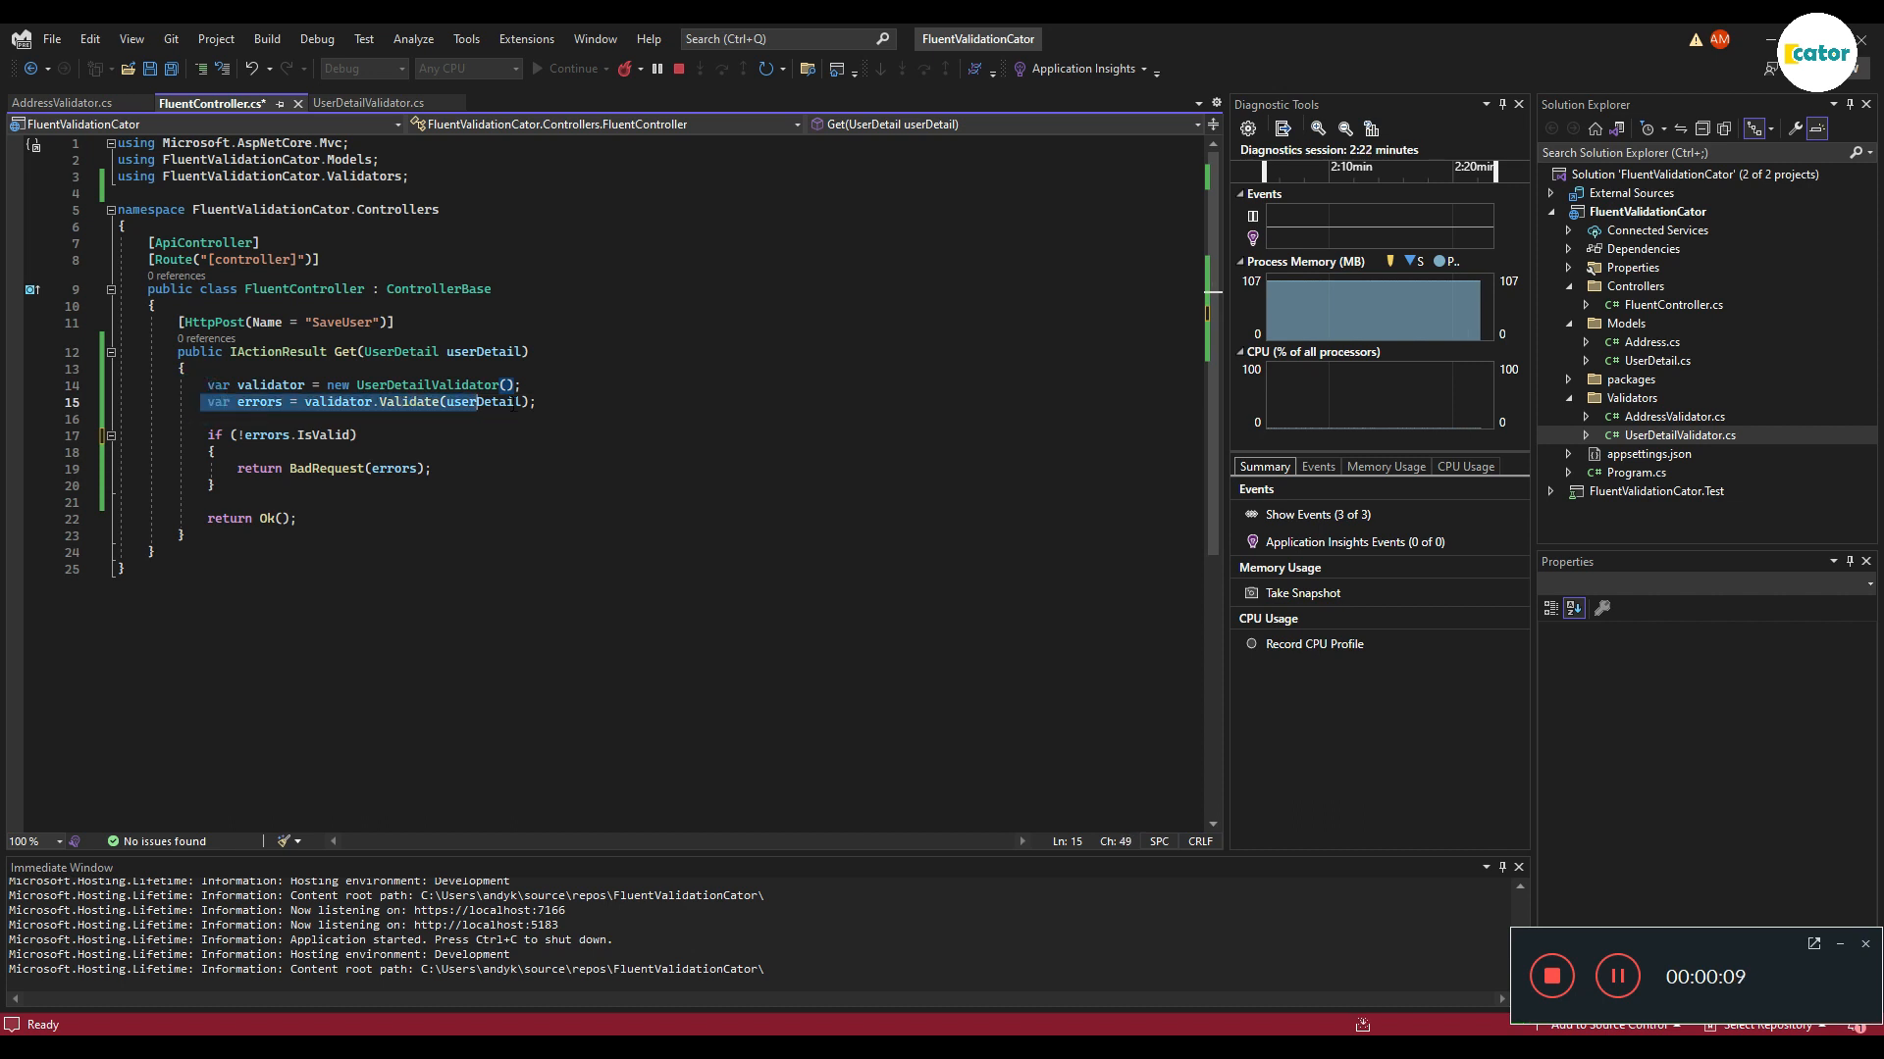
{"action": "double_click", "coordinate": [477, 401]}
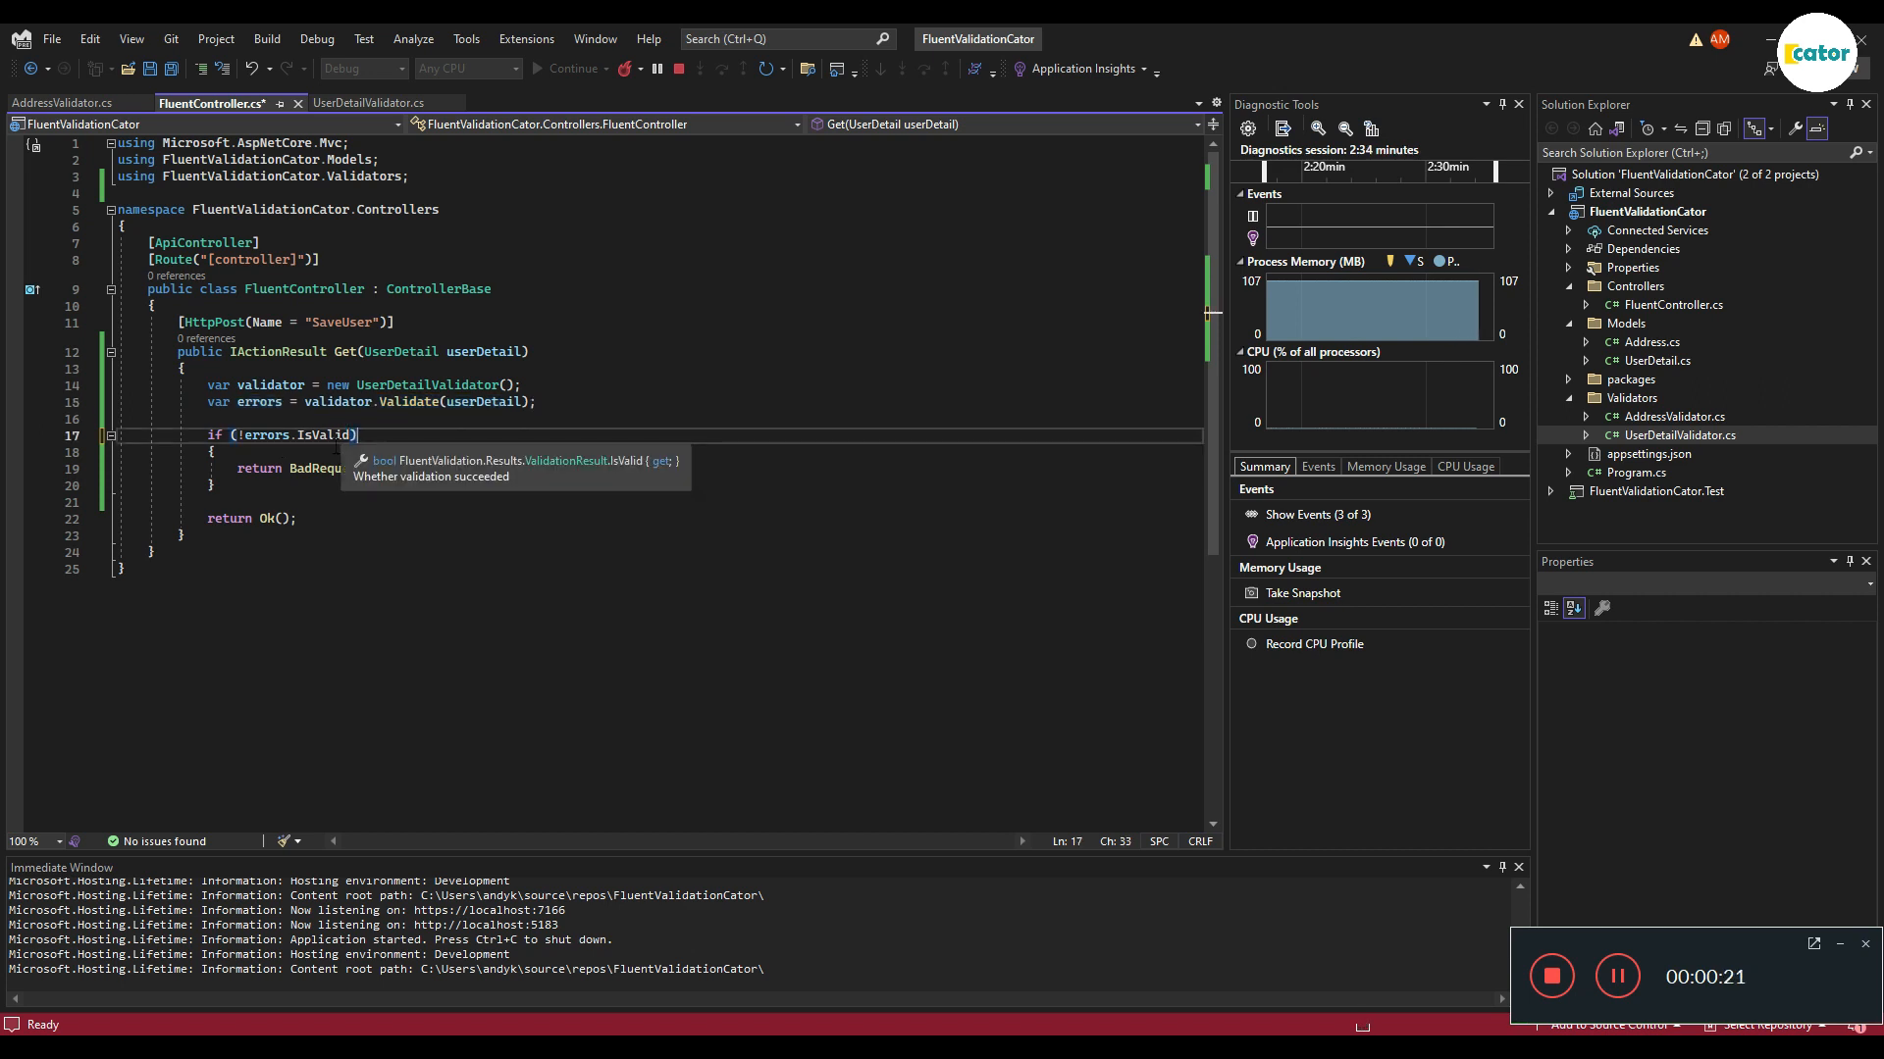
{"action": "double_click", "coordinate": [324, 434]}
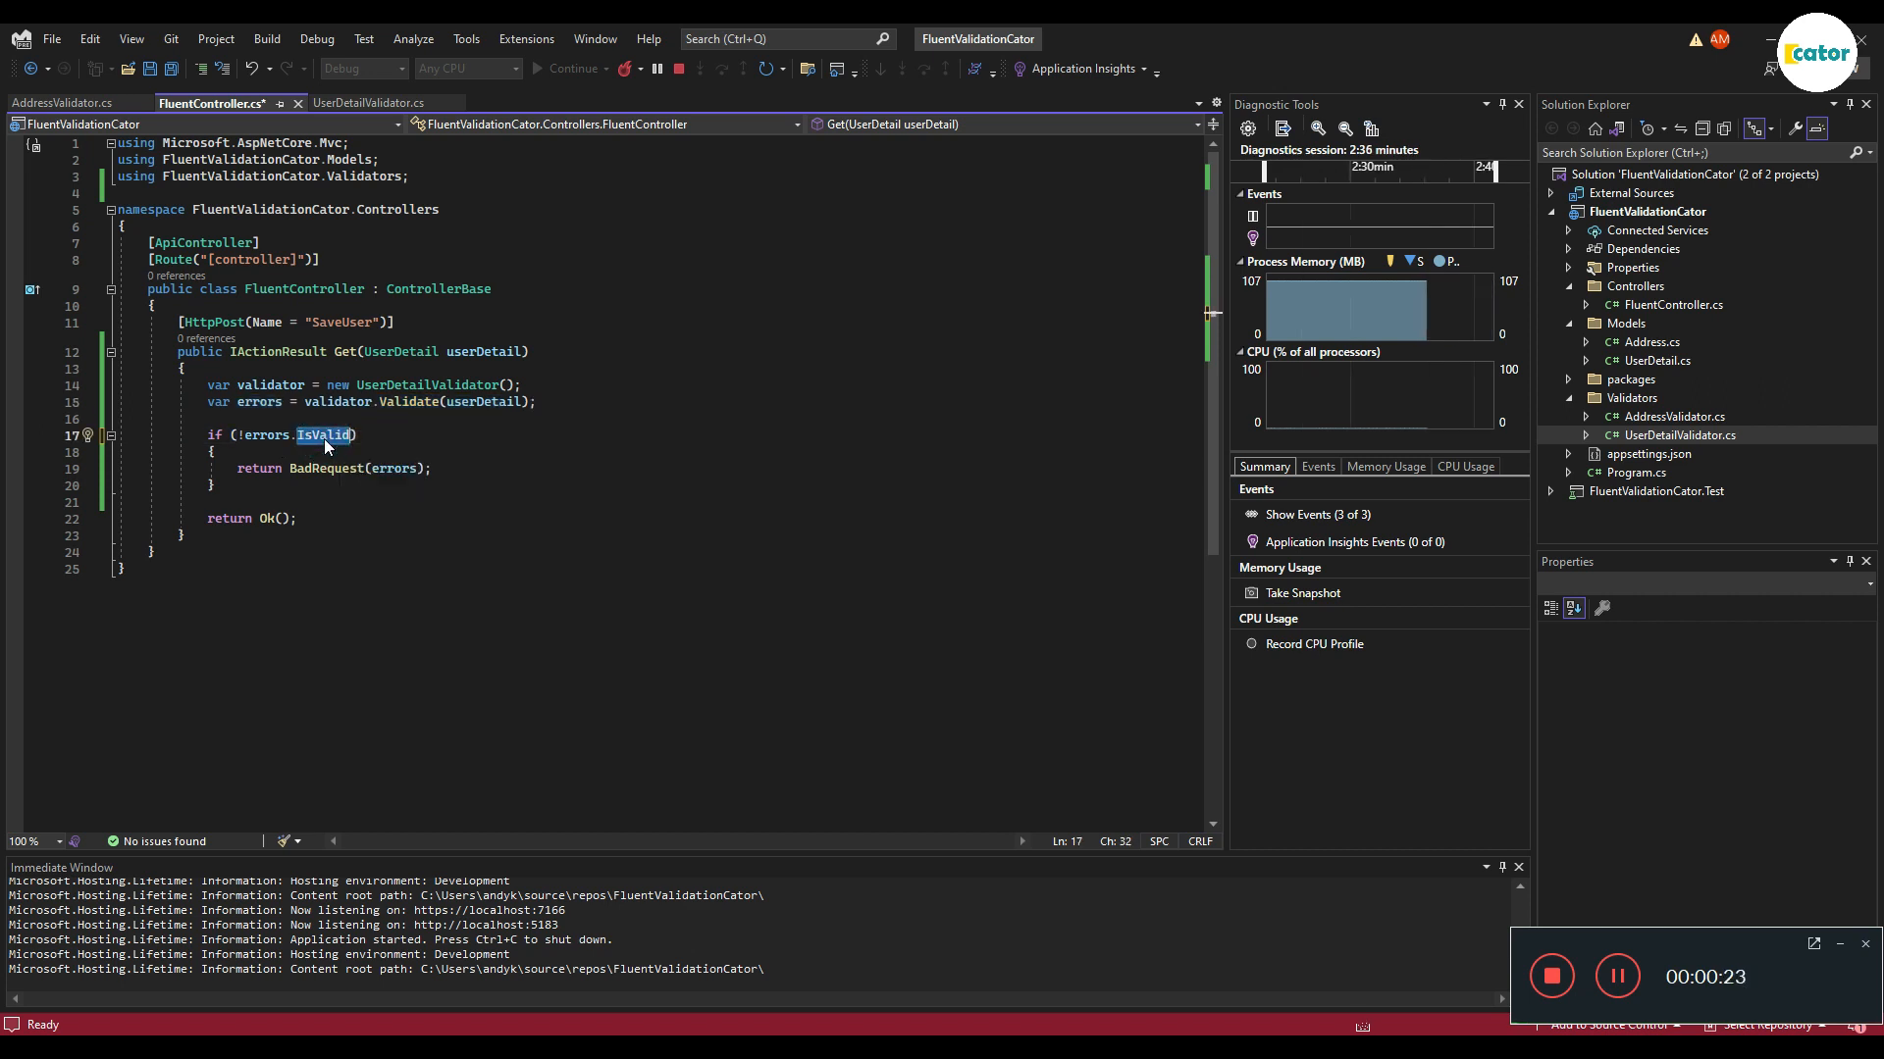
{"action": "key", "text": "Delete"}
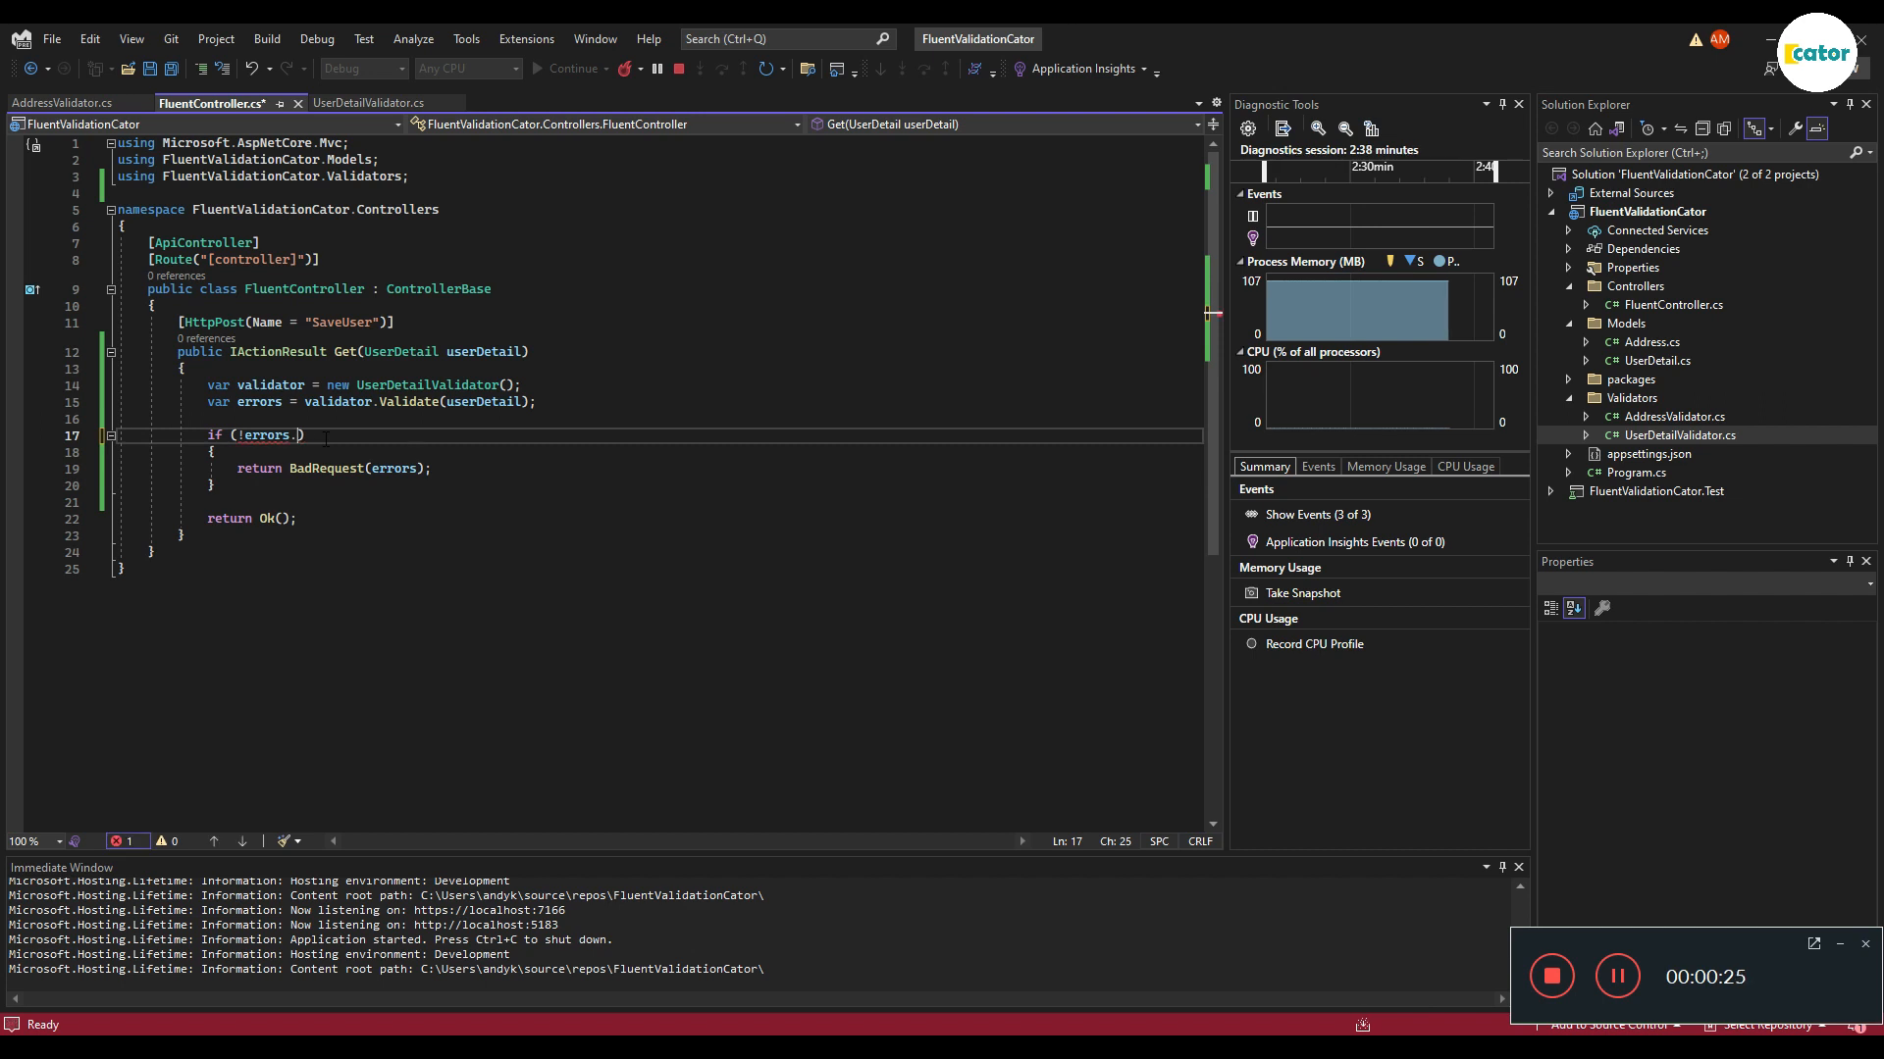
{"action": "type", "text": "IsValid"}
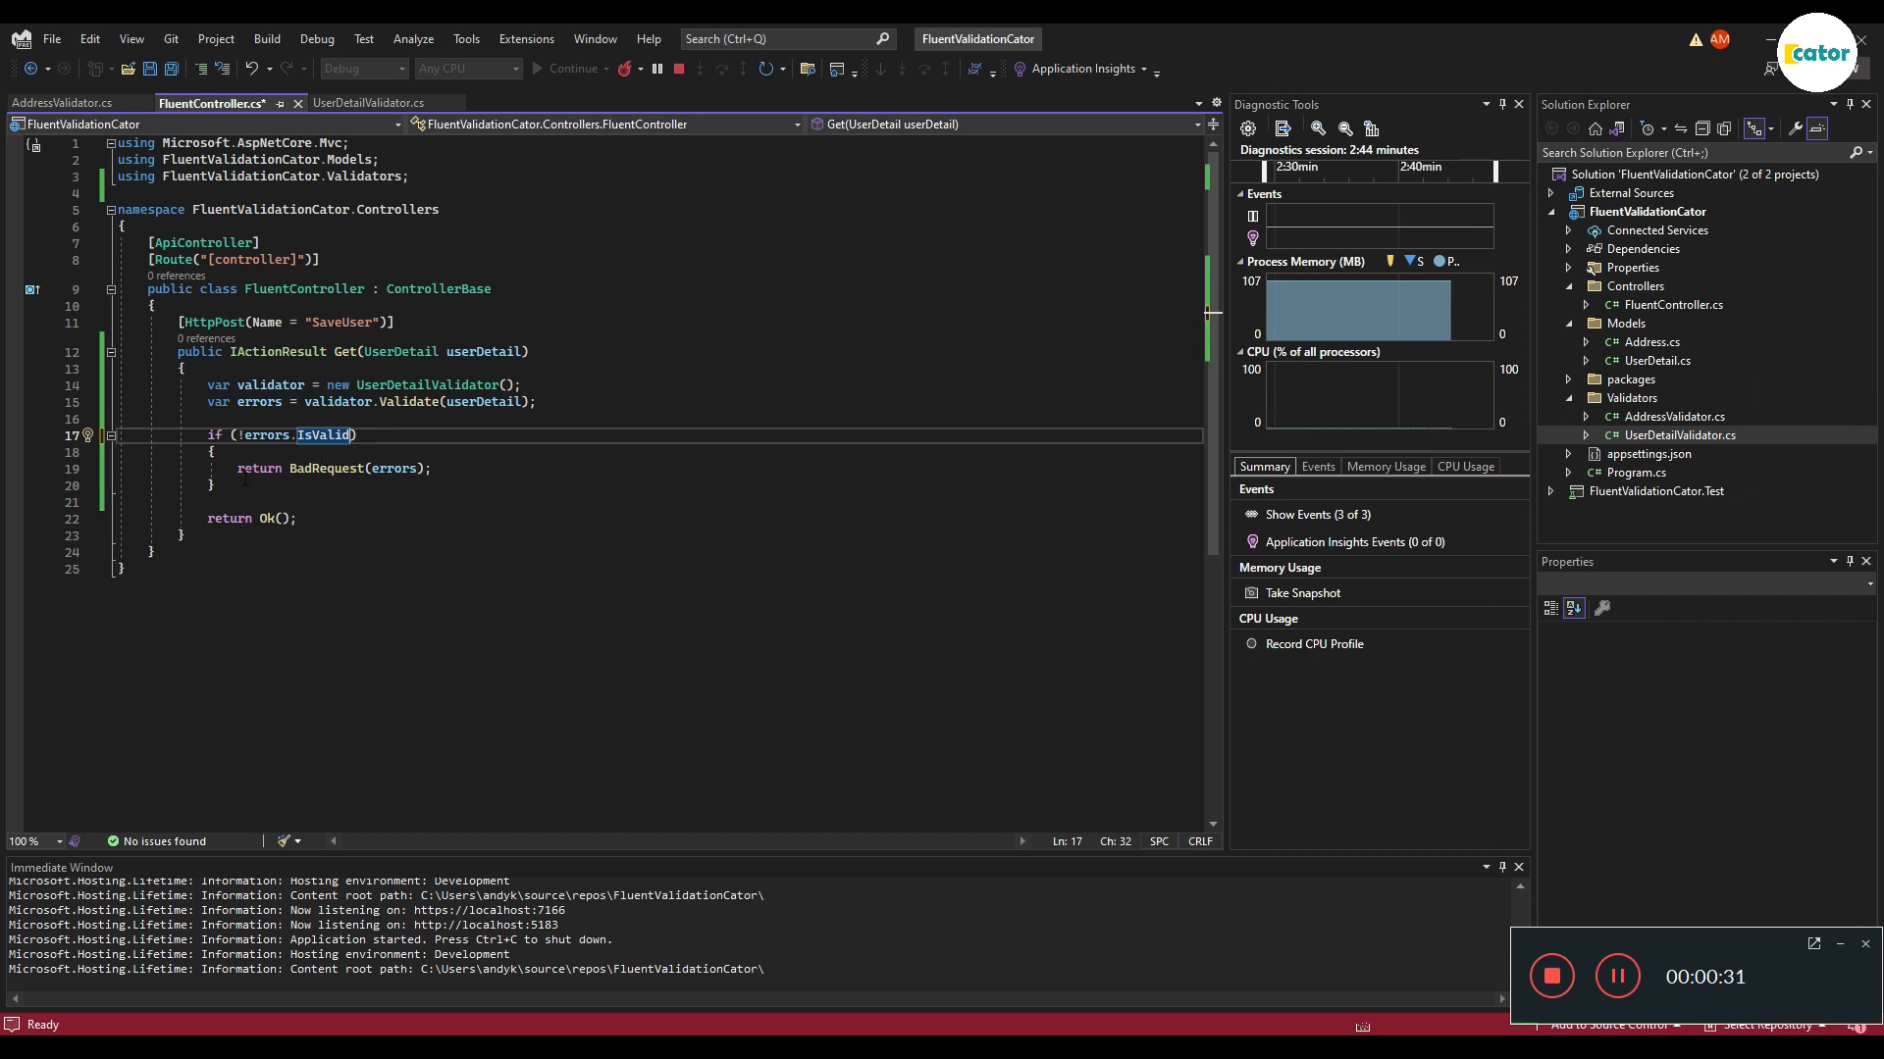
{"action": "mouse_move", "coordinate": [273, 433]}
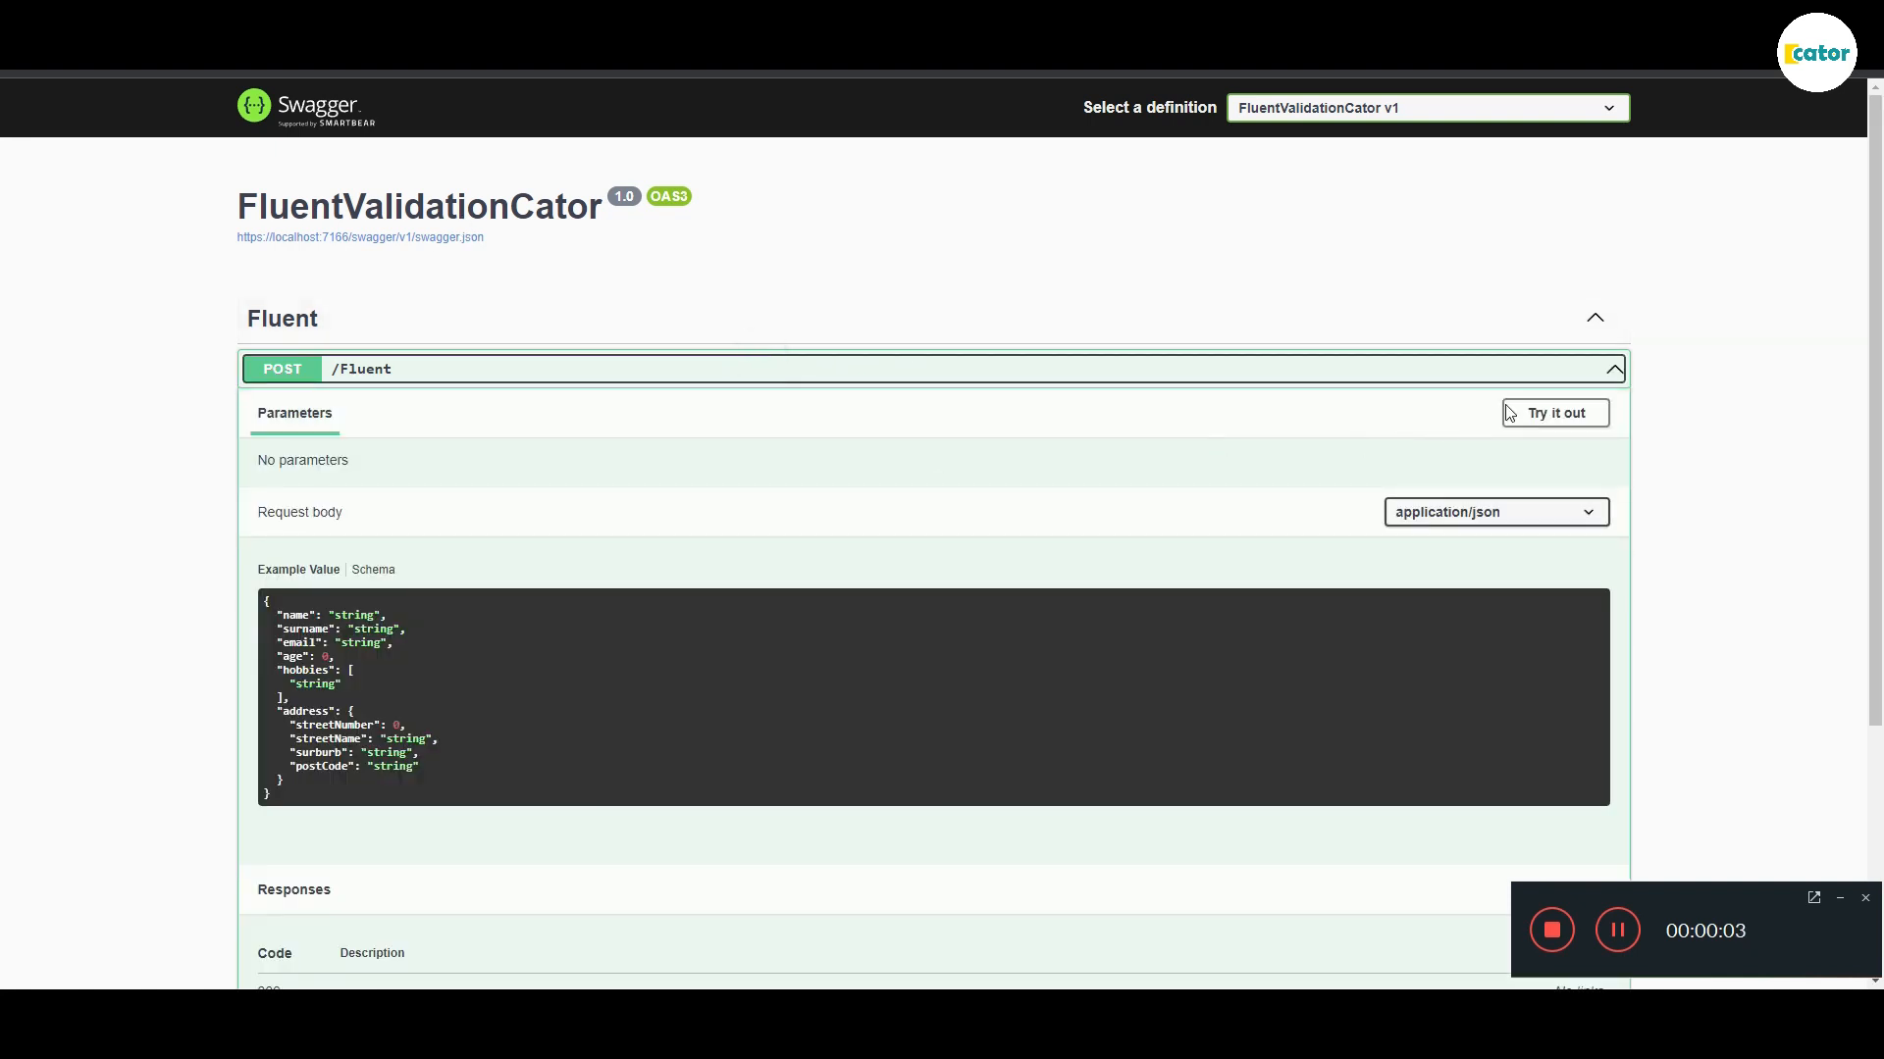
Step: Execute POST /Fluent with the default body and inspect the 400 Email, Age and Street Number errors
{"action": "left_click", "coordinate": [1554, 412]}
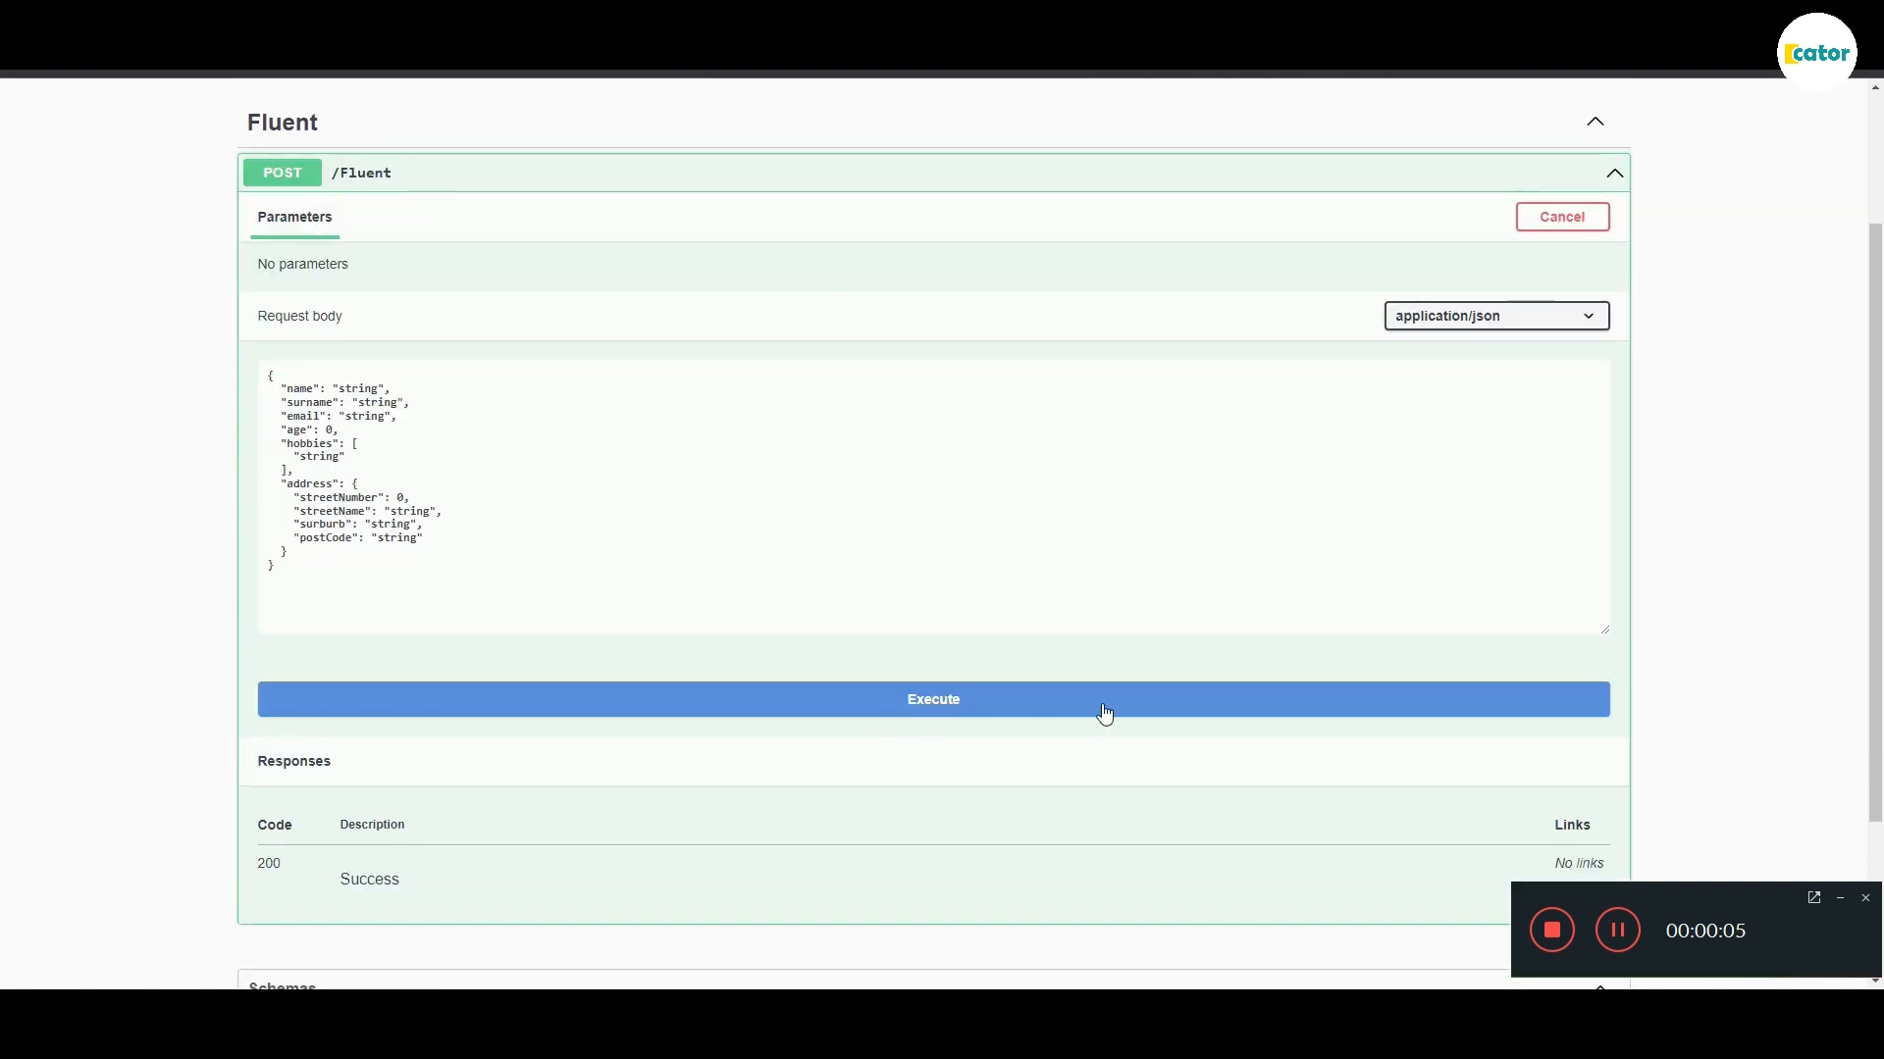
{"action": "left_click", "coordinate": [932, 700]}
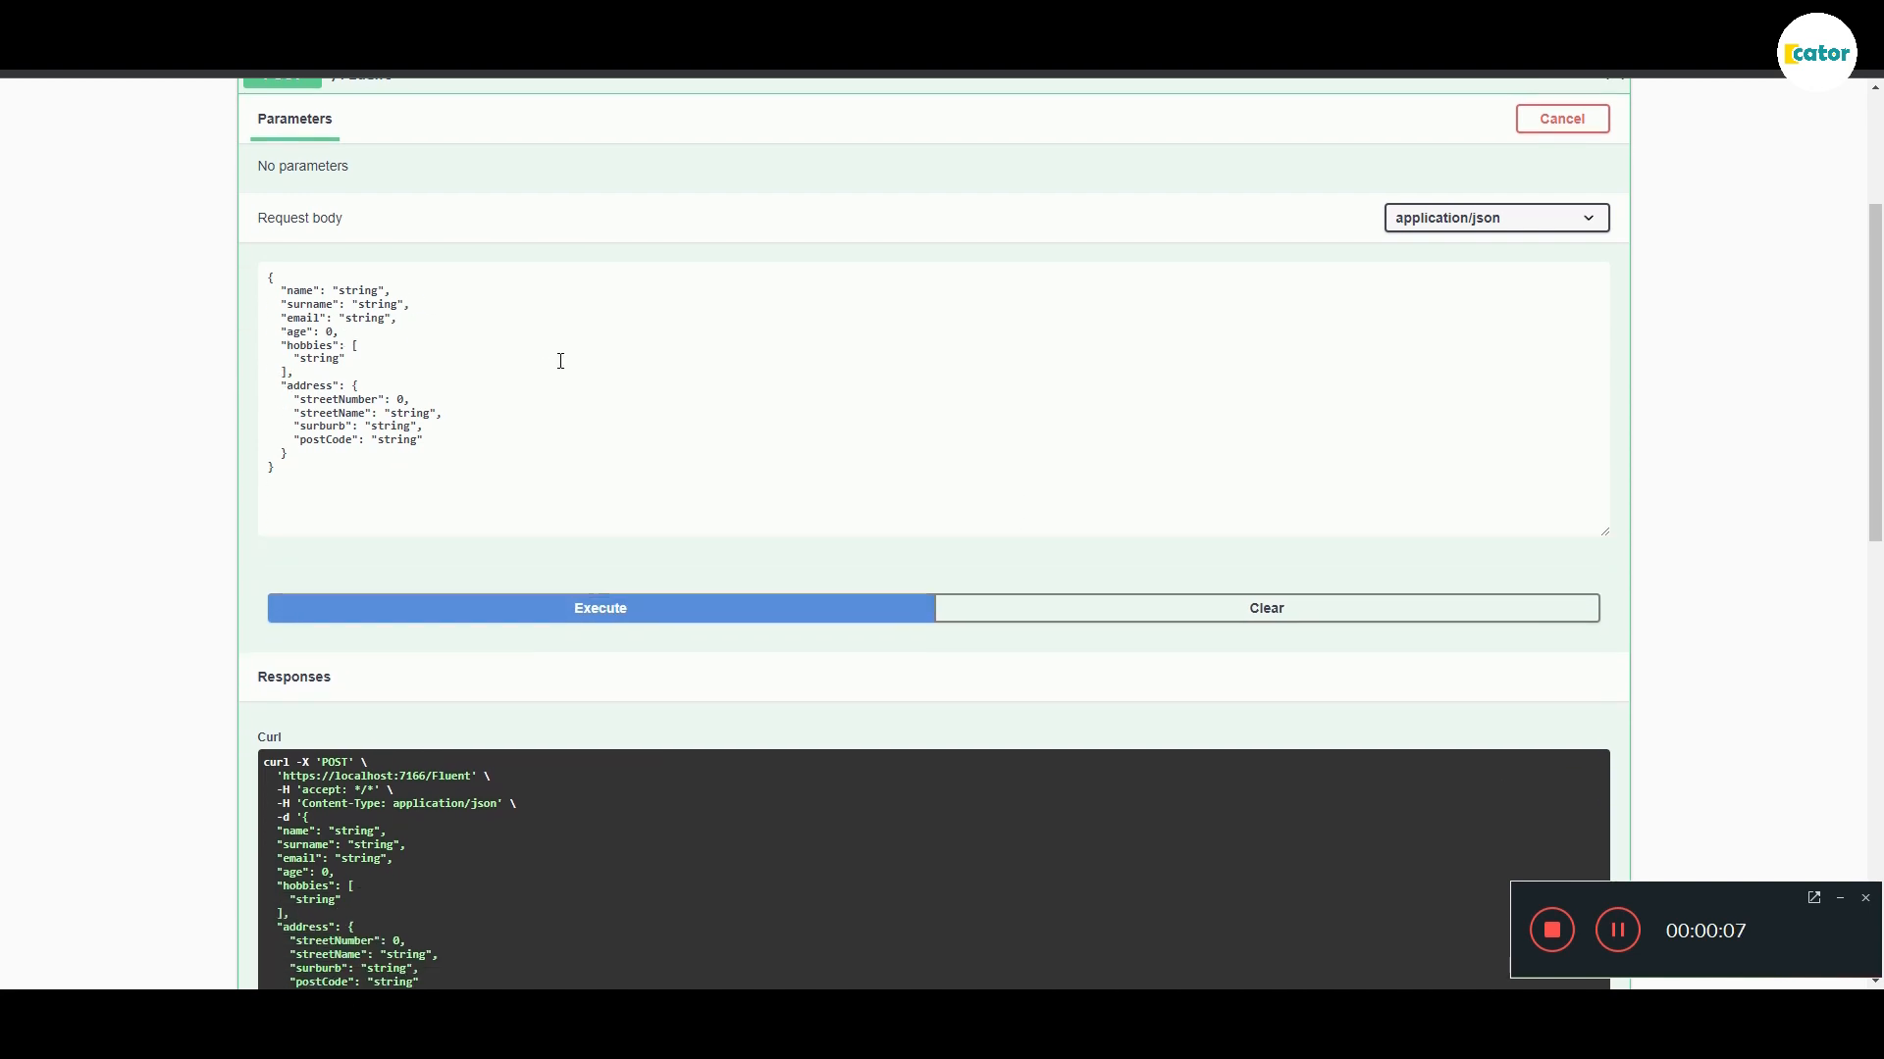
{"action": "left_click", "coordinate": [600, 608]}
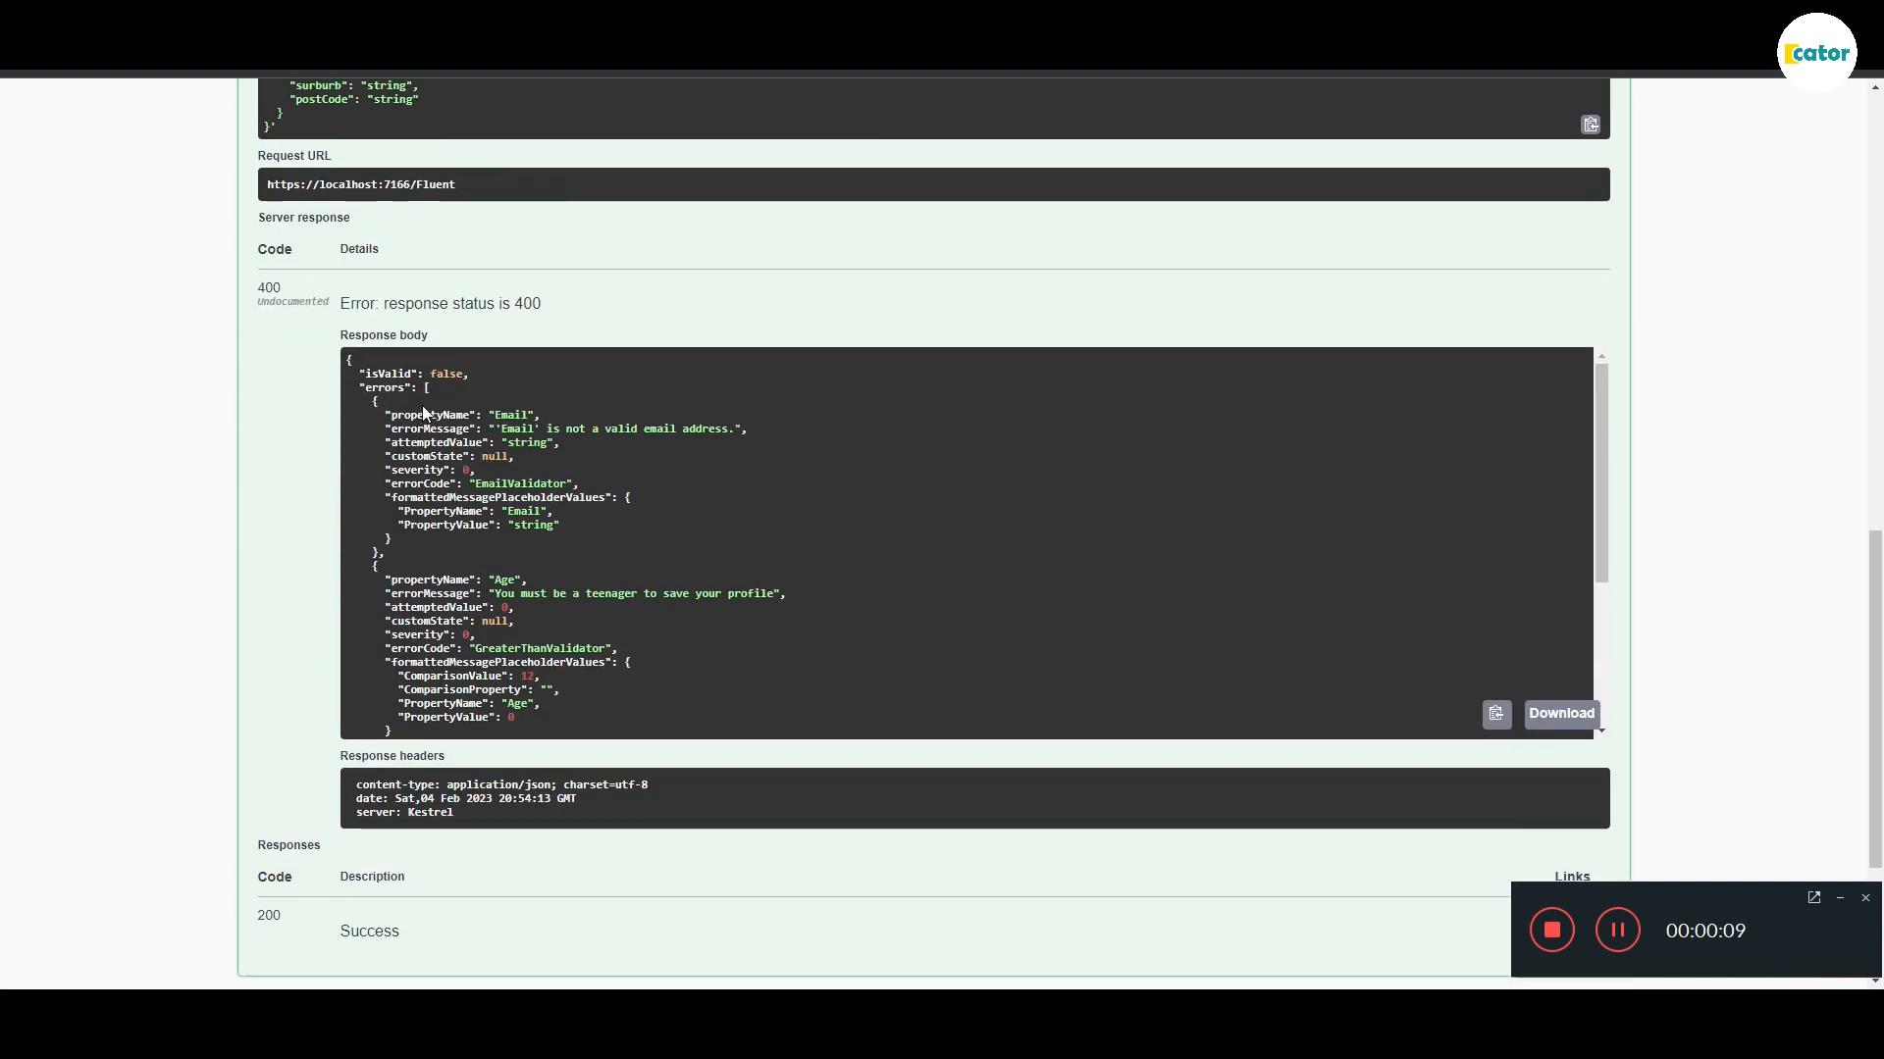
{"action": "left_click_drag", "start_coordinate": [376, 402], "coordinate": [545, 524]}
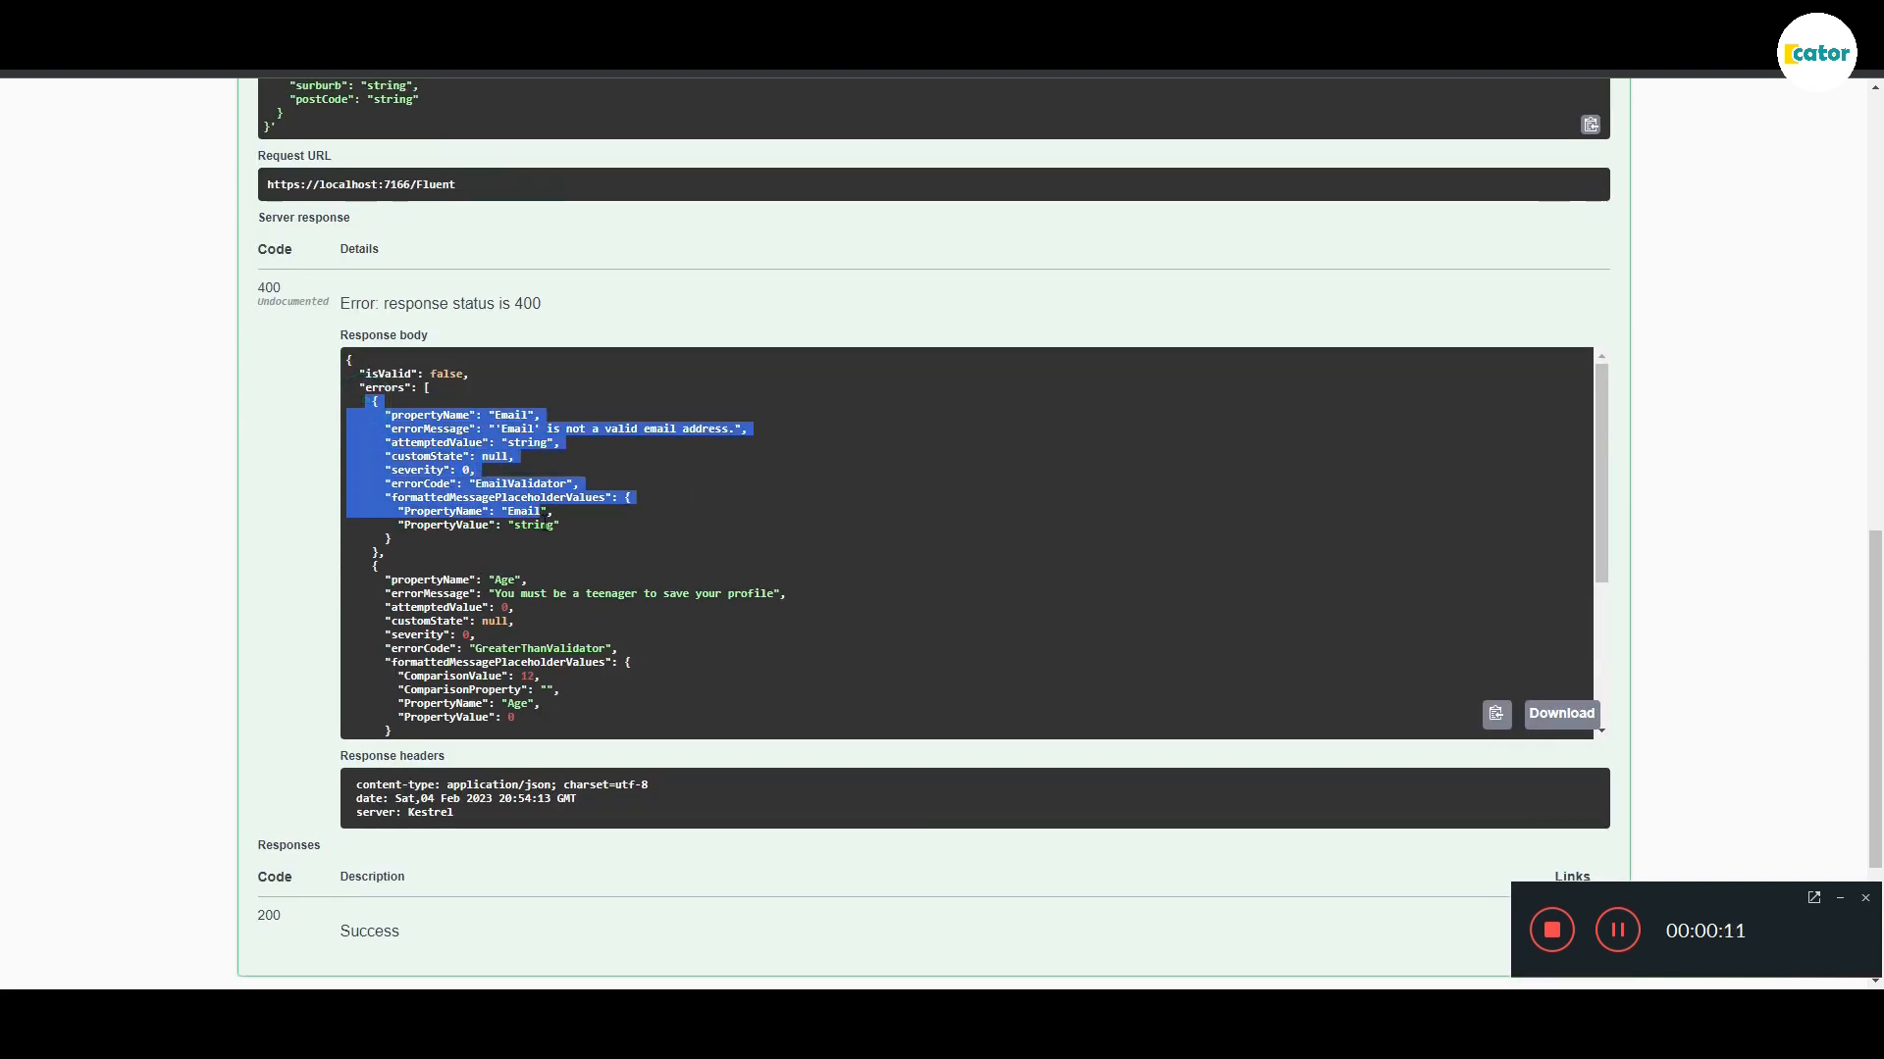
{"action": "scroll", "scroll_direction": "down", "scroll_amount": 3}
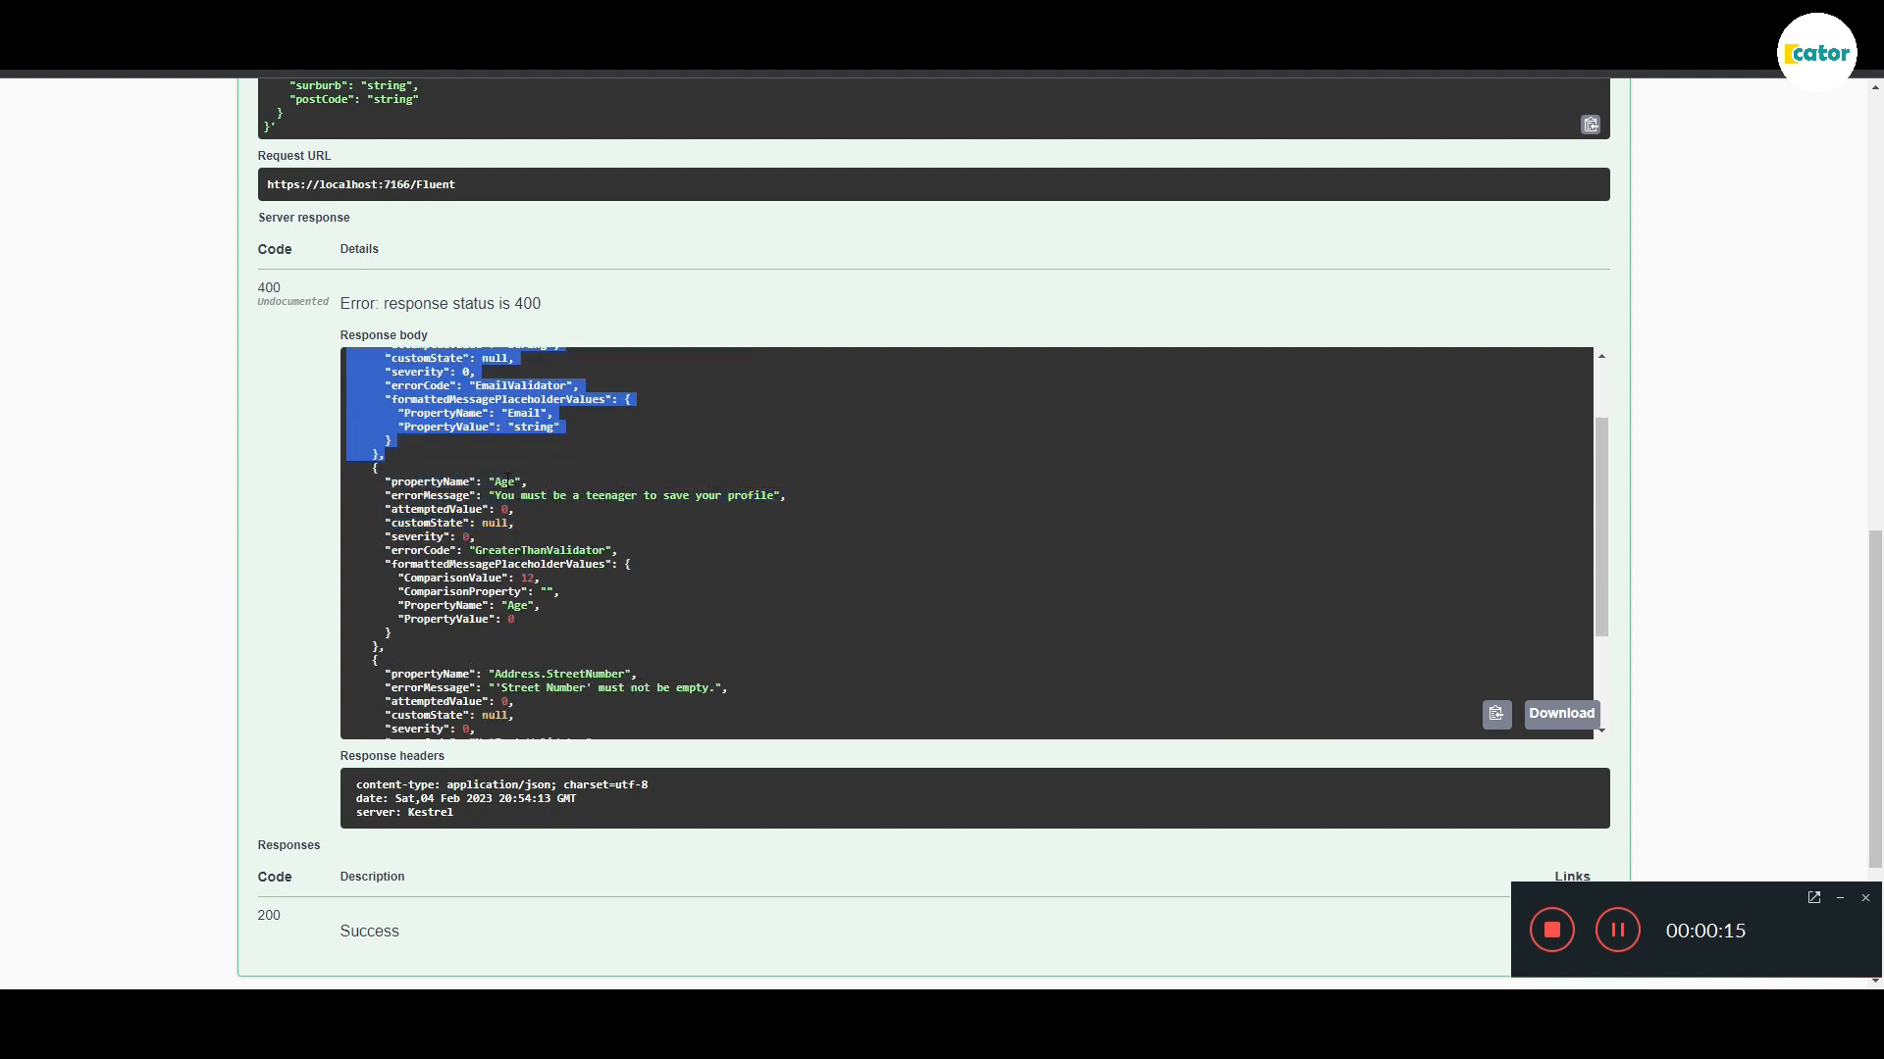
{"action": "left_click", "coordinate": [396, 635]}
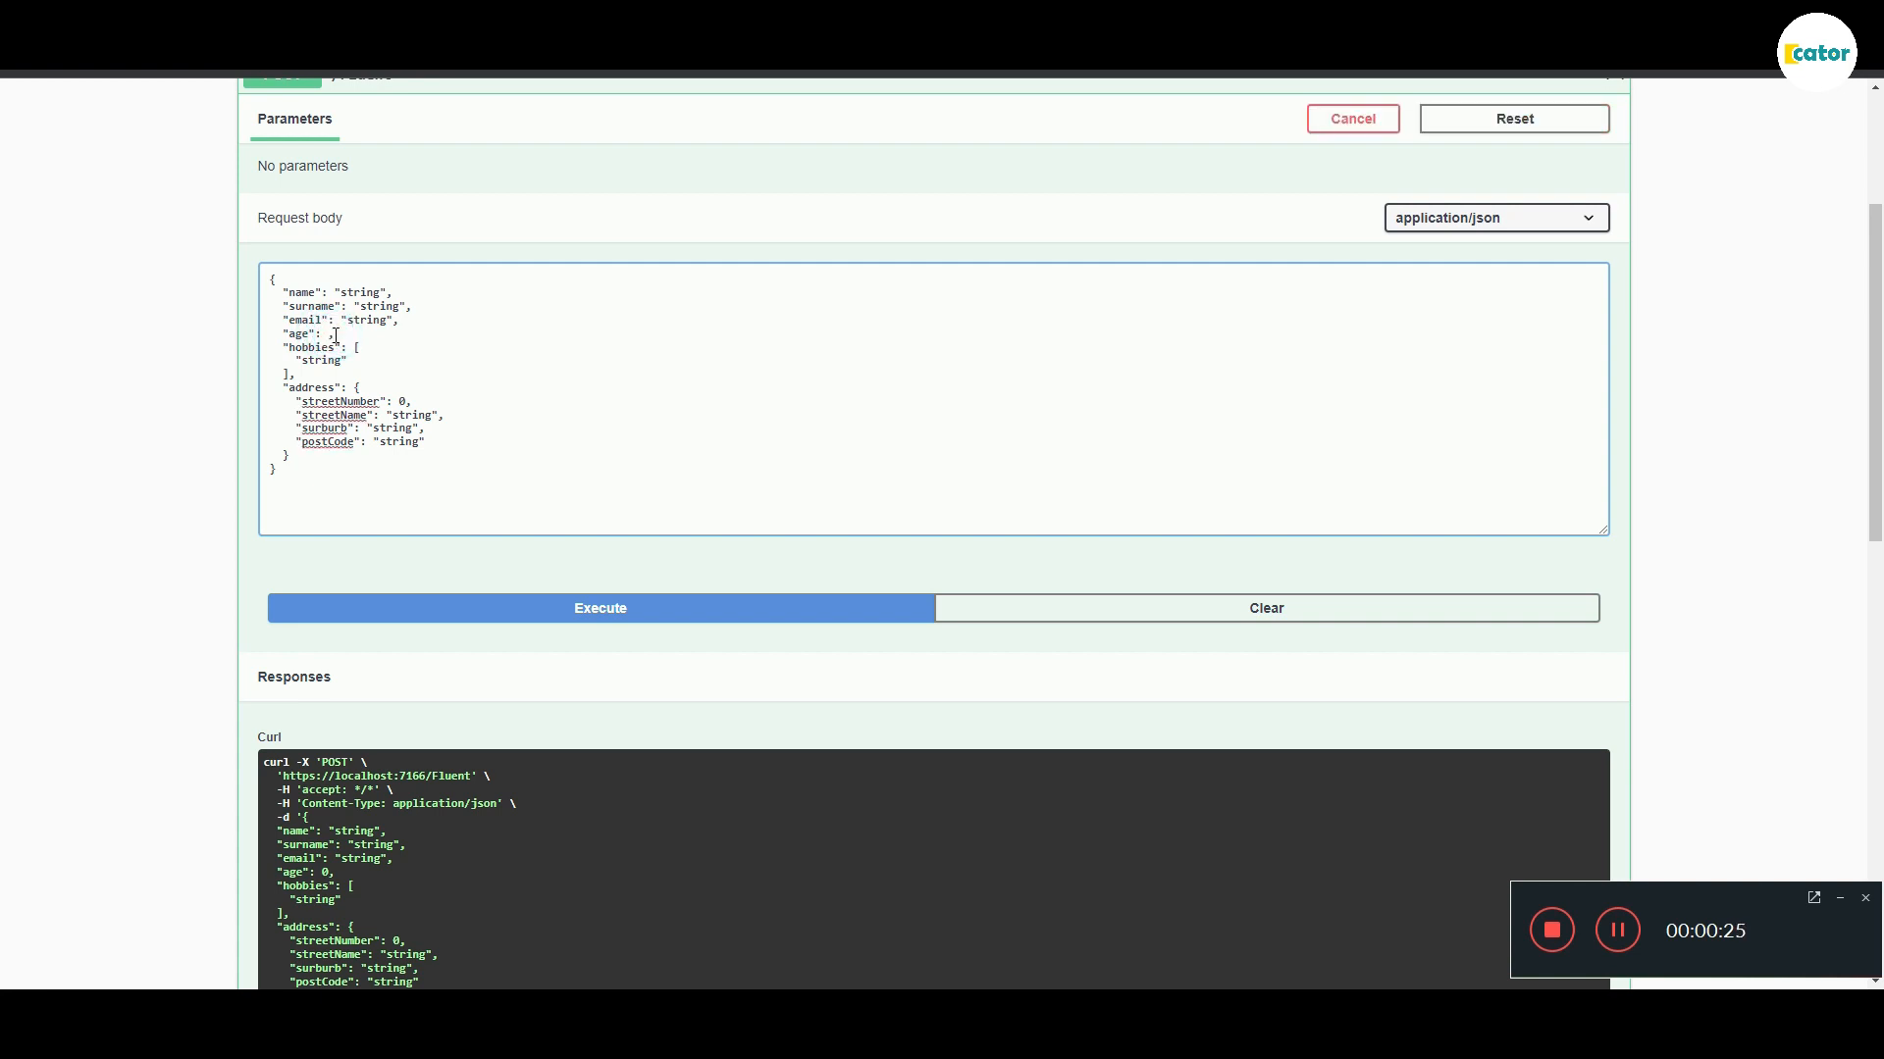
Step: Change the request age from 12 to 18, resend, and review the remaining errors
{"action": "type", "text": "12"}
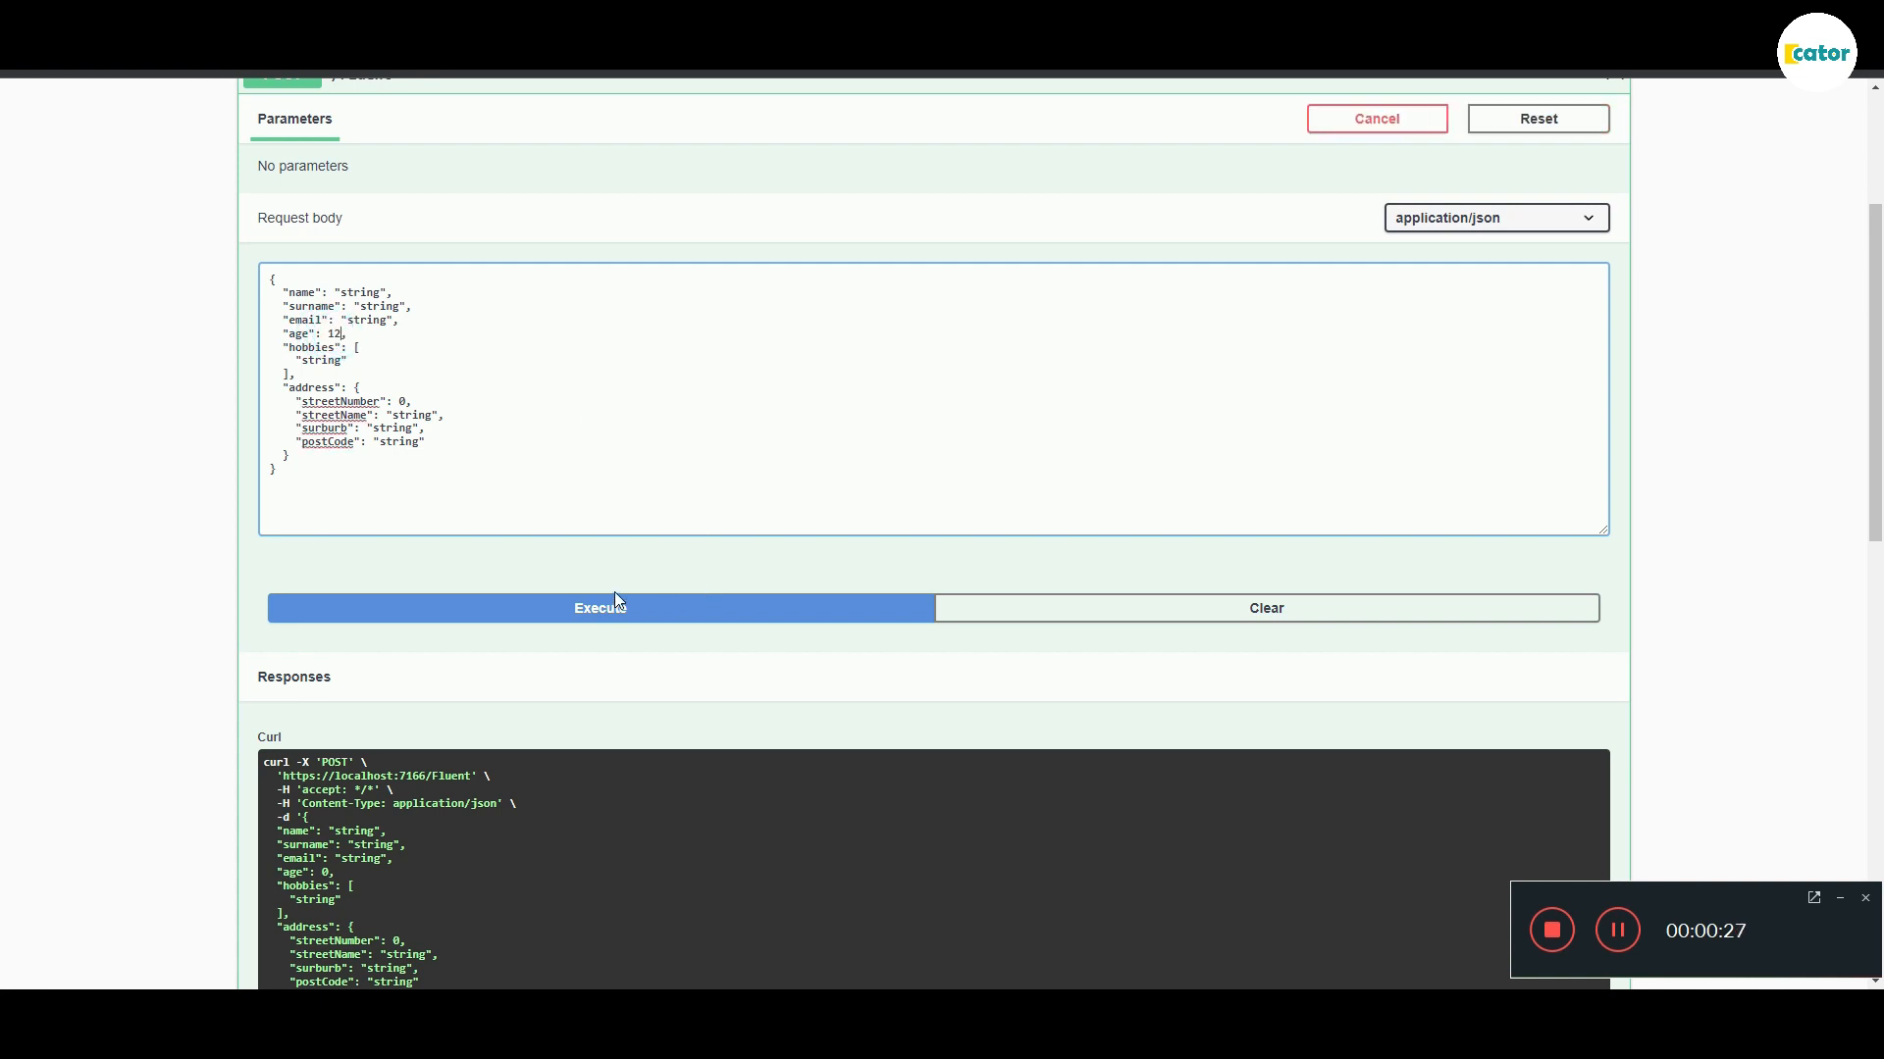
{"action": "type", "text": "18"}
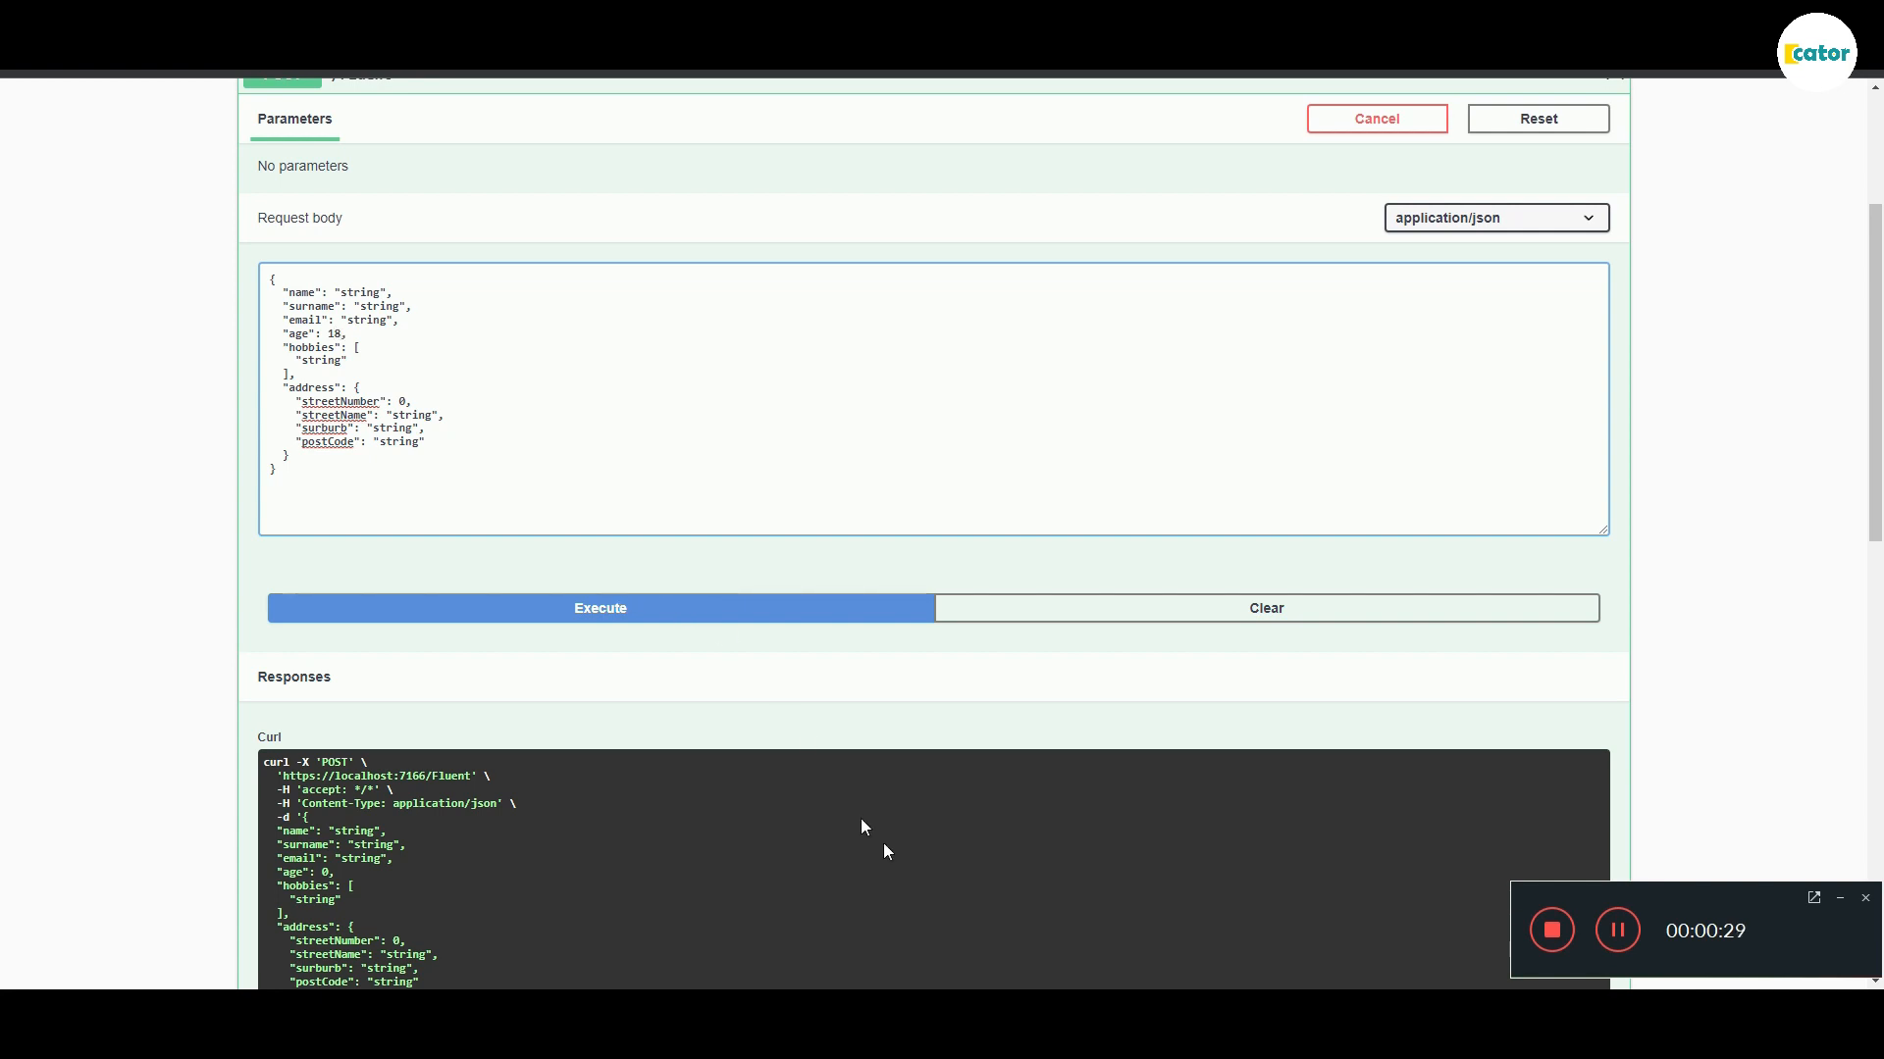
{"action": "left_click", "coordinate": [599, 608]}
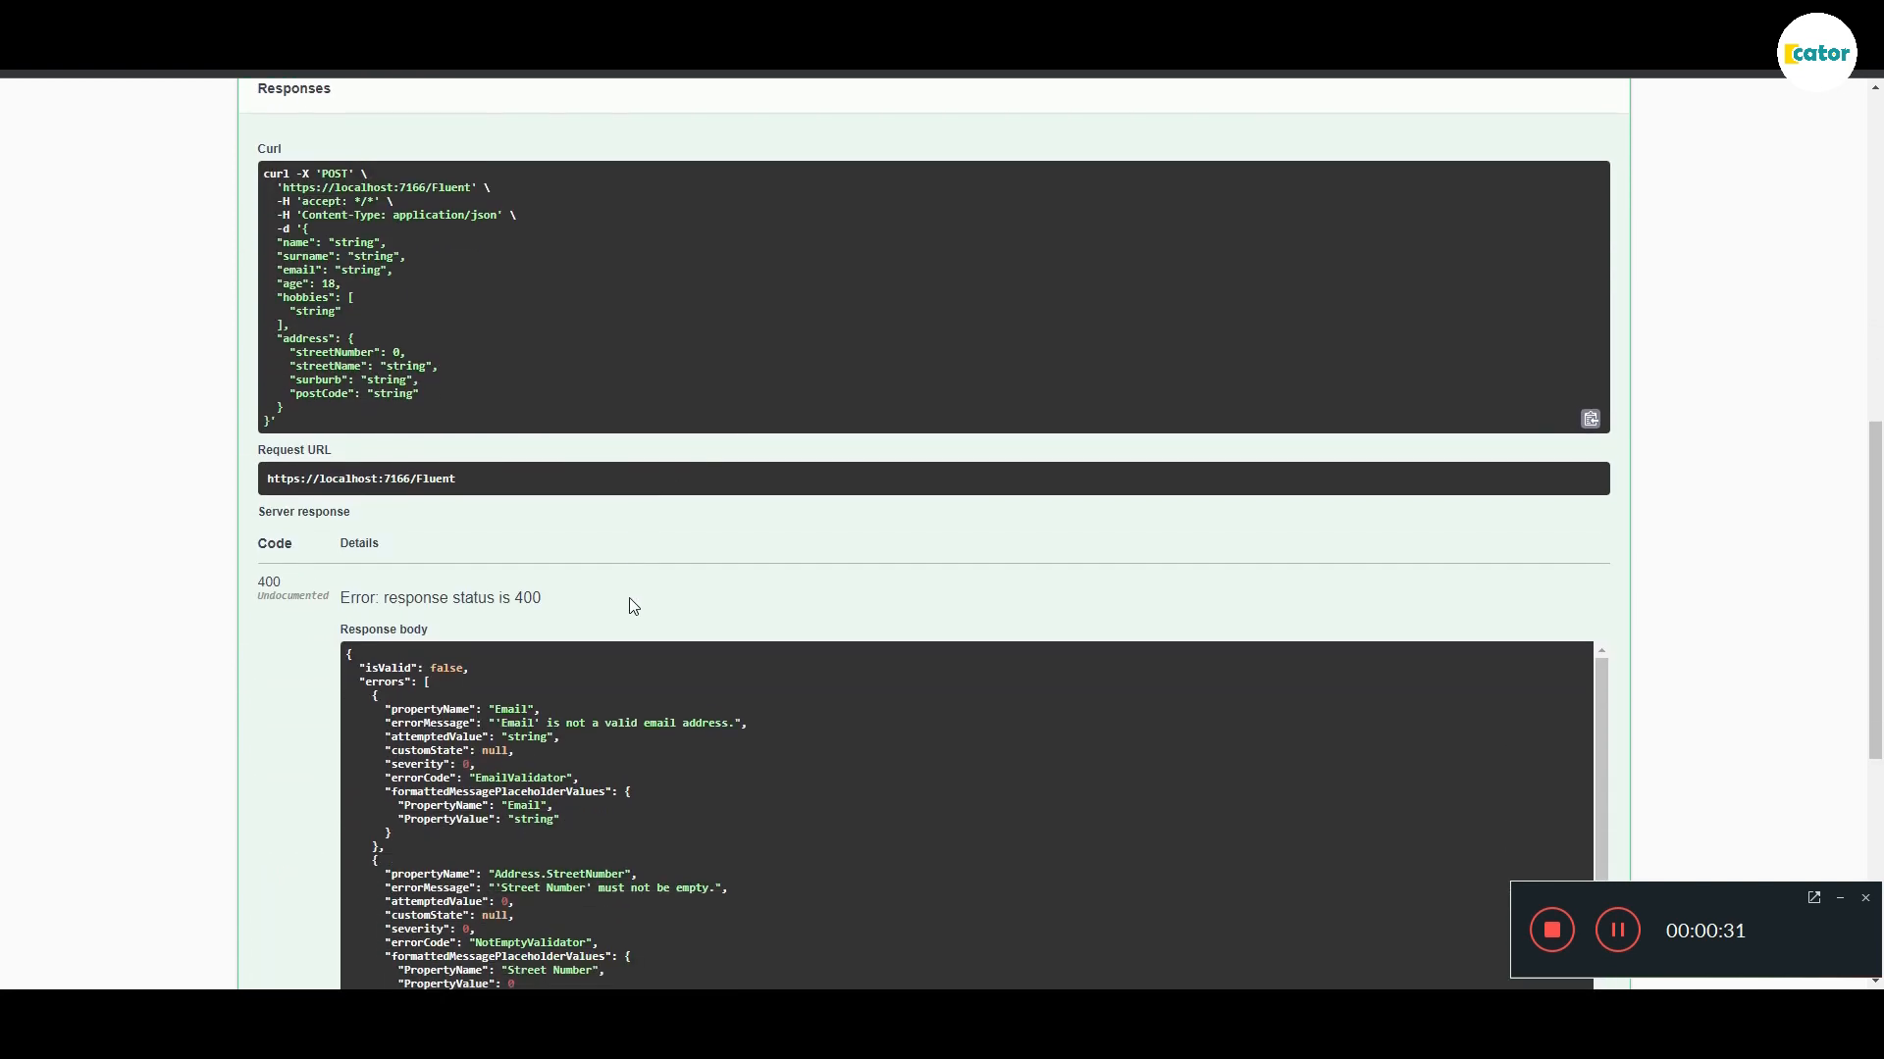
{"action": "scroll", "scroll_direction": "down", "scroll_amount": 3}
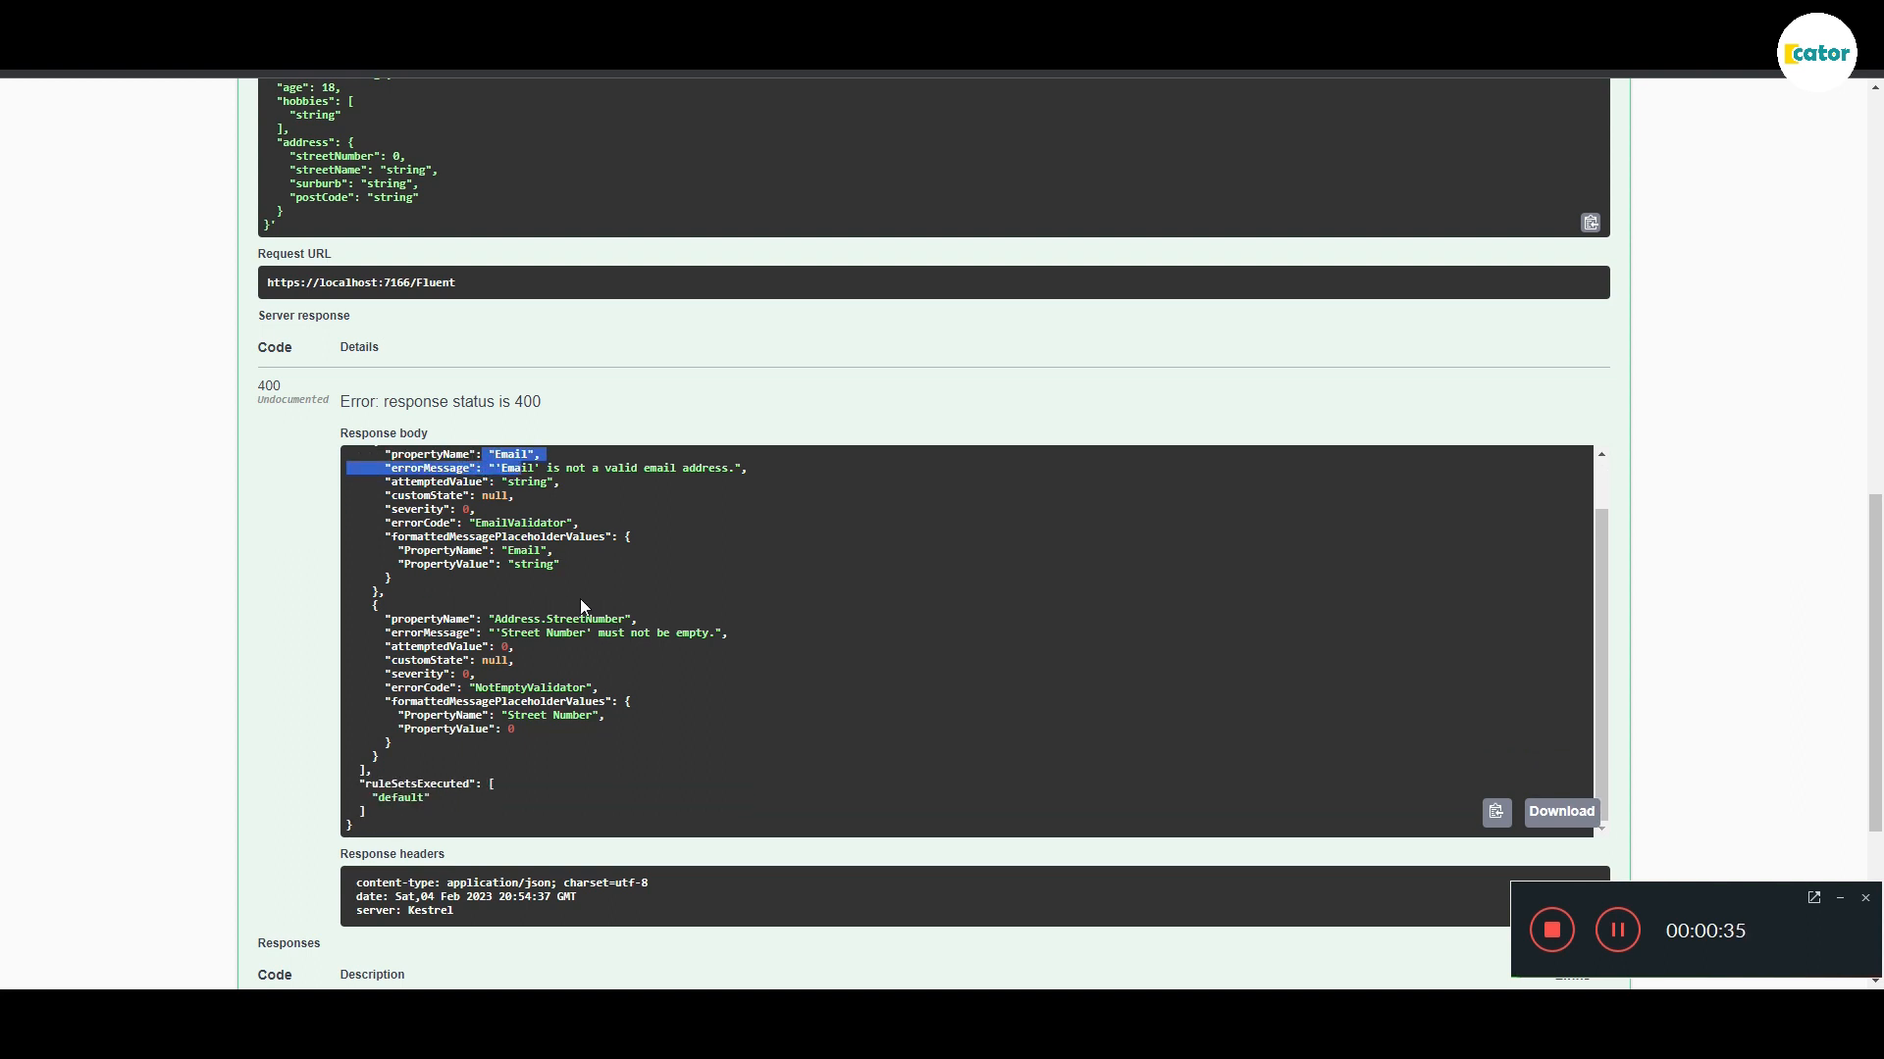
{"action": "mouse_move", "coordinate": [649, 637]}
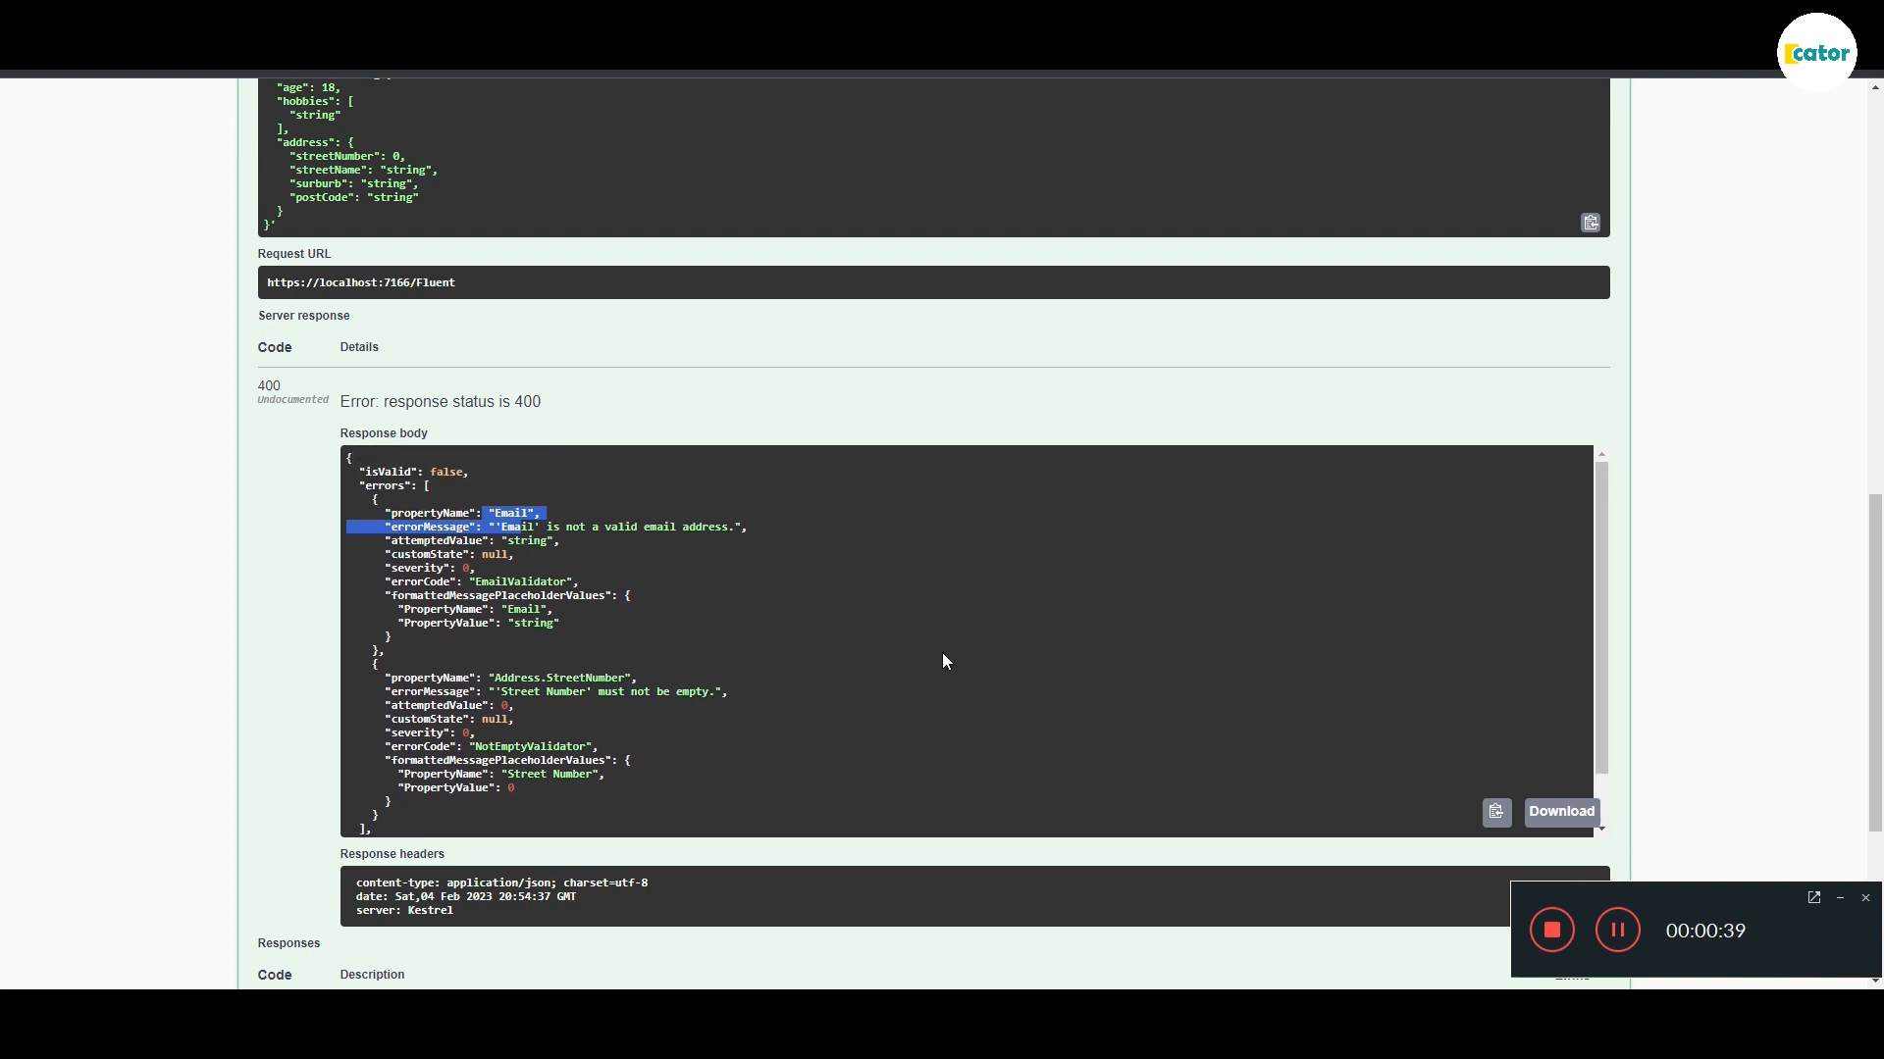
{"action": "mouse_move", "coordinate": [1033, 767]}
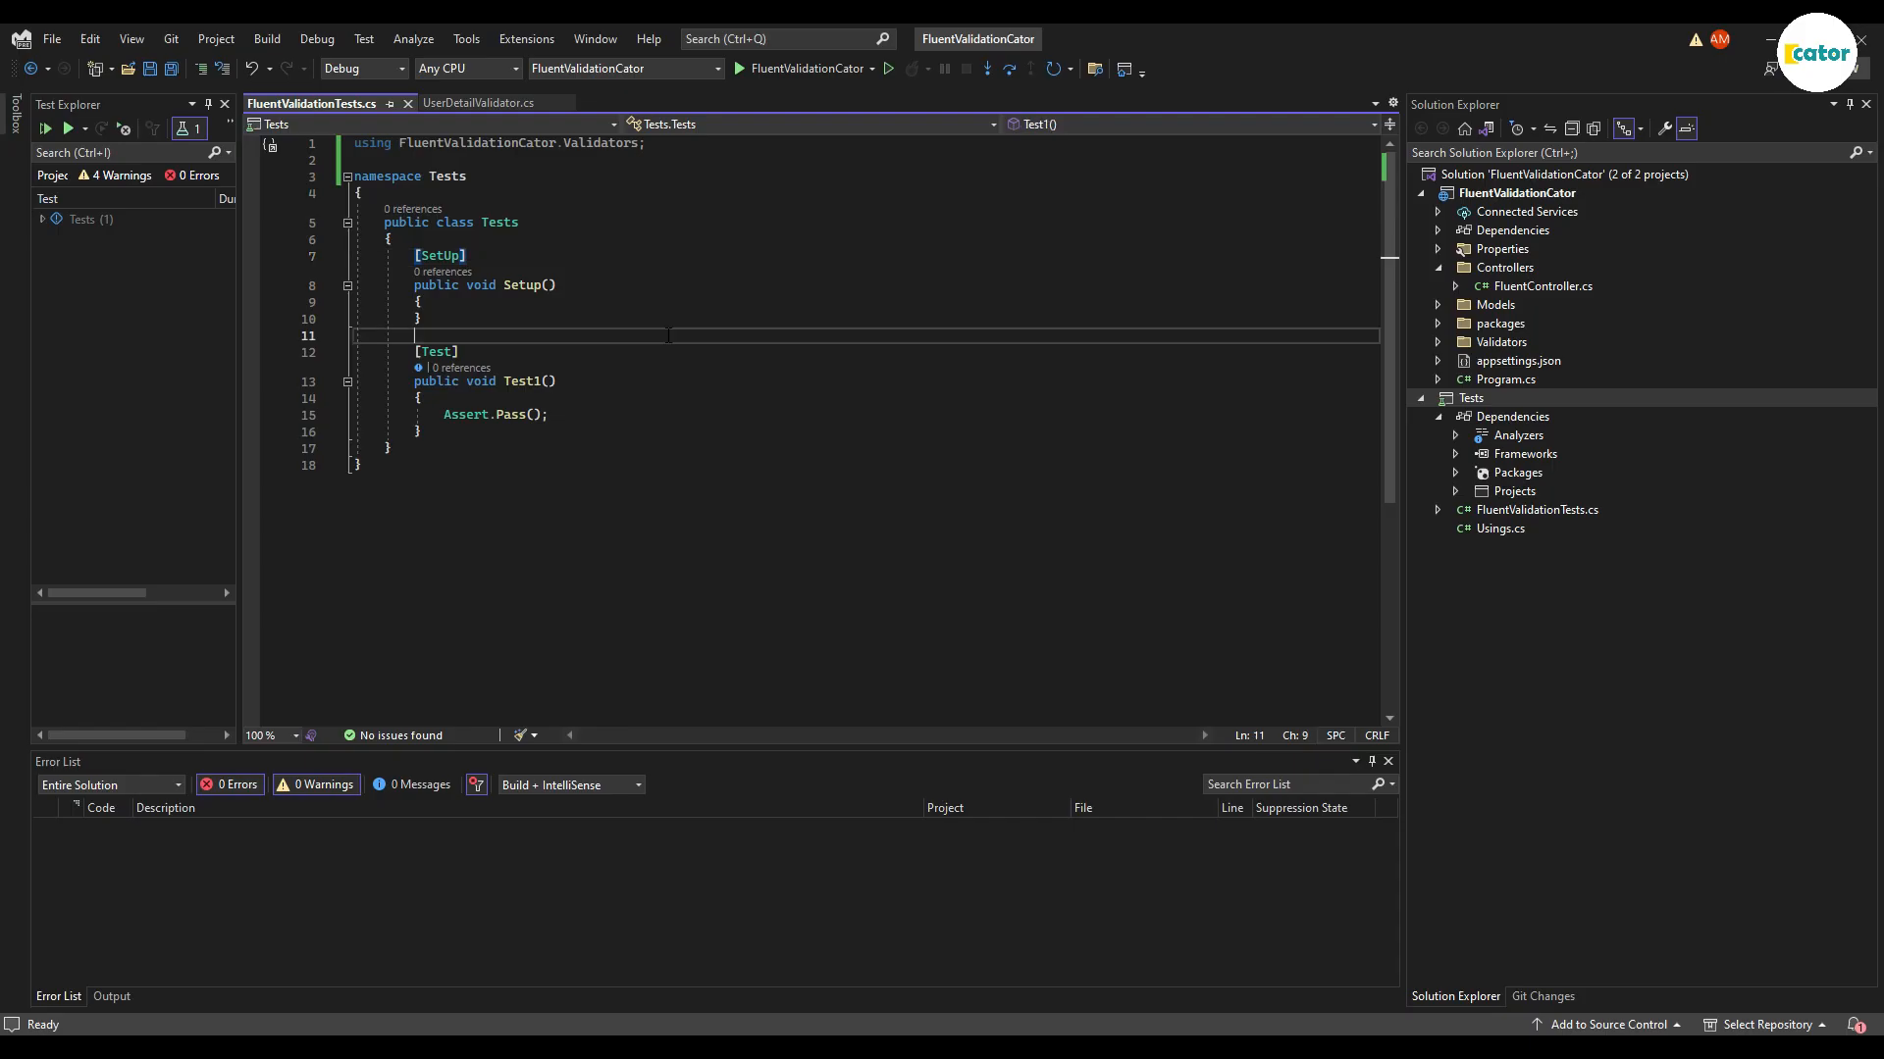
Step: Add a FluentValidationCator project reference to the Tests project's Dependencies
{"action": "left_click", "coordinate": [477, 102]}
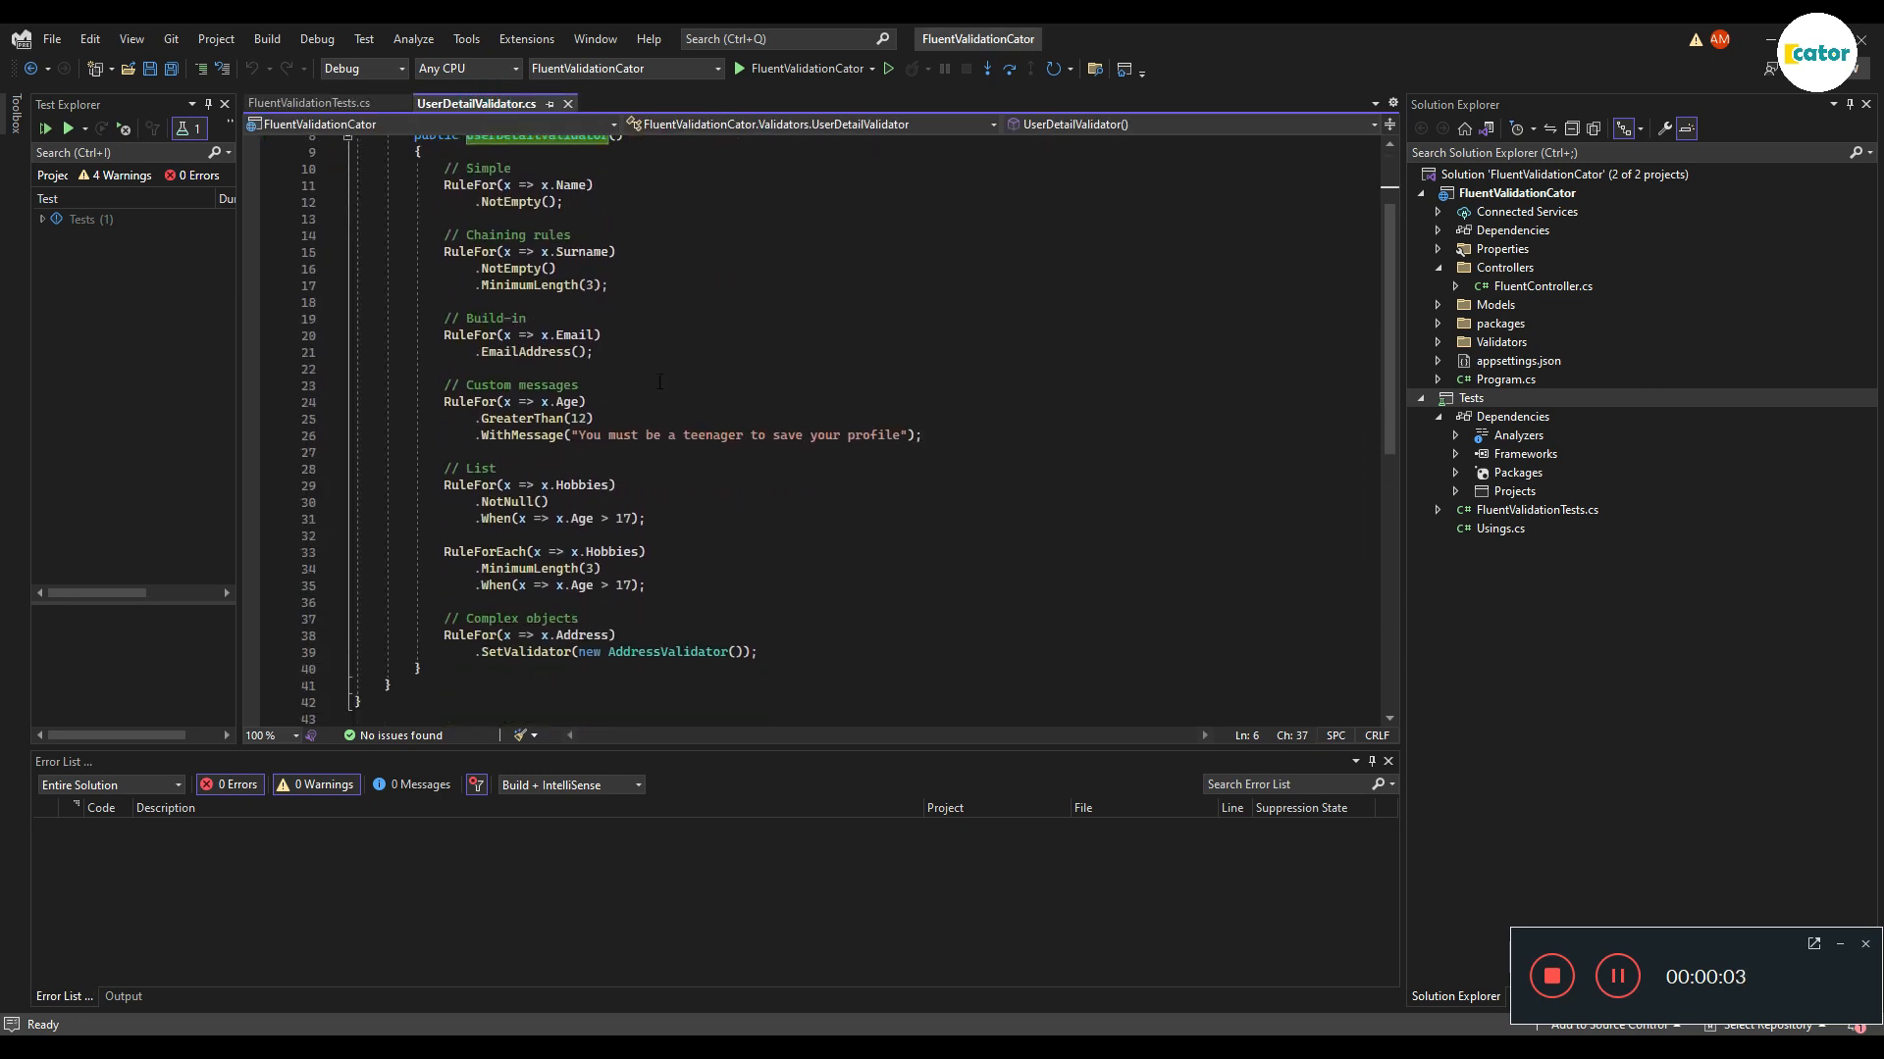
{"action": "left_click", "coordinate": [310, 102]}
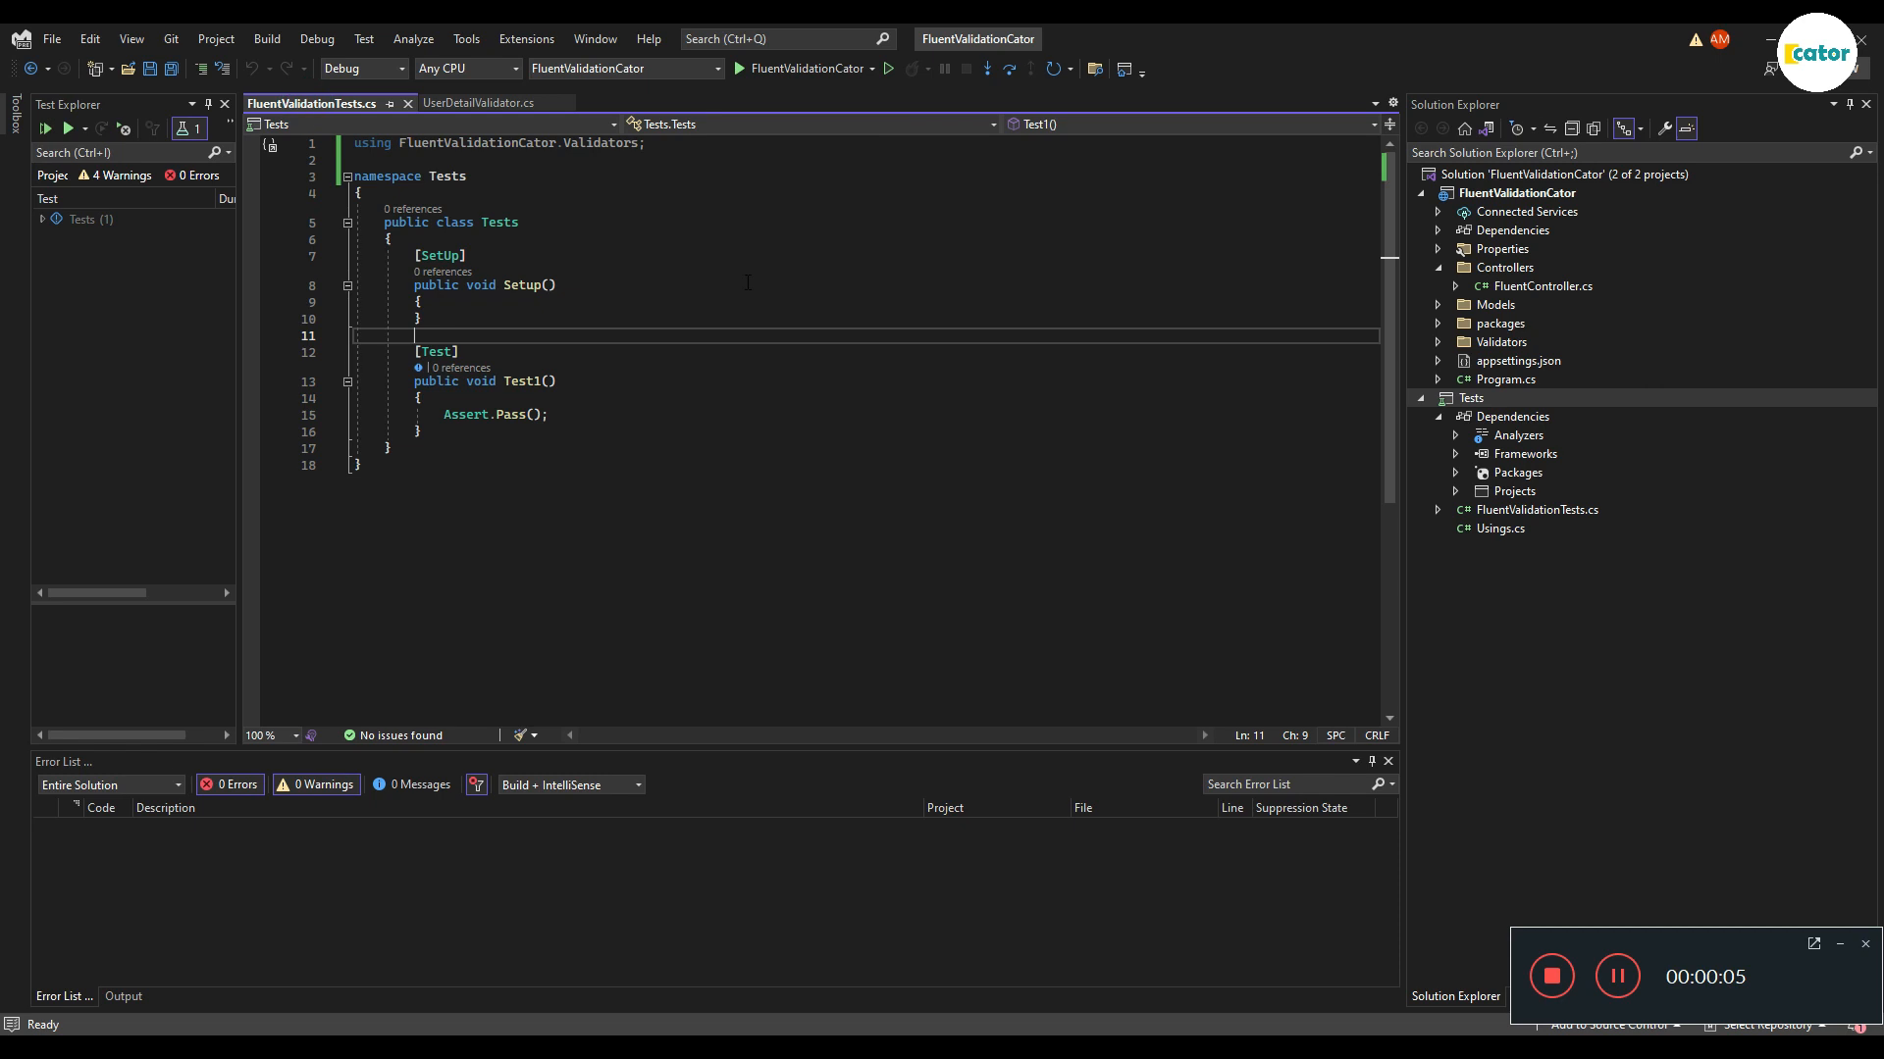
{"action": "right_click", "coordinate": [1471, 398]}
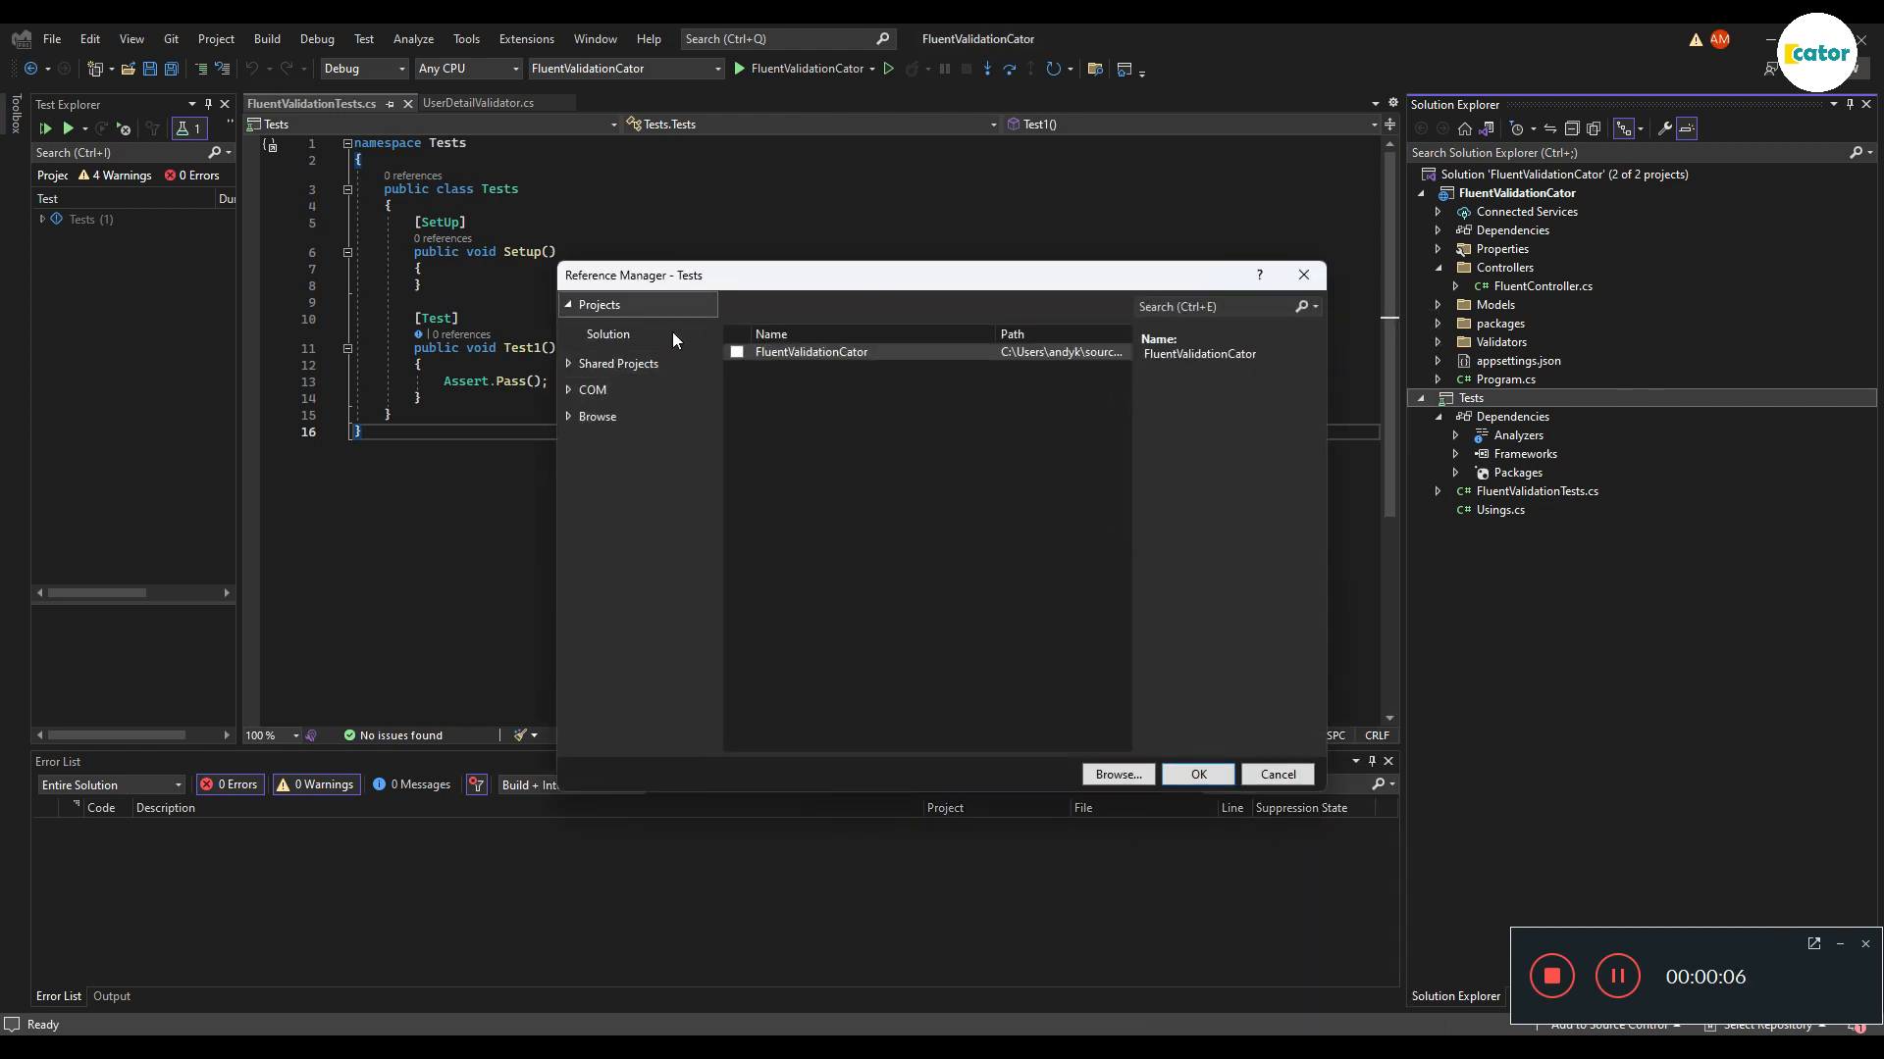
{"action": "left_click", "coordinate": [737, 351]}
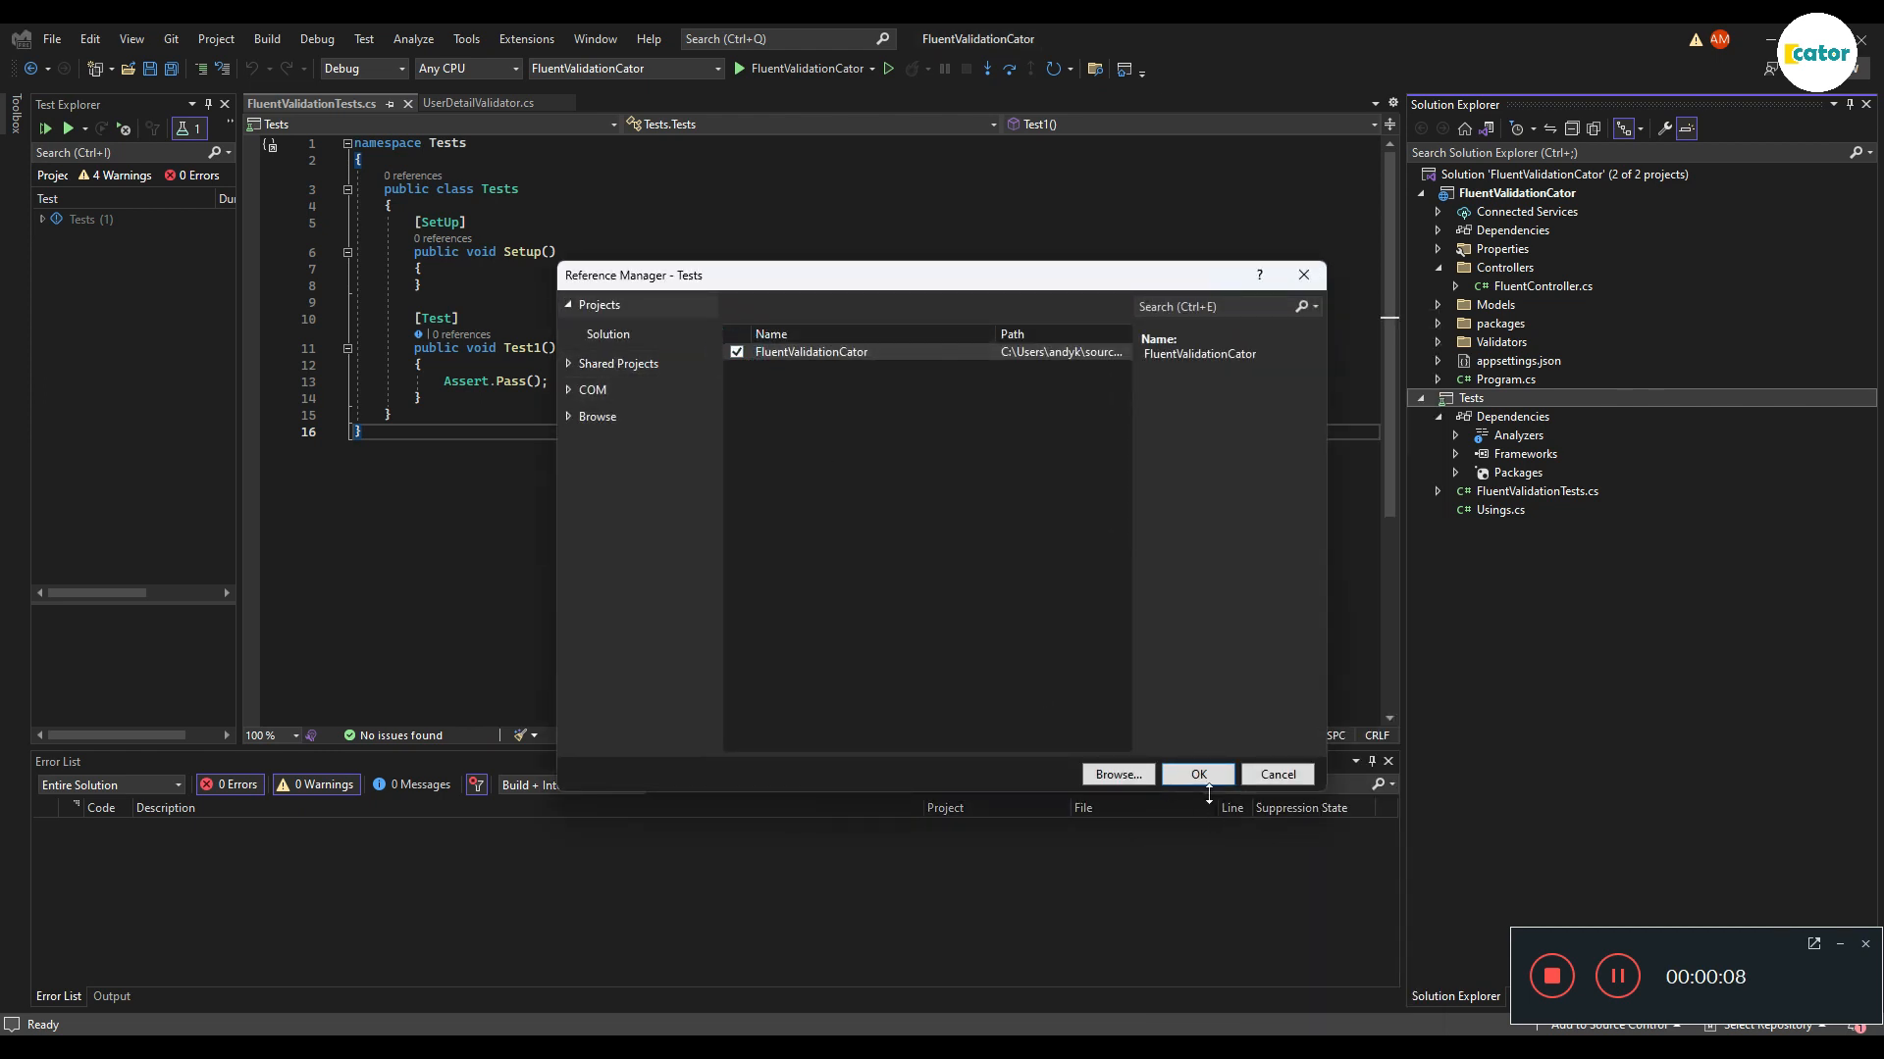
{"action": "left_click", "coordinate": [1197, 774]}
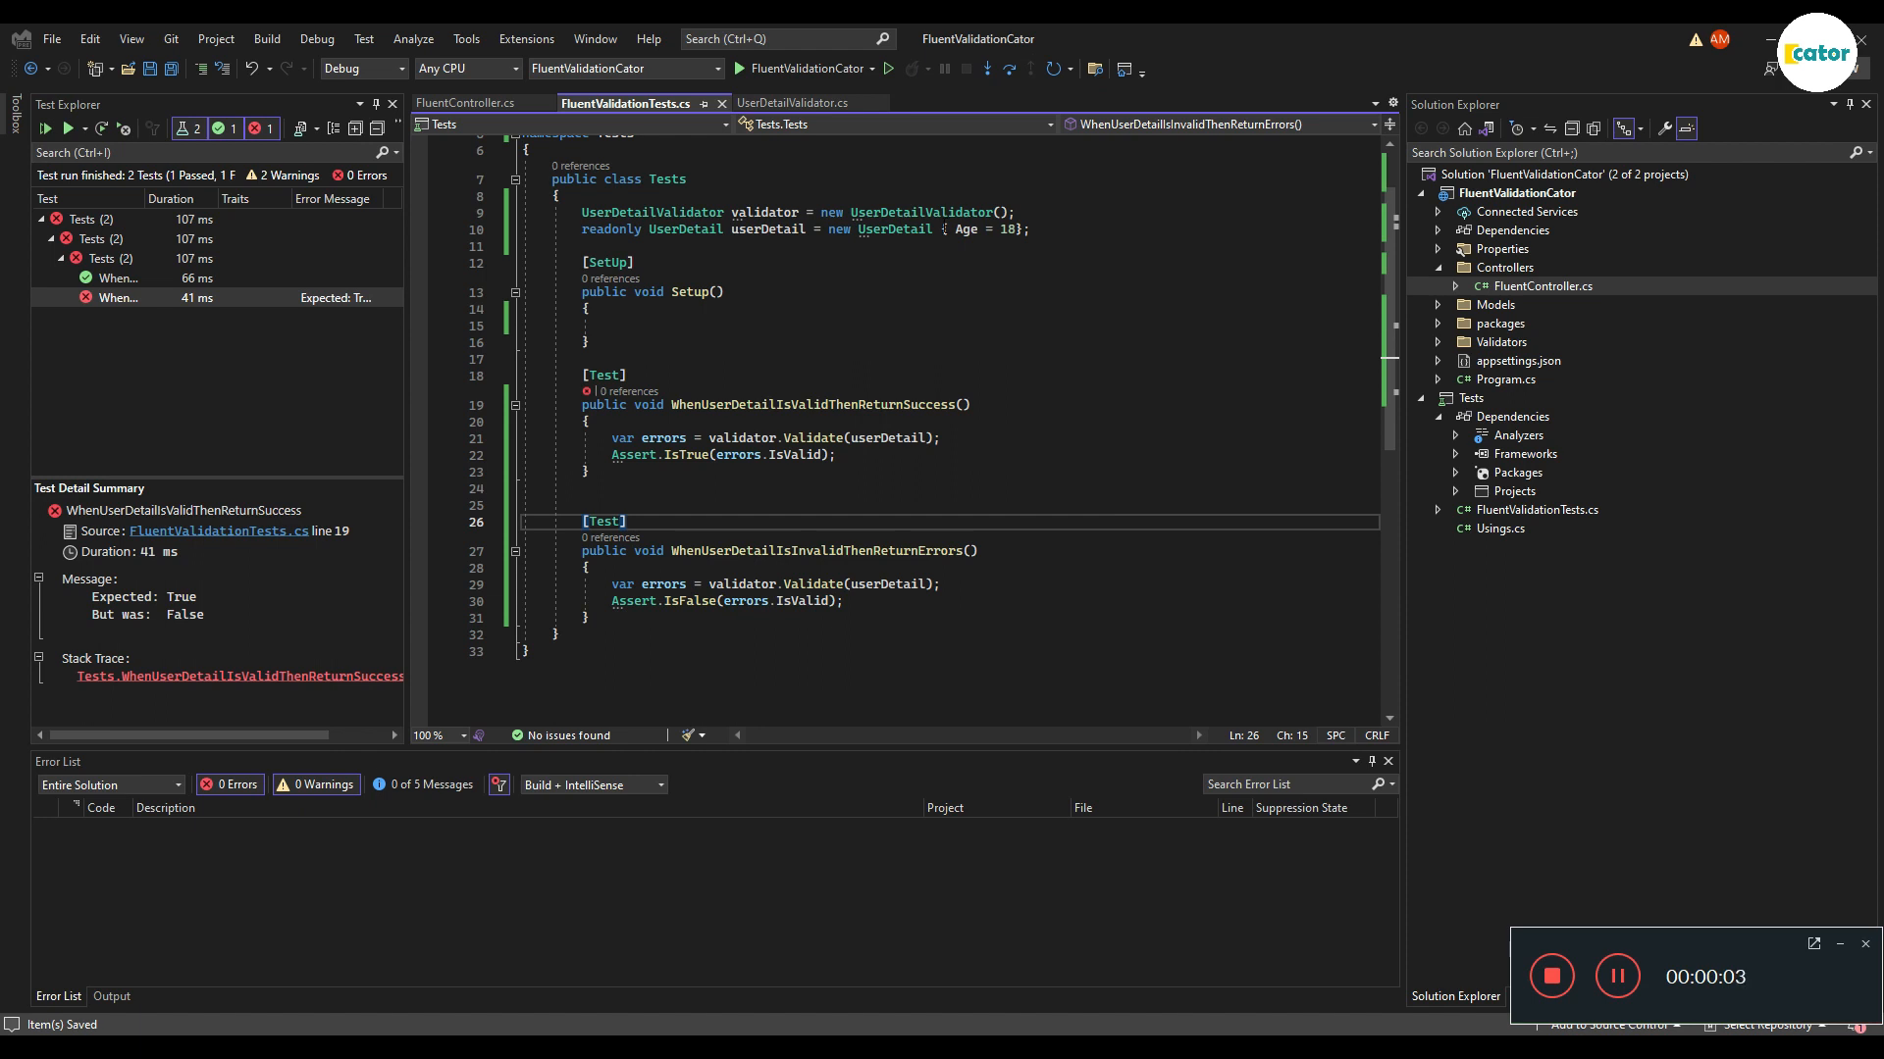
Step: Rerun all tests and inspect the valid-details failure: 'Expected: True, But was: False'
{"action": "left_click", "coordinate": [622, 626]}
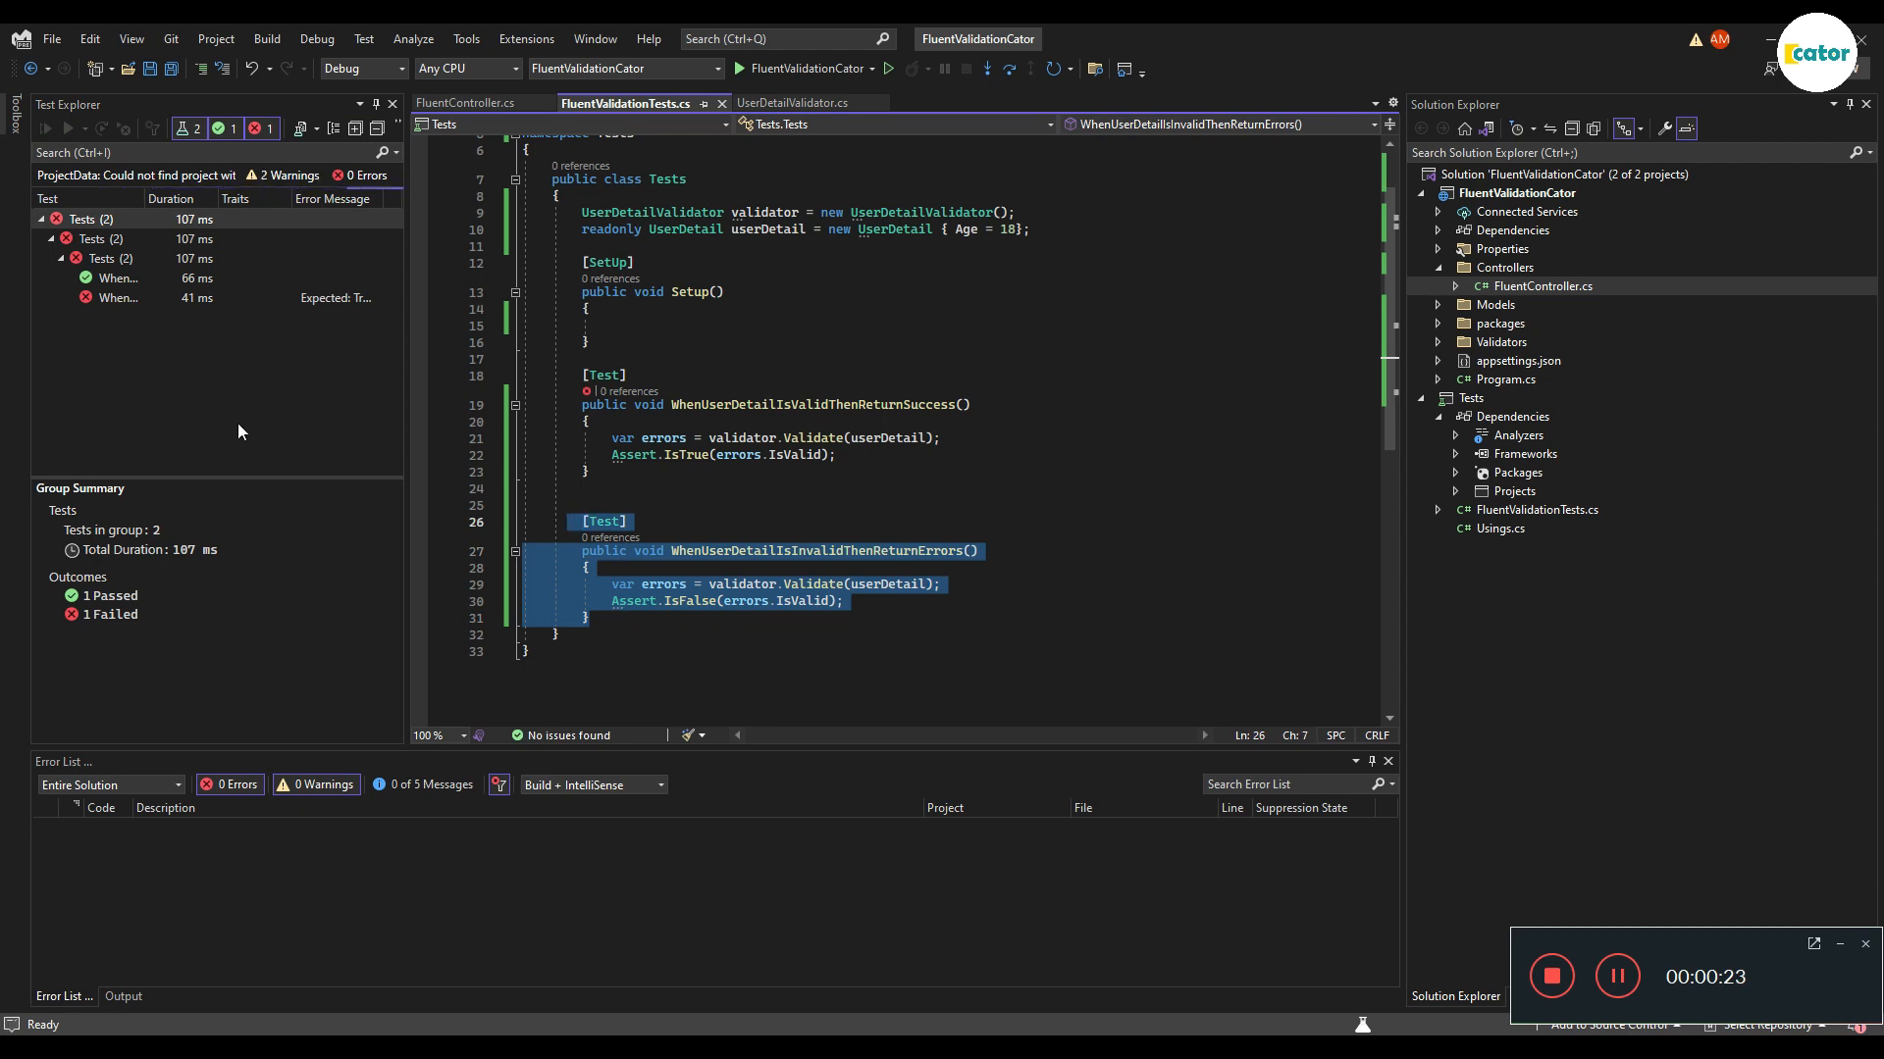
{"action": "left_click", "coordinate": [45, 128]}
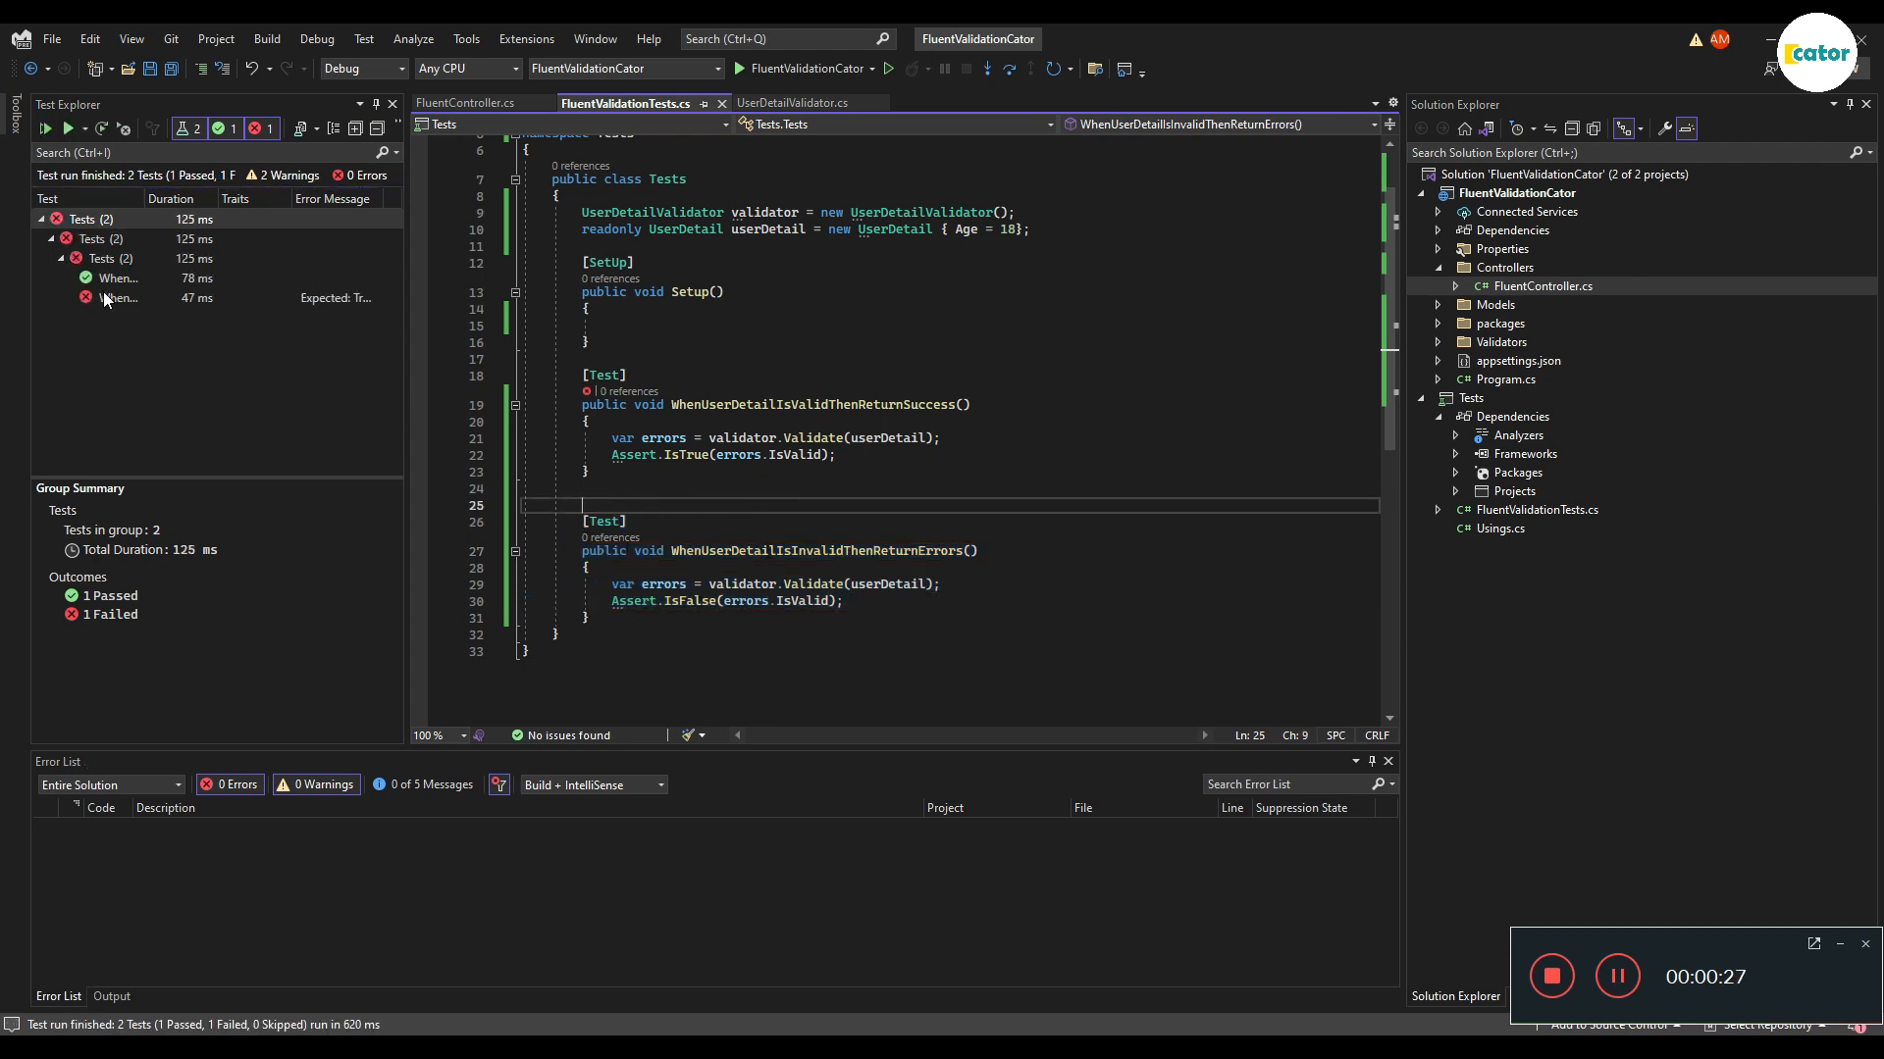
{"action": "left_click", "coordinate": [117, 277]}
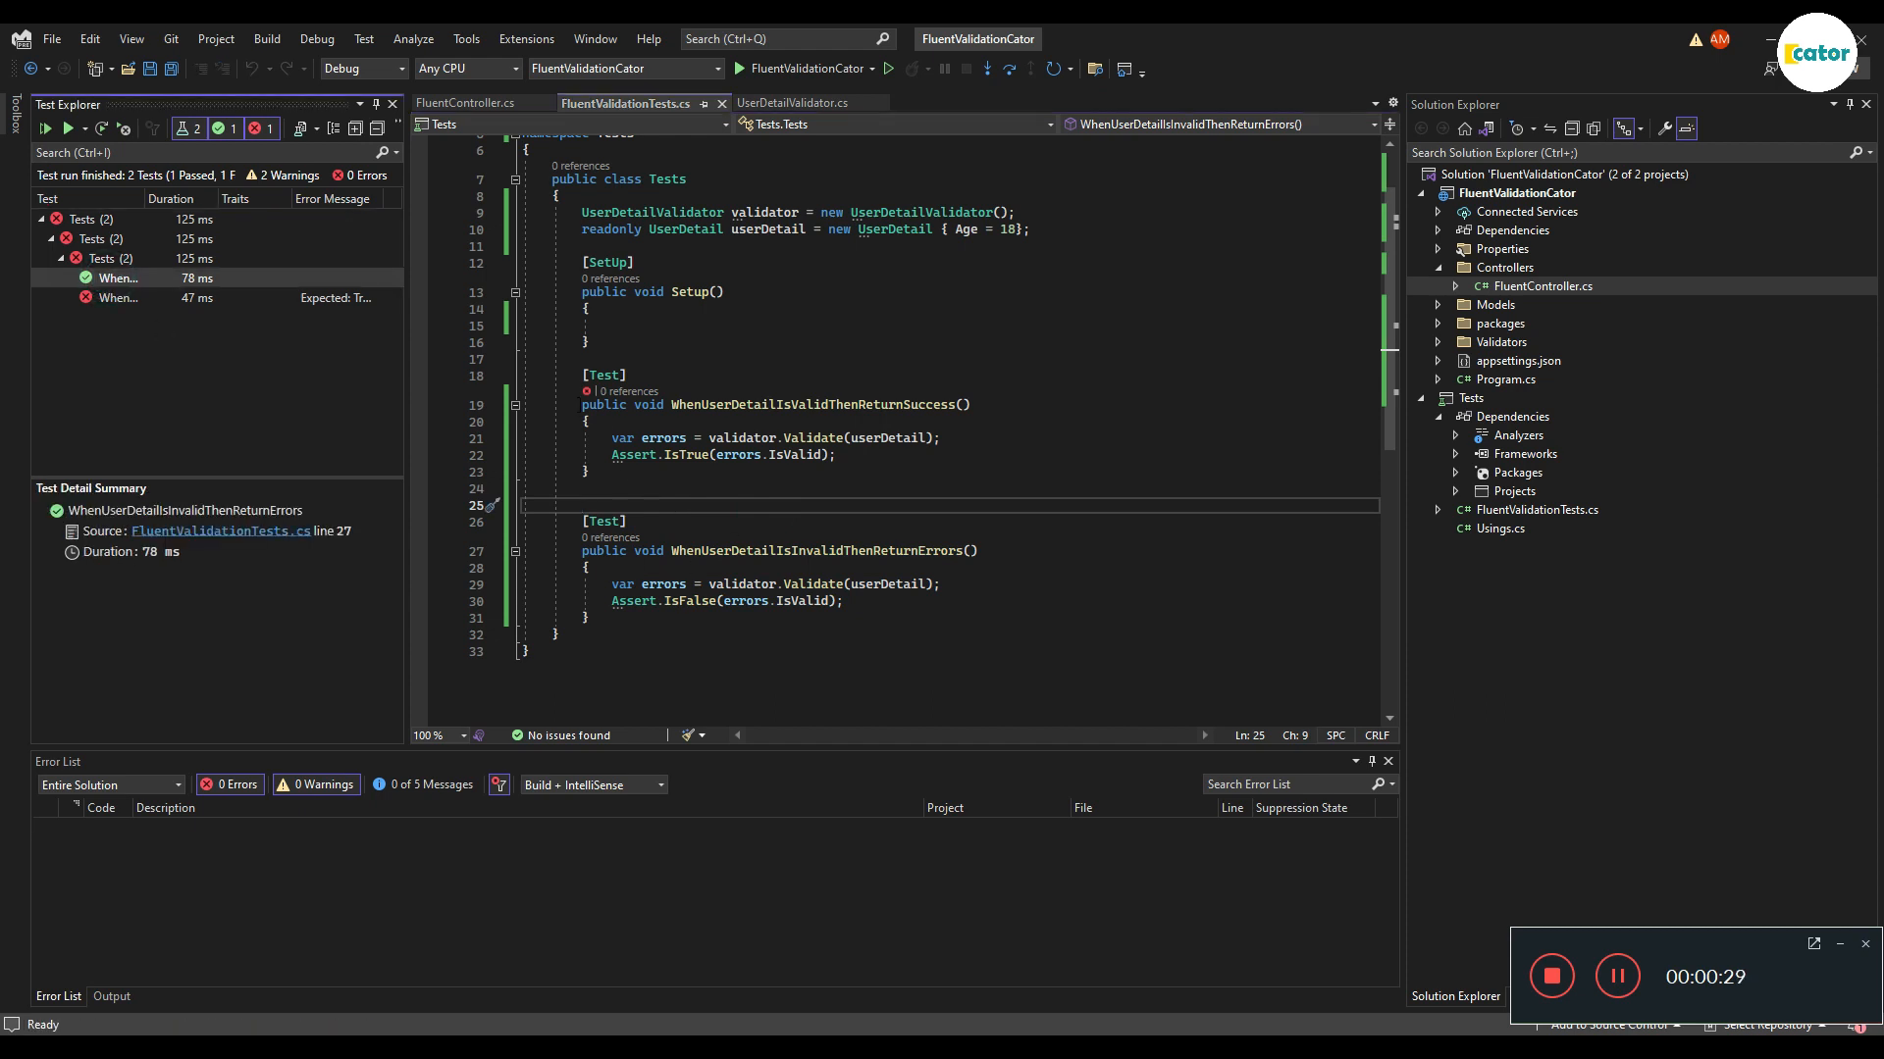
{"action": "left_click", "coordinate": [119, 298]}
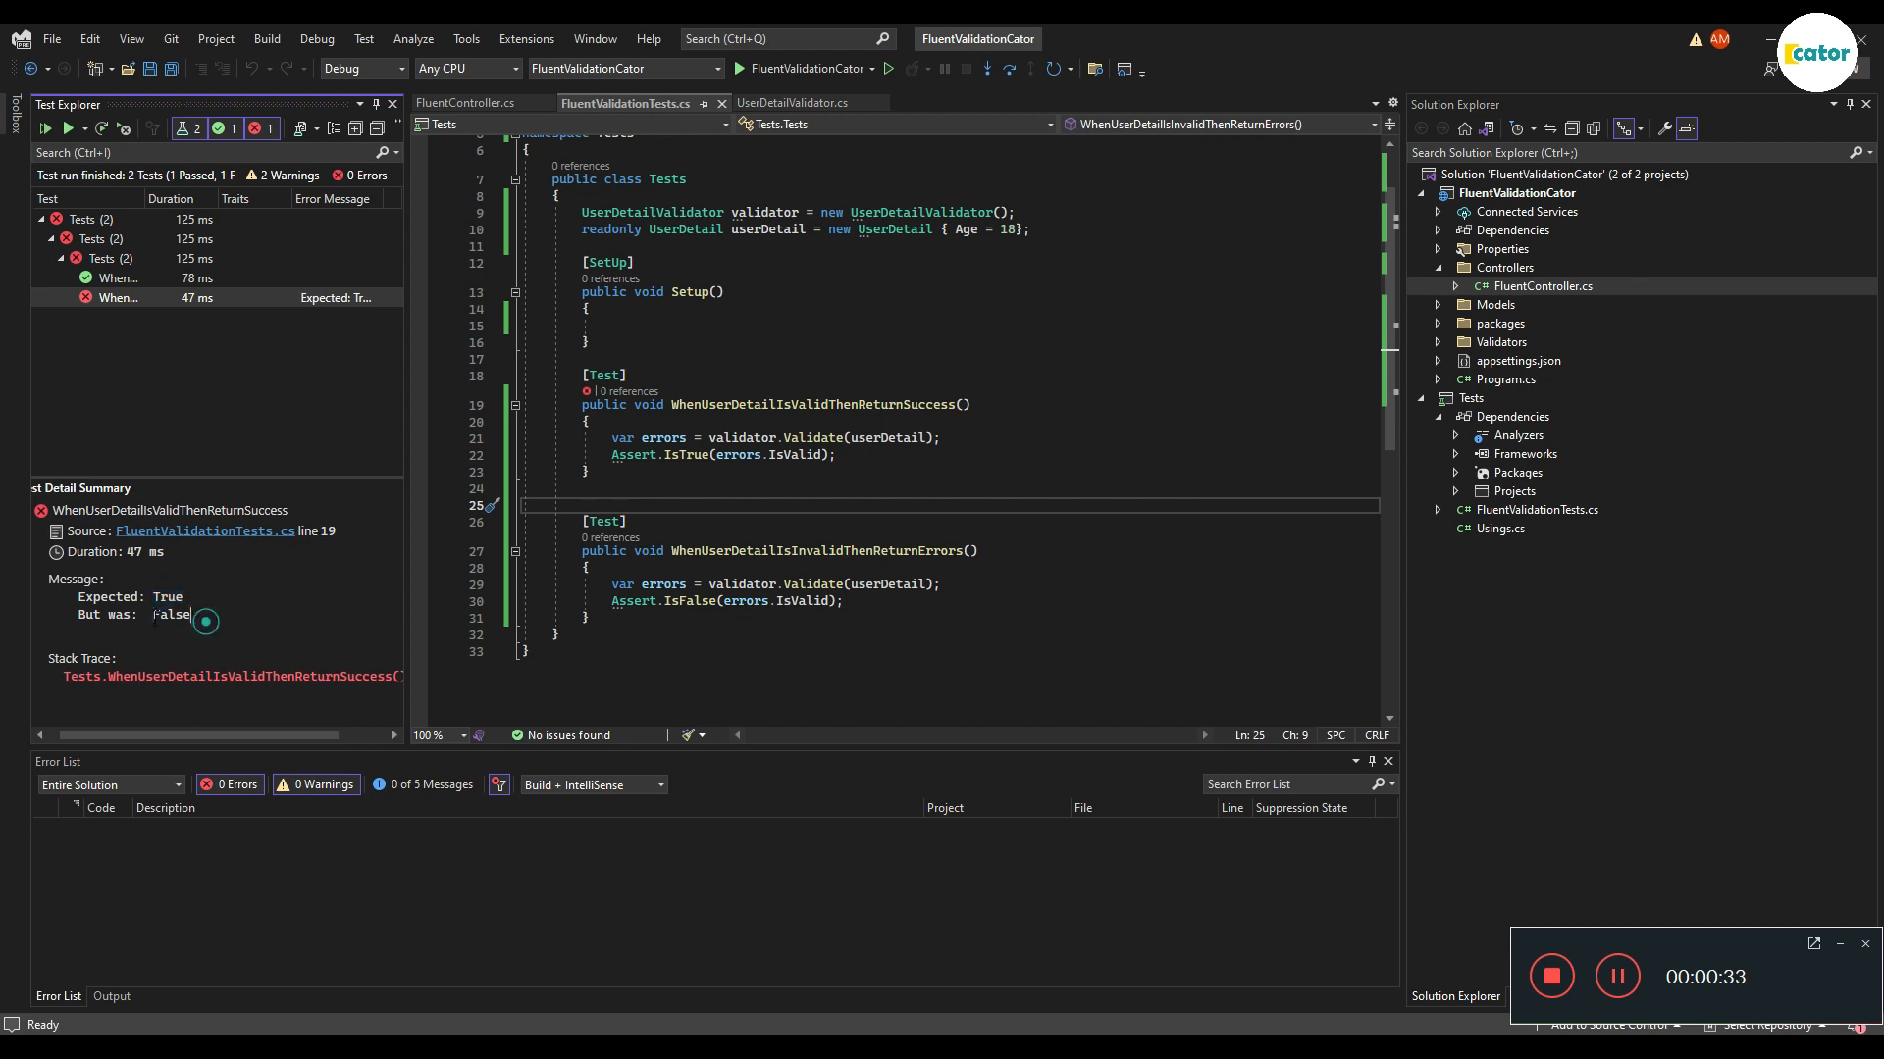
{"action": "double_click", "coordinate": [171, 614]}
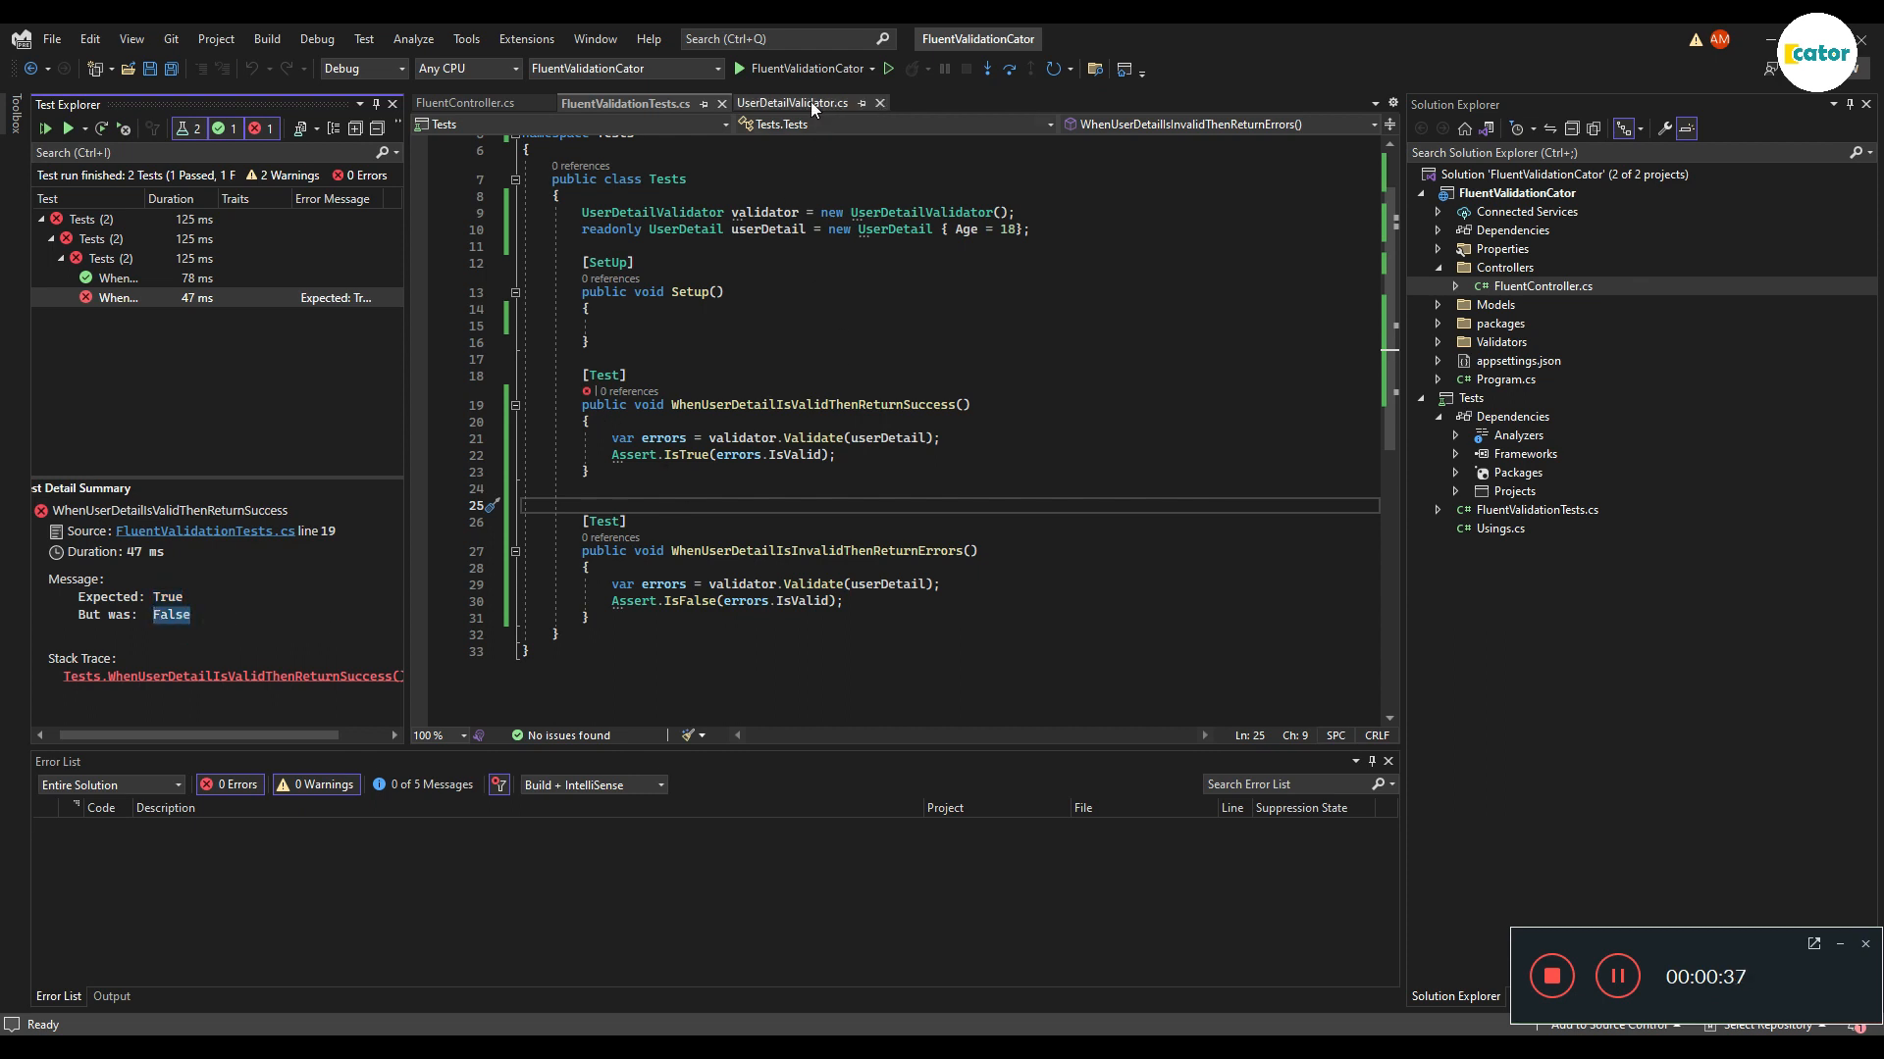
Step: In UserDetailValidator.cs, comment out all rules except the Age-over-12 rule and save
{"action": "left_click", "coordinate": [792, 103]}
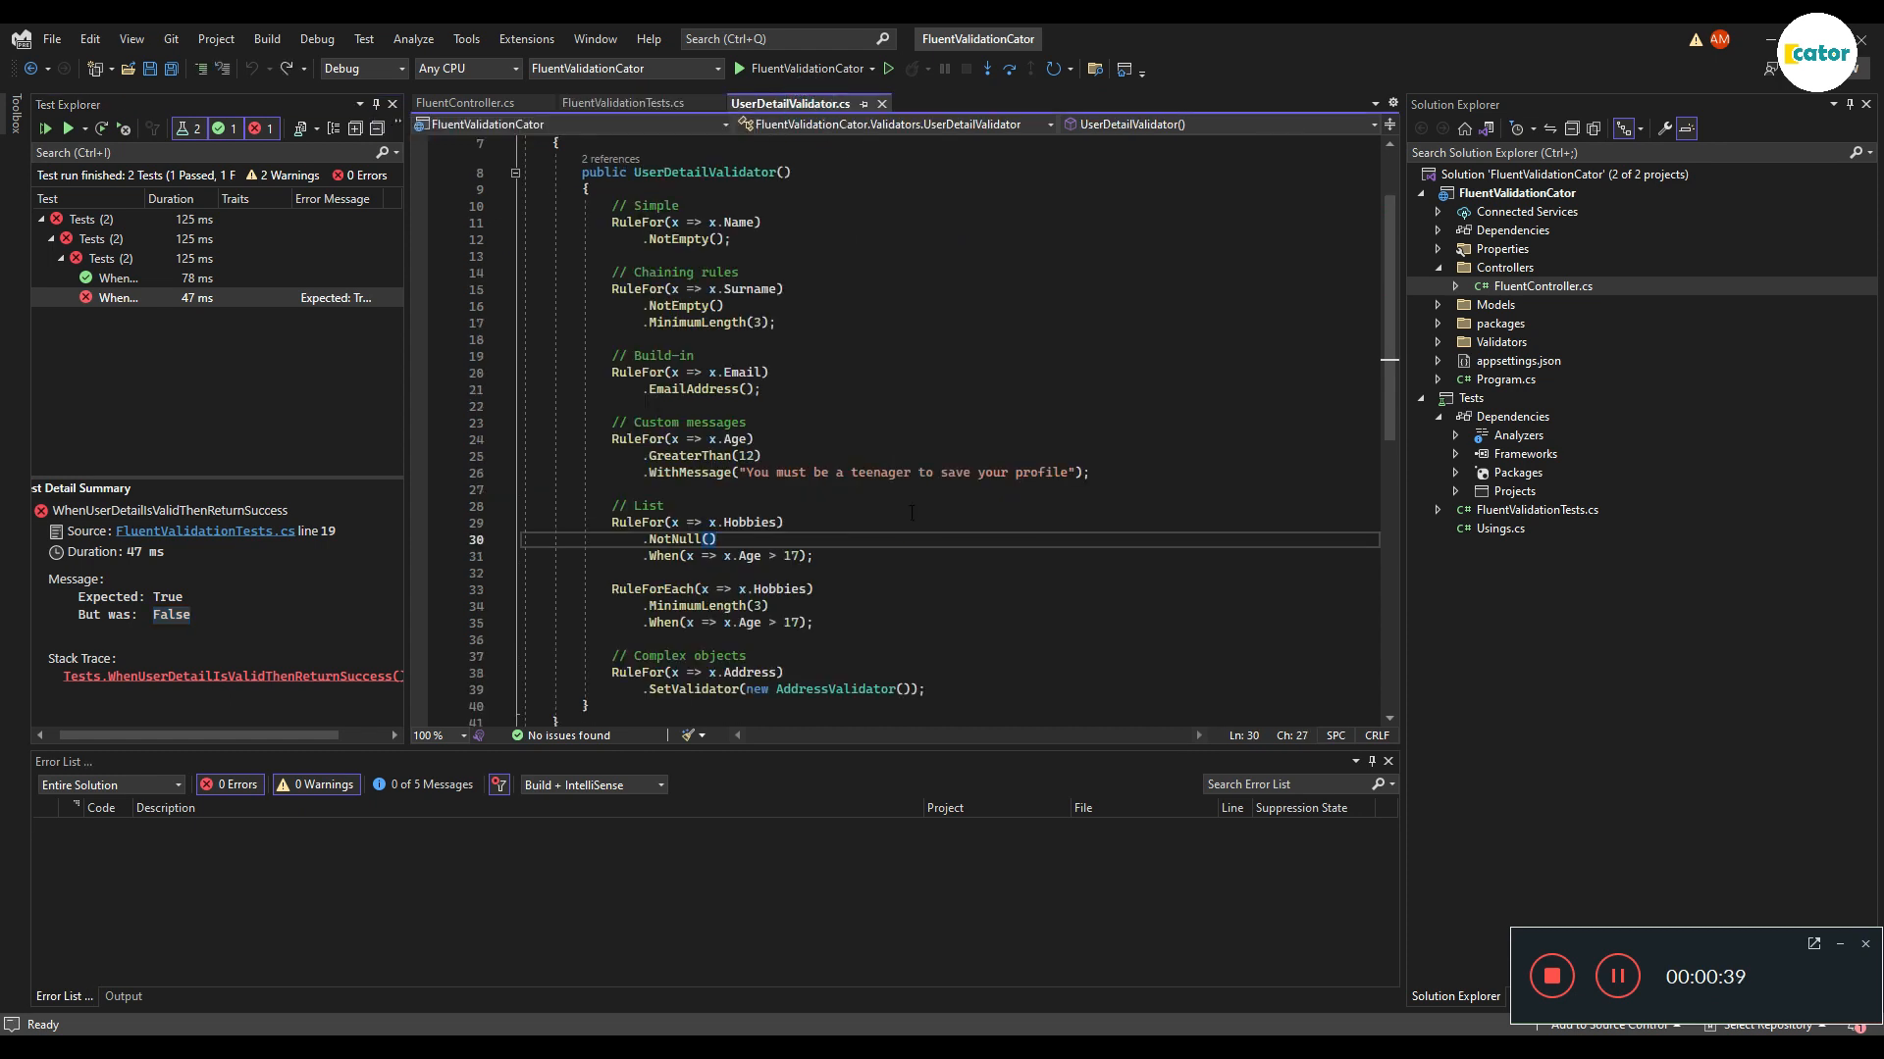
{"action": "scroll", "scroll_direction": "down", "scroll_amount": 3}
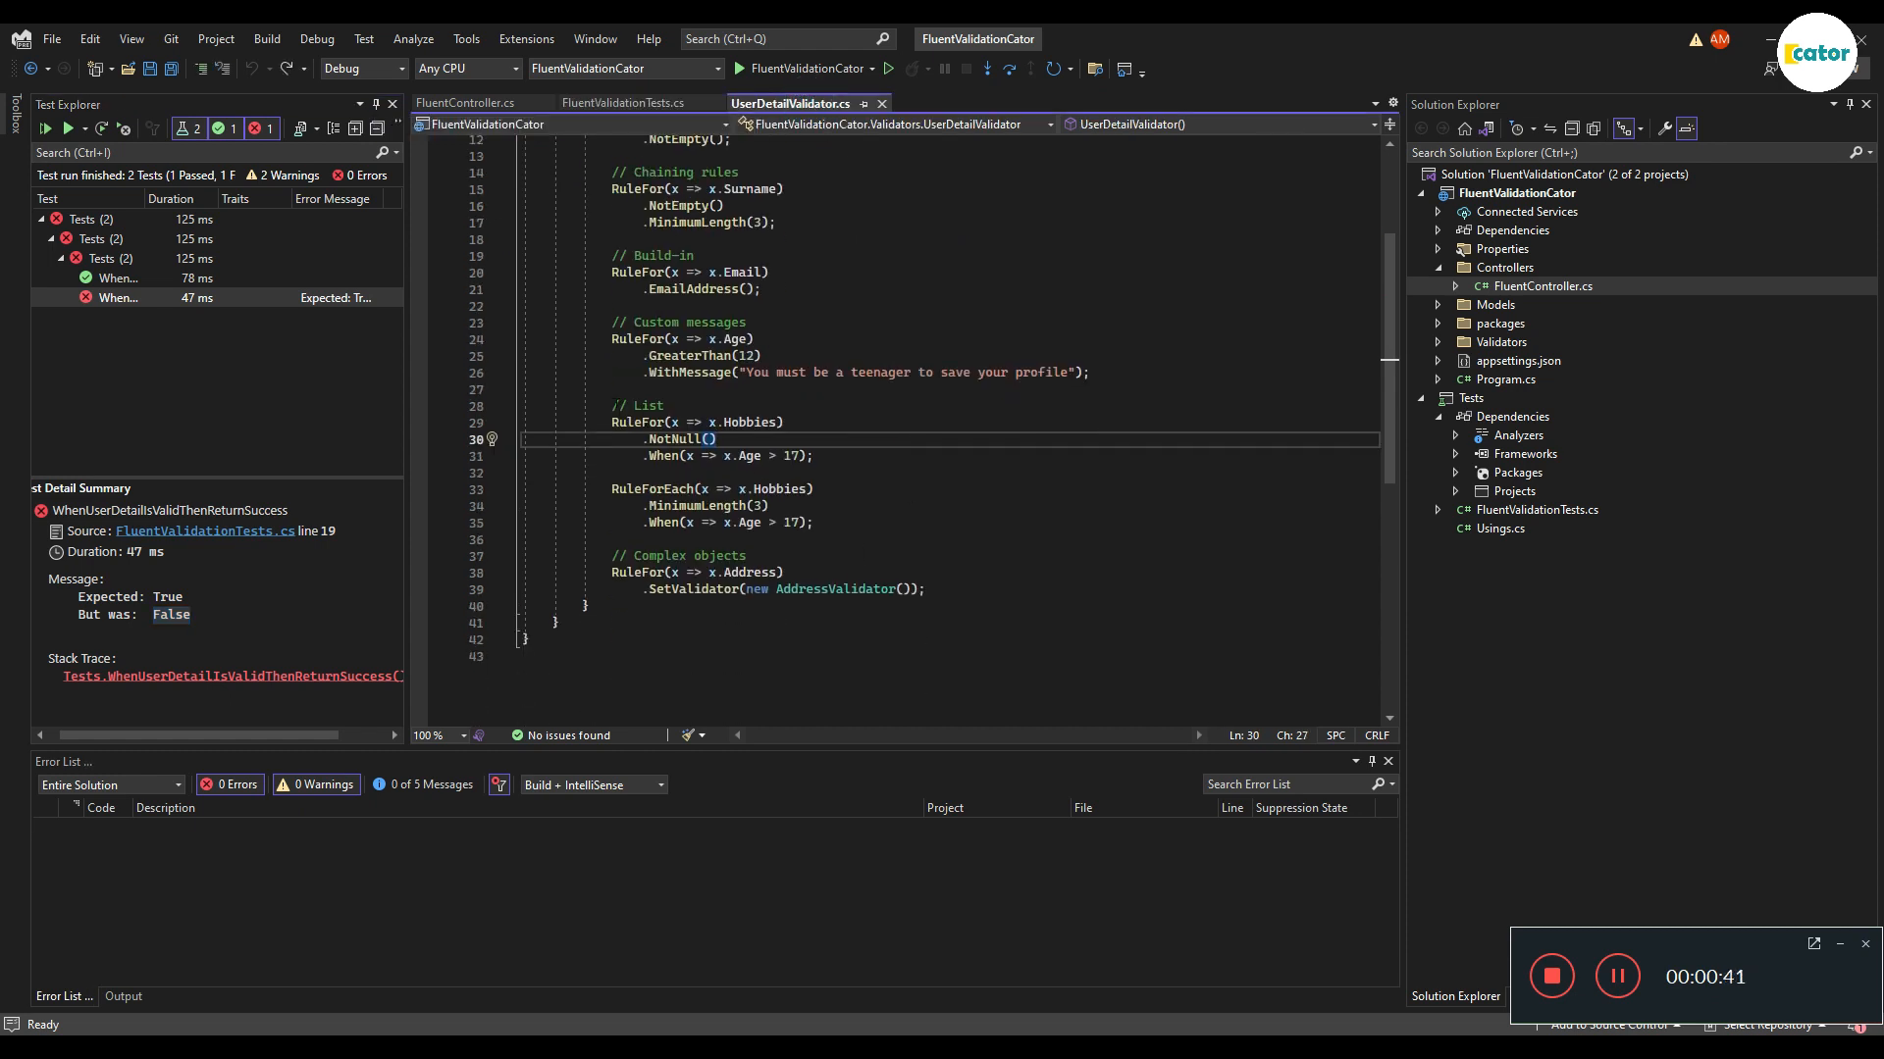
{"action": "left_click_drag", "start_coordinate": [631, 422], "coordinate": [925, 588]}
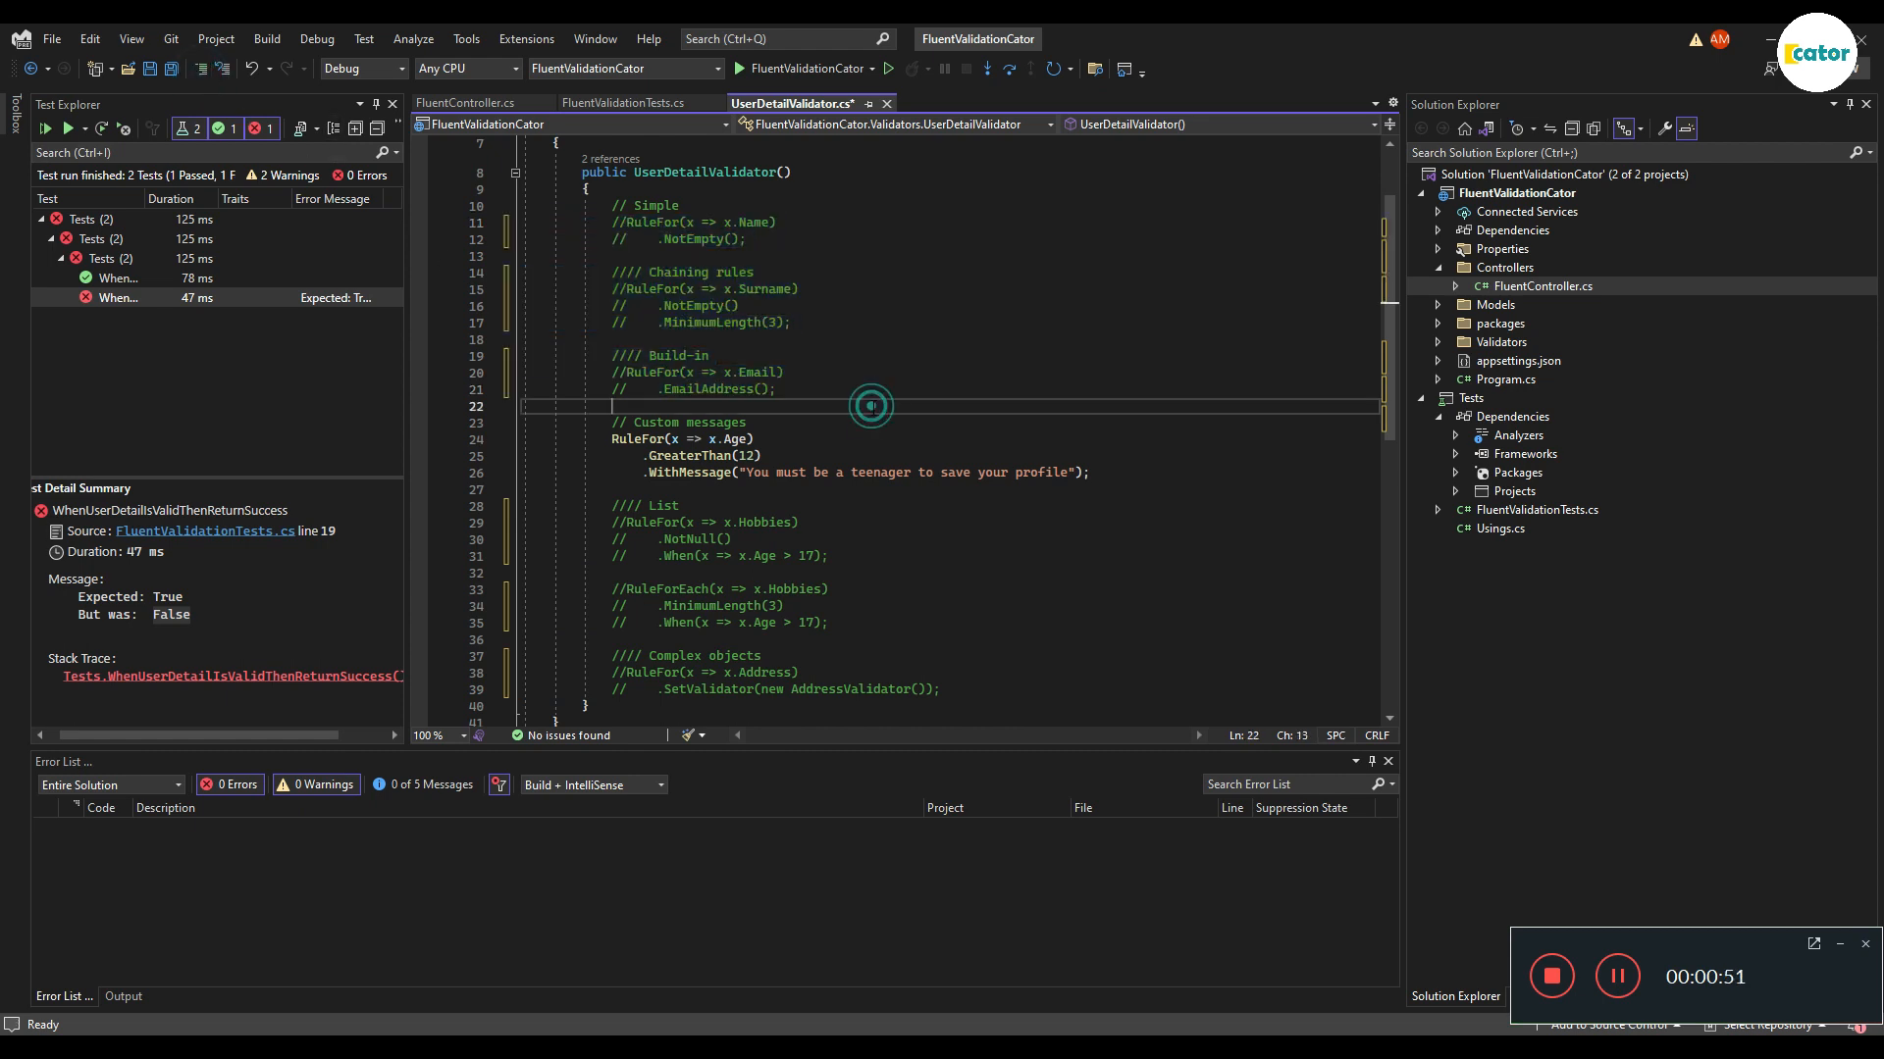
{"action": "key", "text": "ctrl+s"}
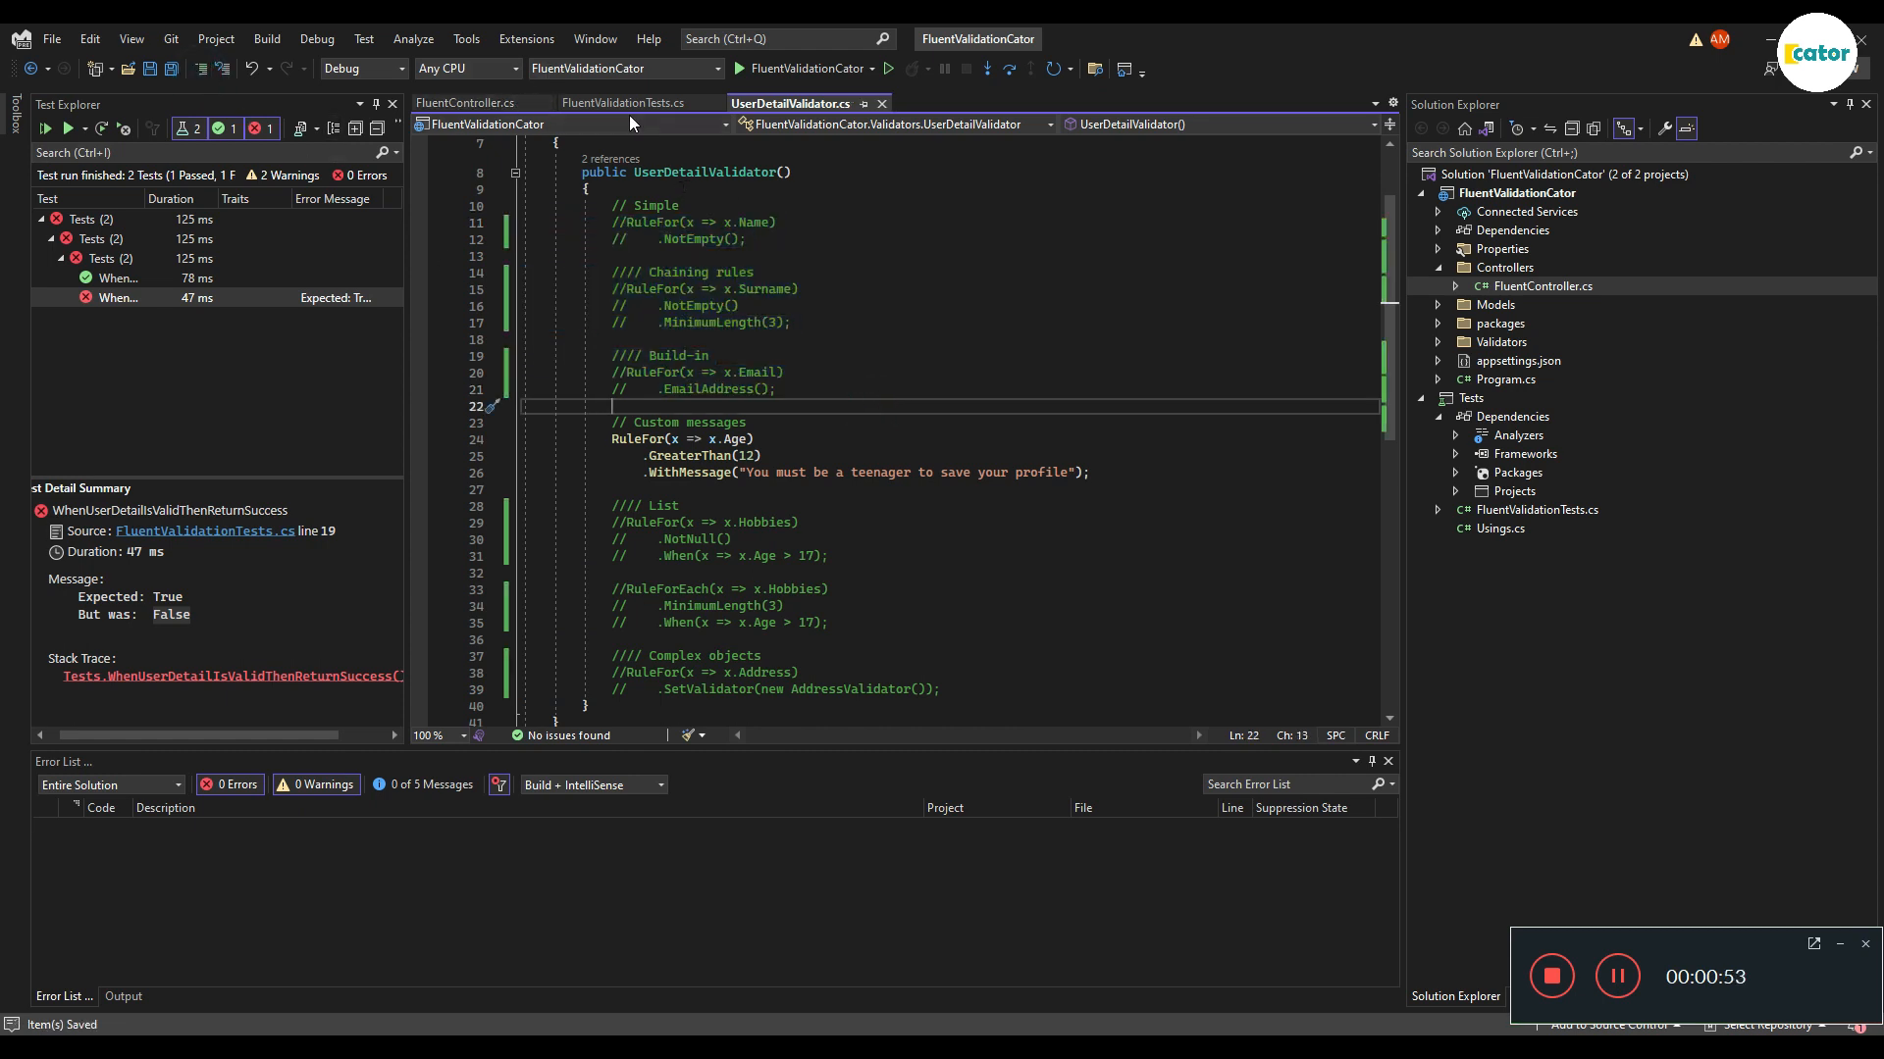
{"action": "left_click", "coordinate": [623, 102]}
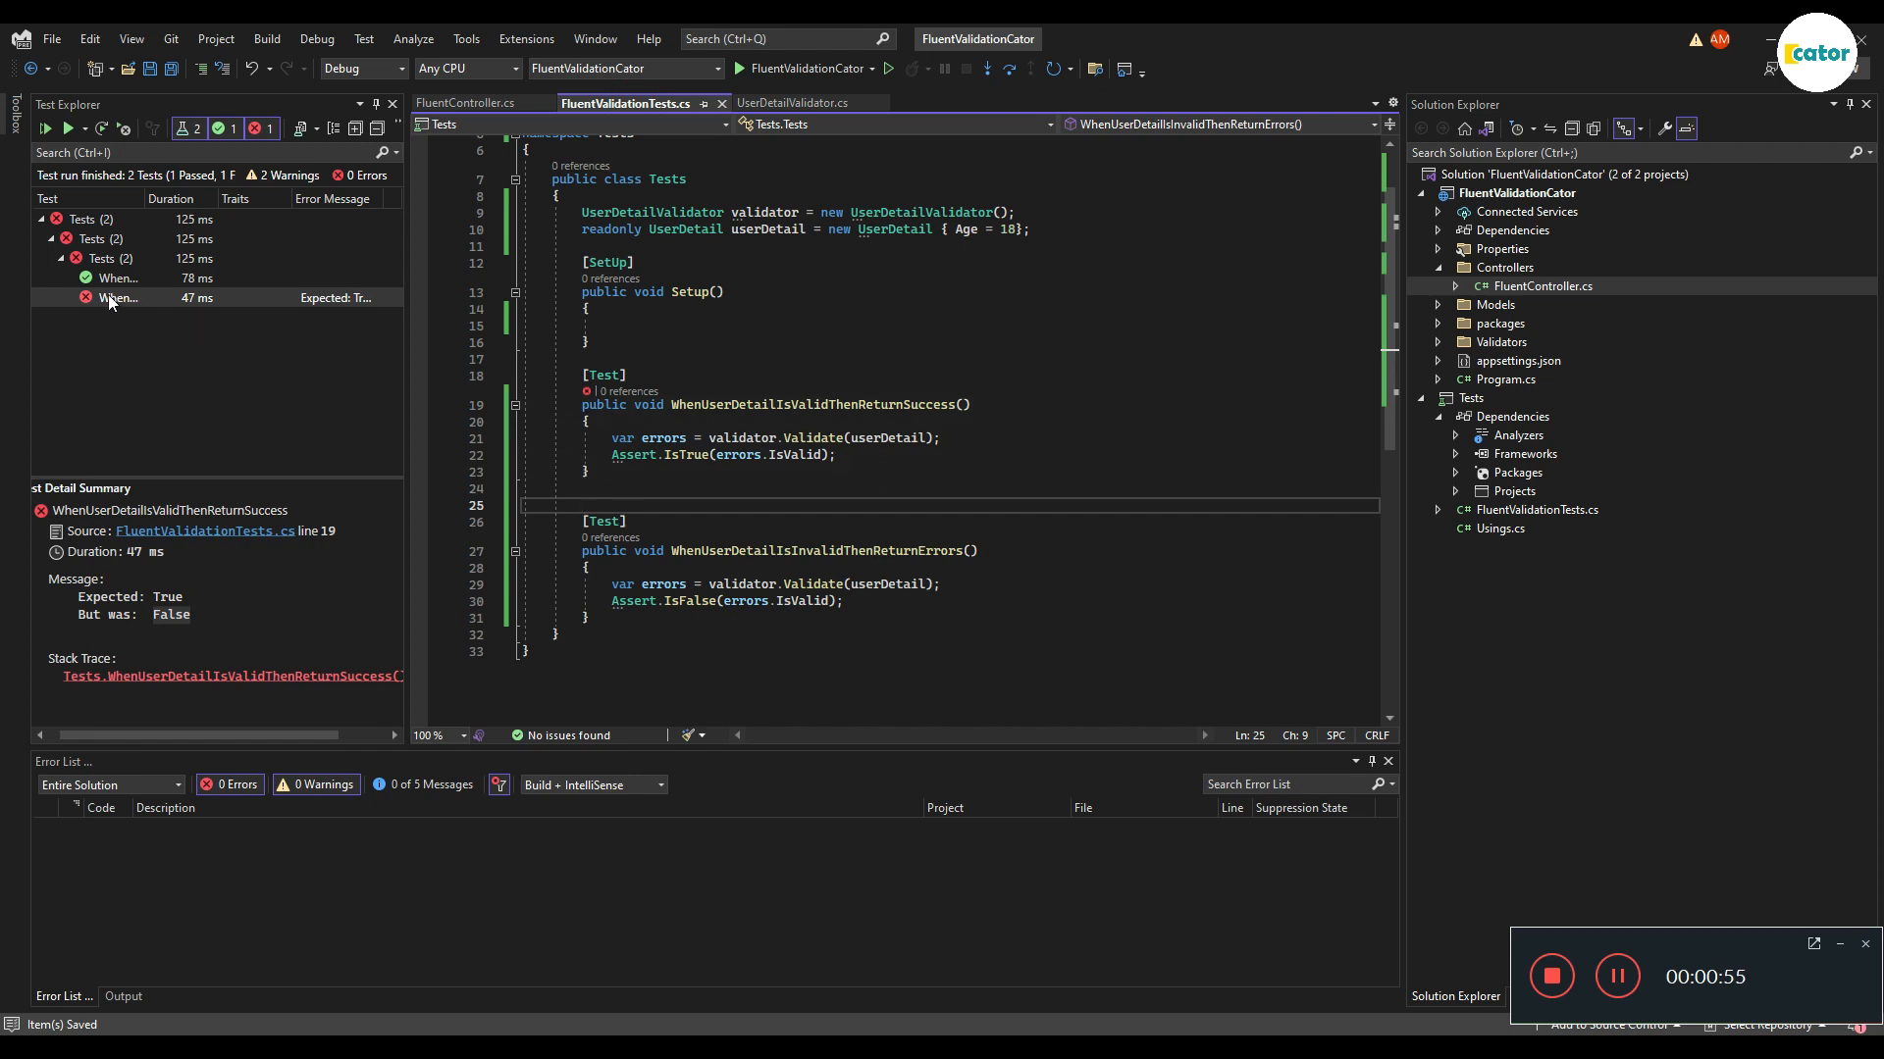
Step: Rerun the valid-details test so both validator tests pass, then view the validator rules
{"action": "left_click", "coordinate": [44, 128]}
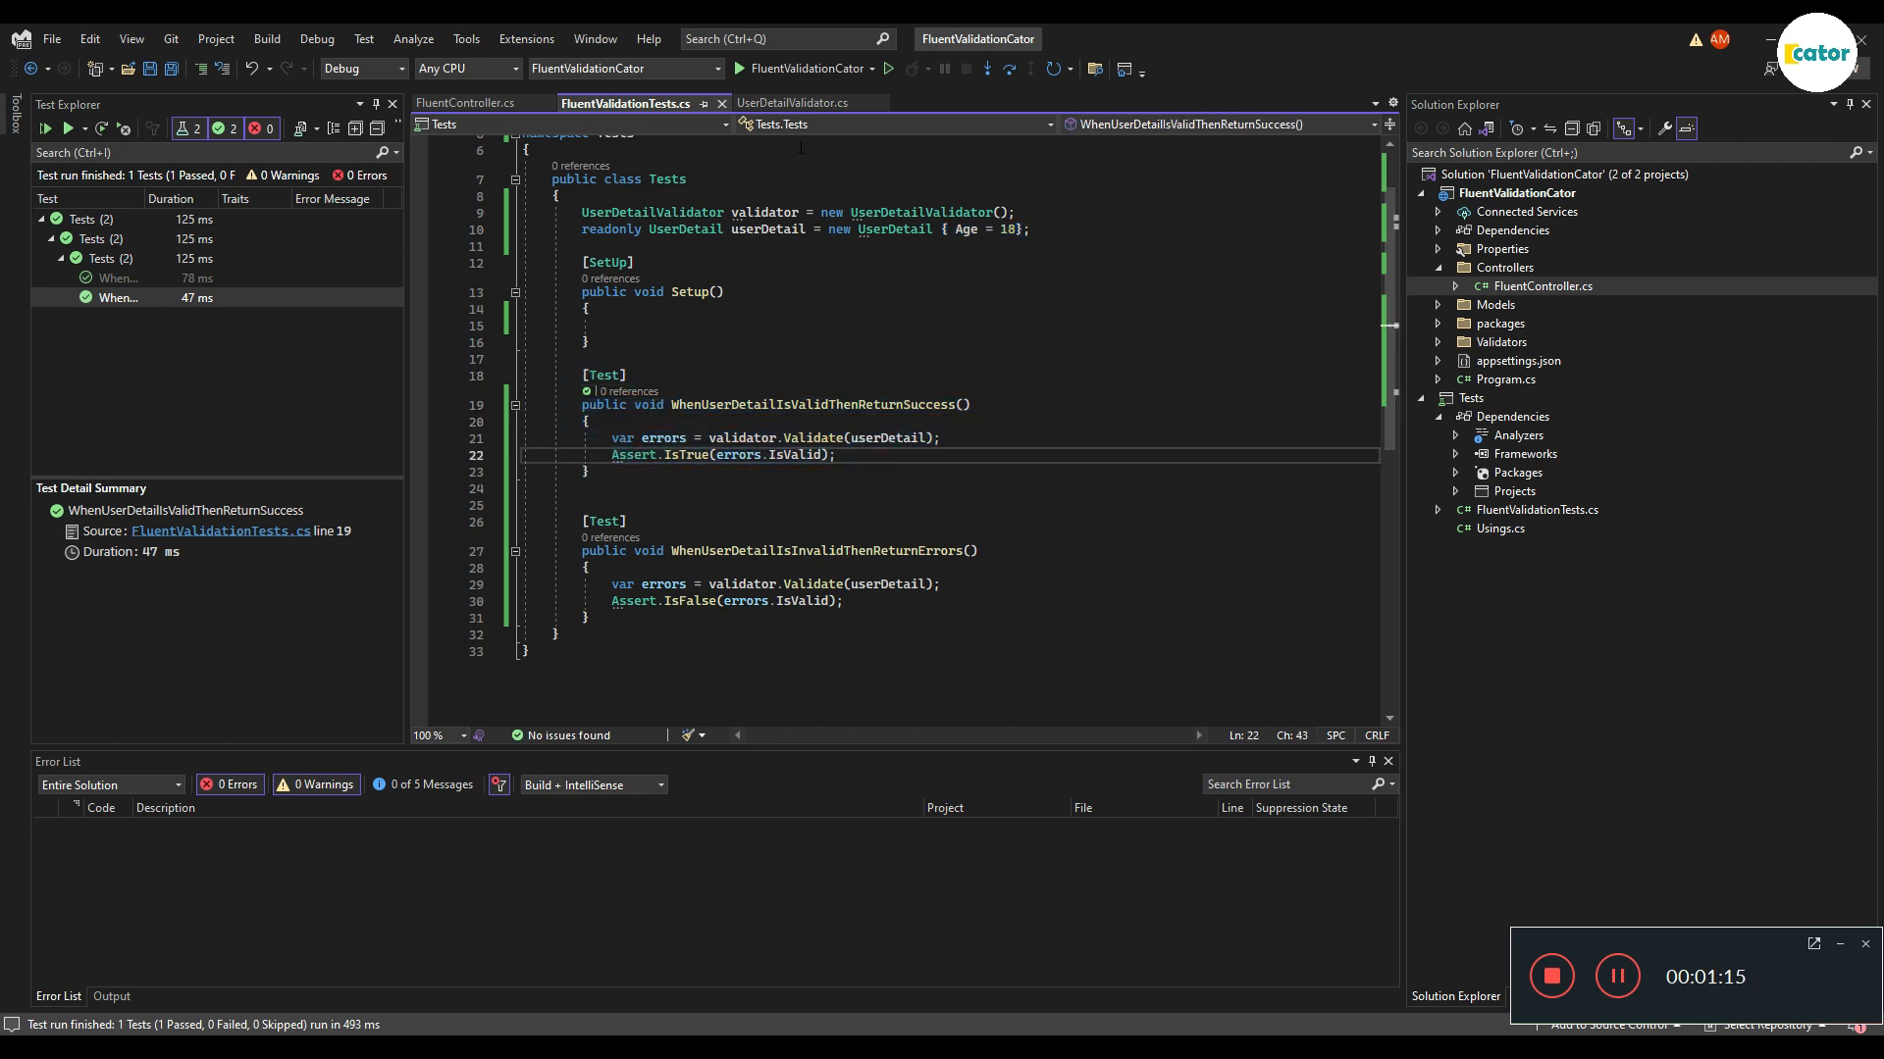
{"action": "left_click", "coordinate": [792, 103]}
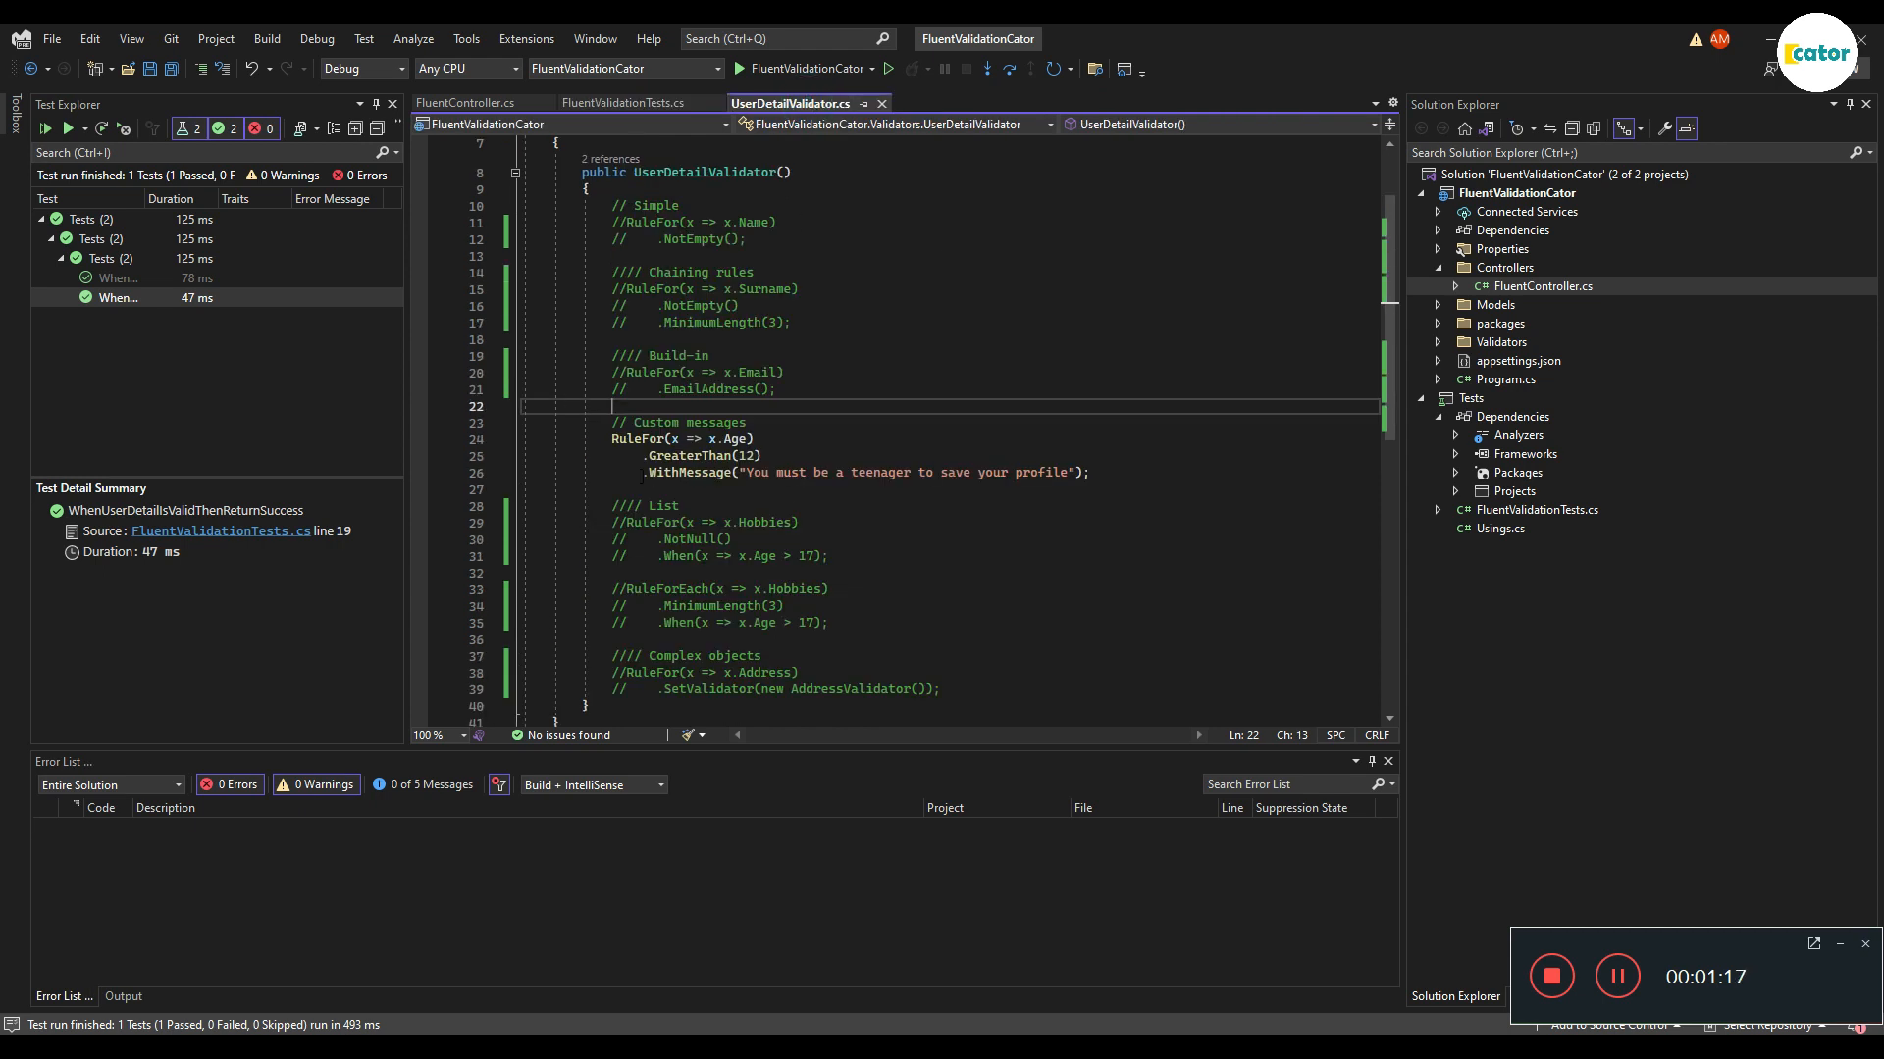